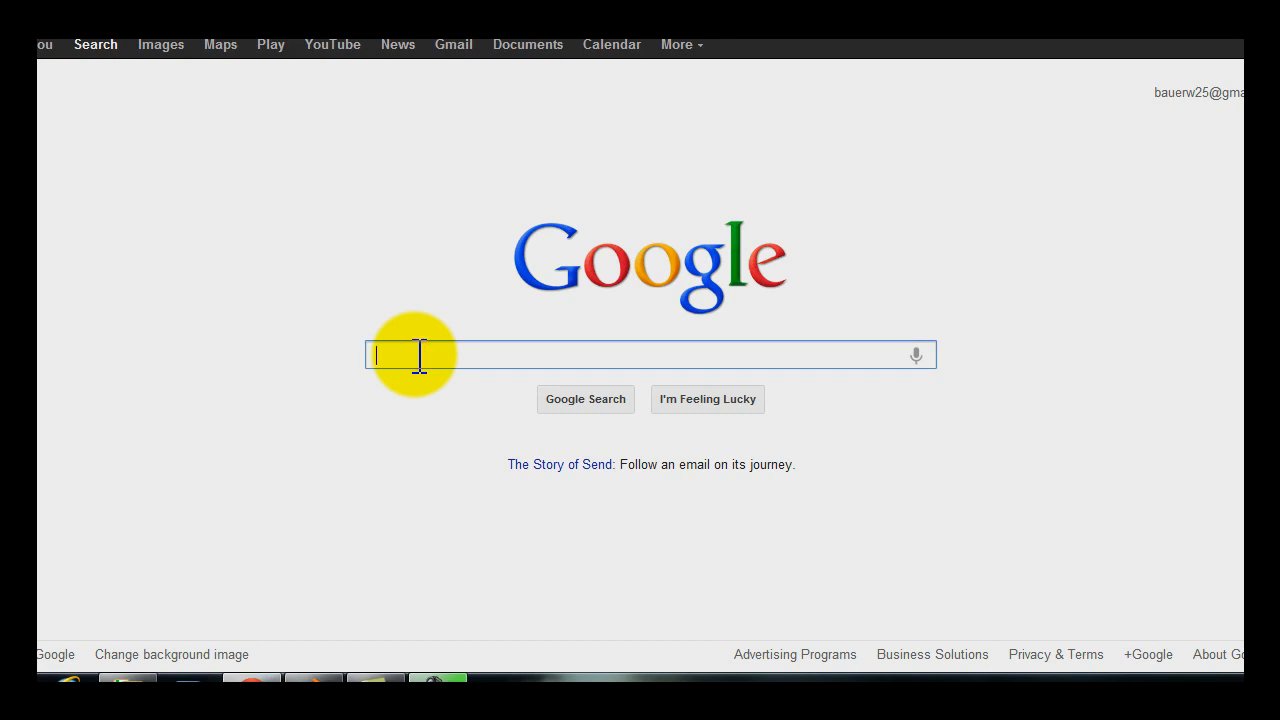
- Search Google for "Blend S" and follow the blend swap suggestion to the site
text(Blend S)
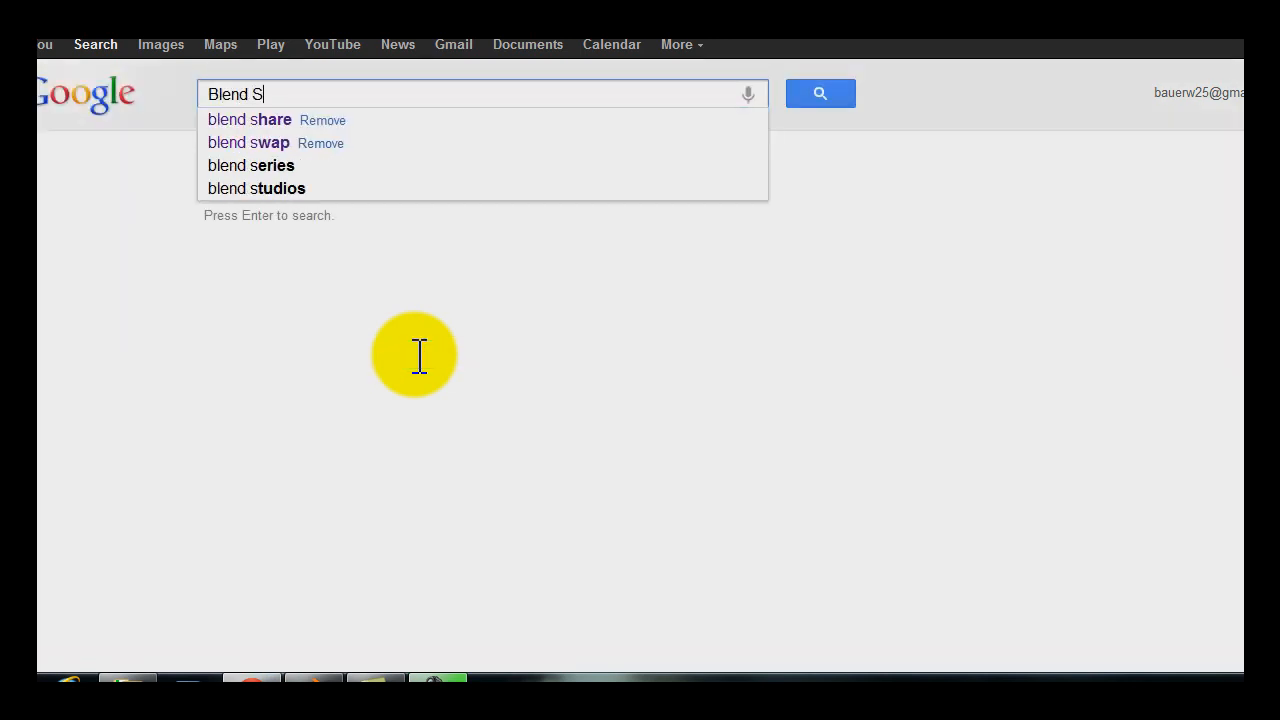
click(248, 142)
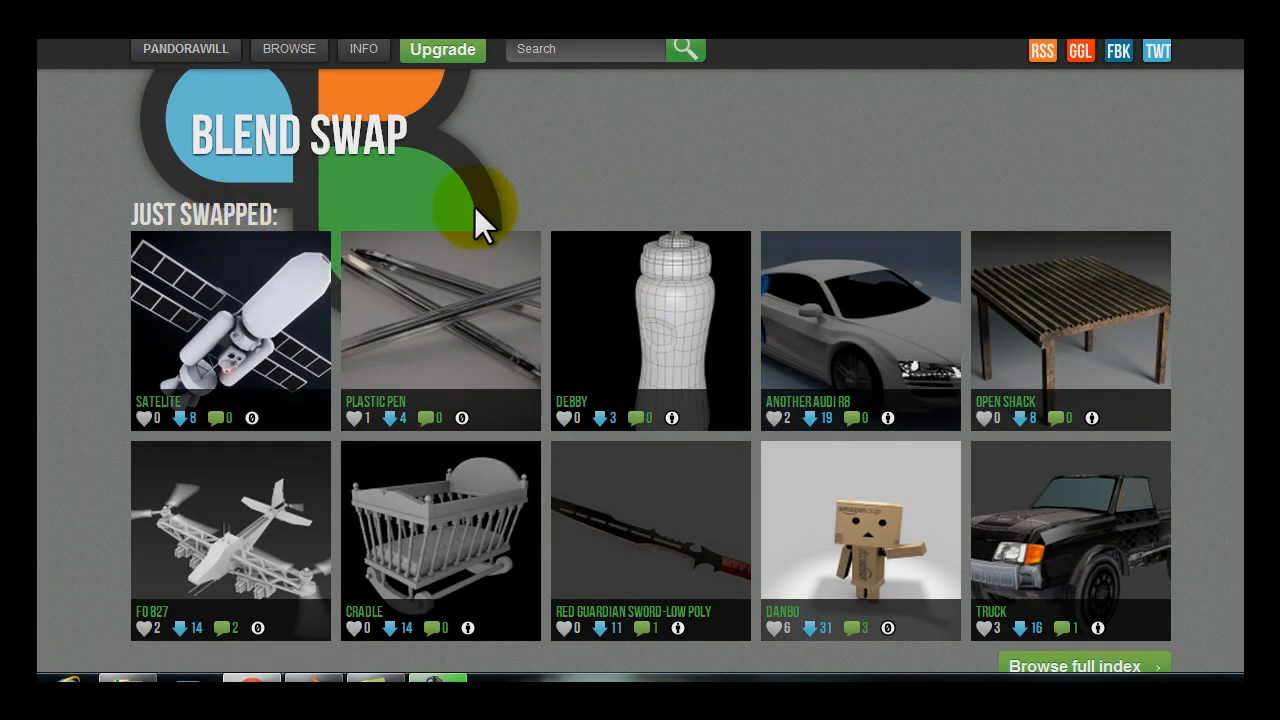
click(184, 48)
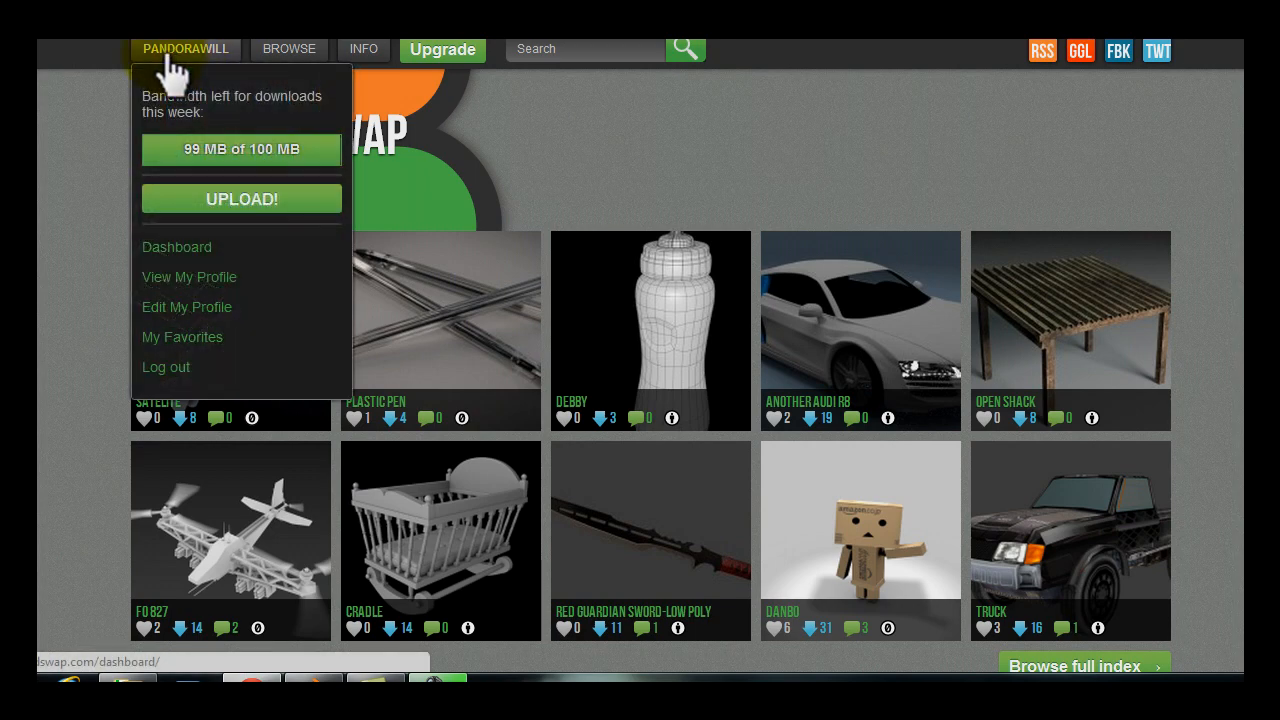
mouse_move(248, 128)
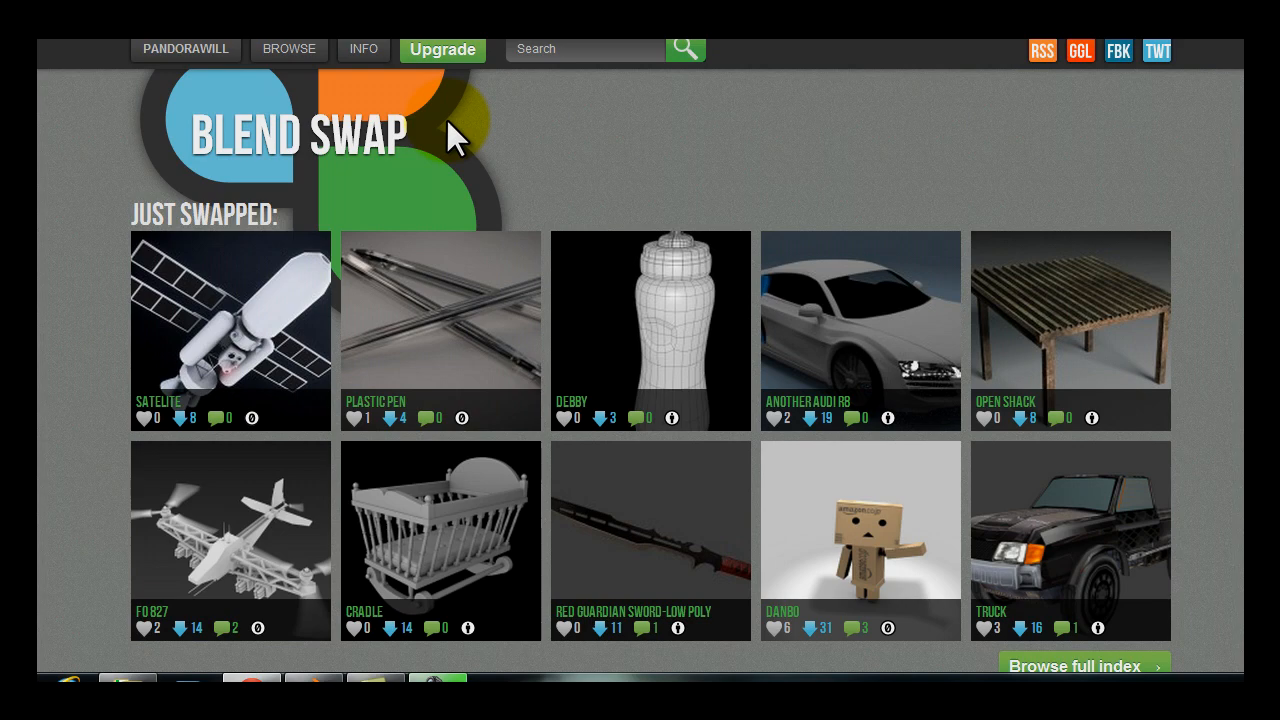
mouse_move(450, 140)
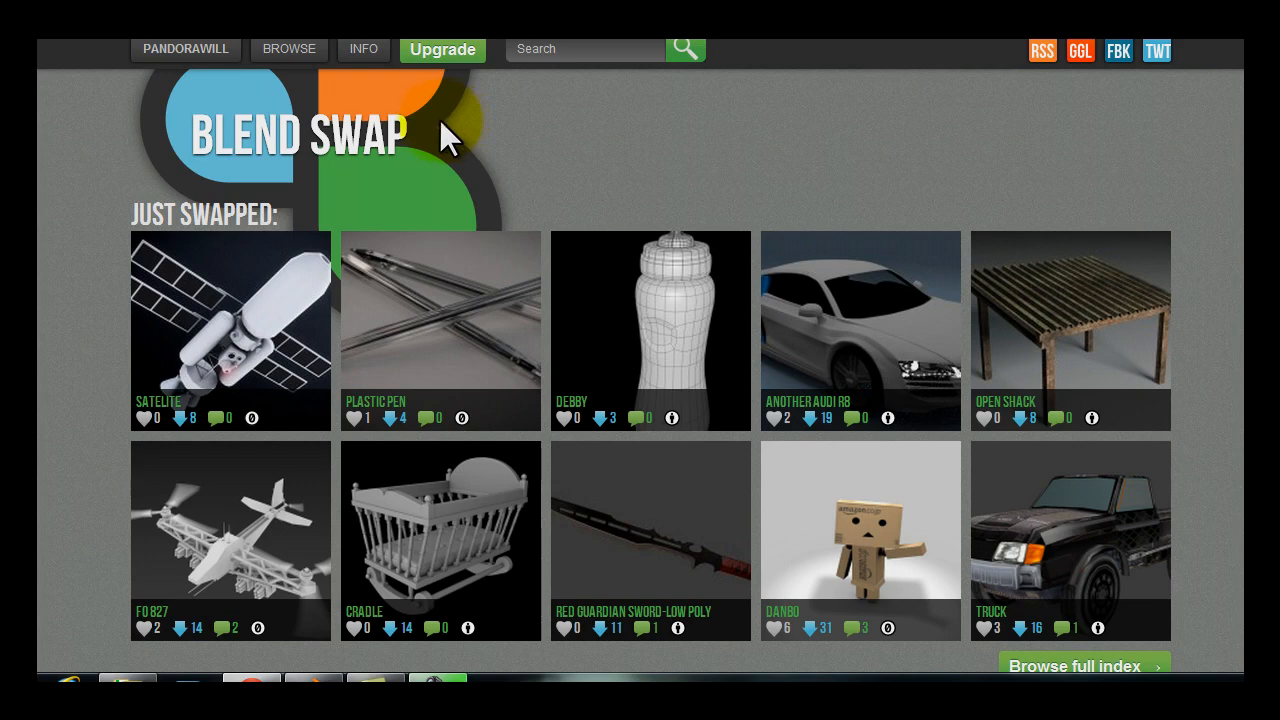
click(184, 48)
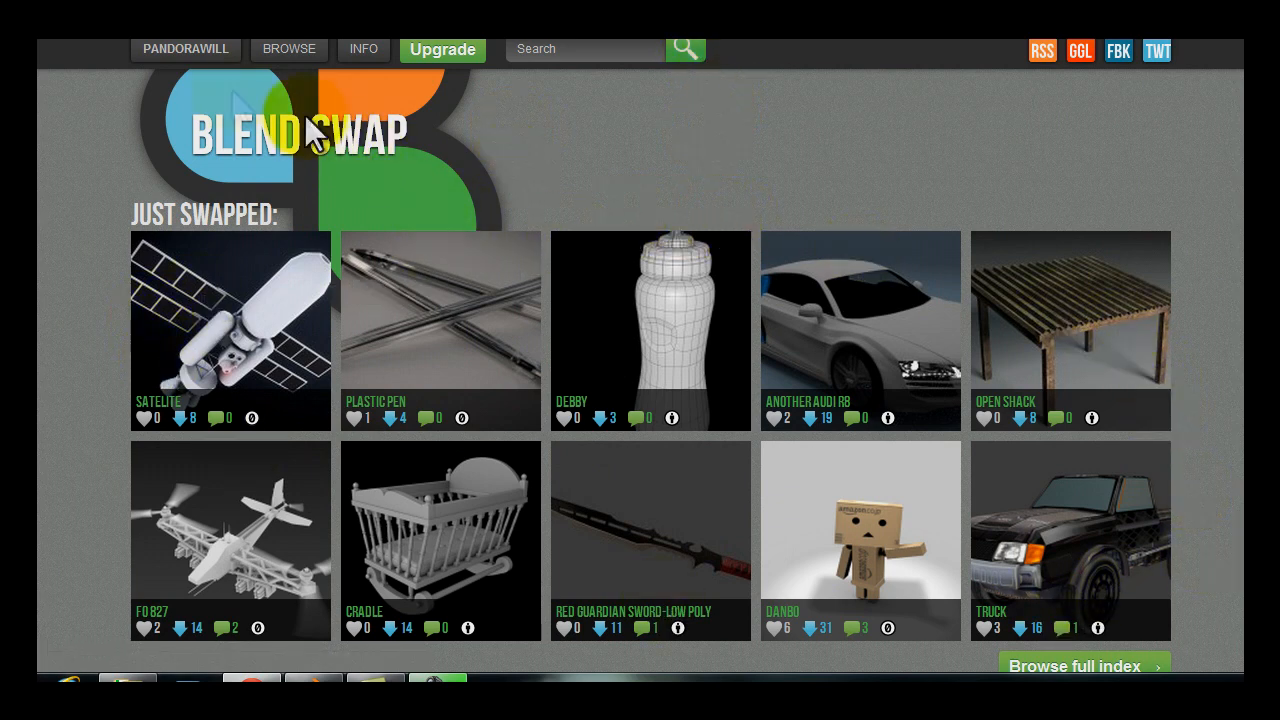
click(184, 48)
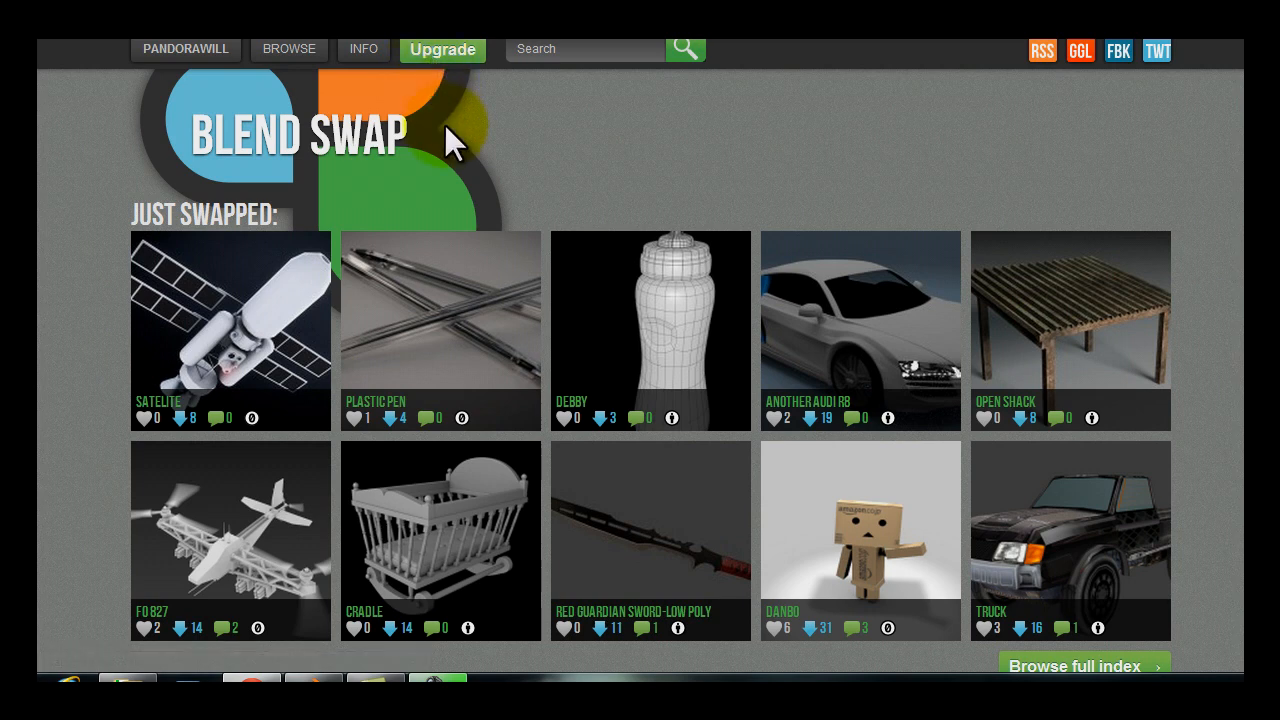
mouse_move(80, 640)
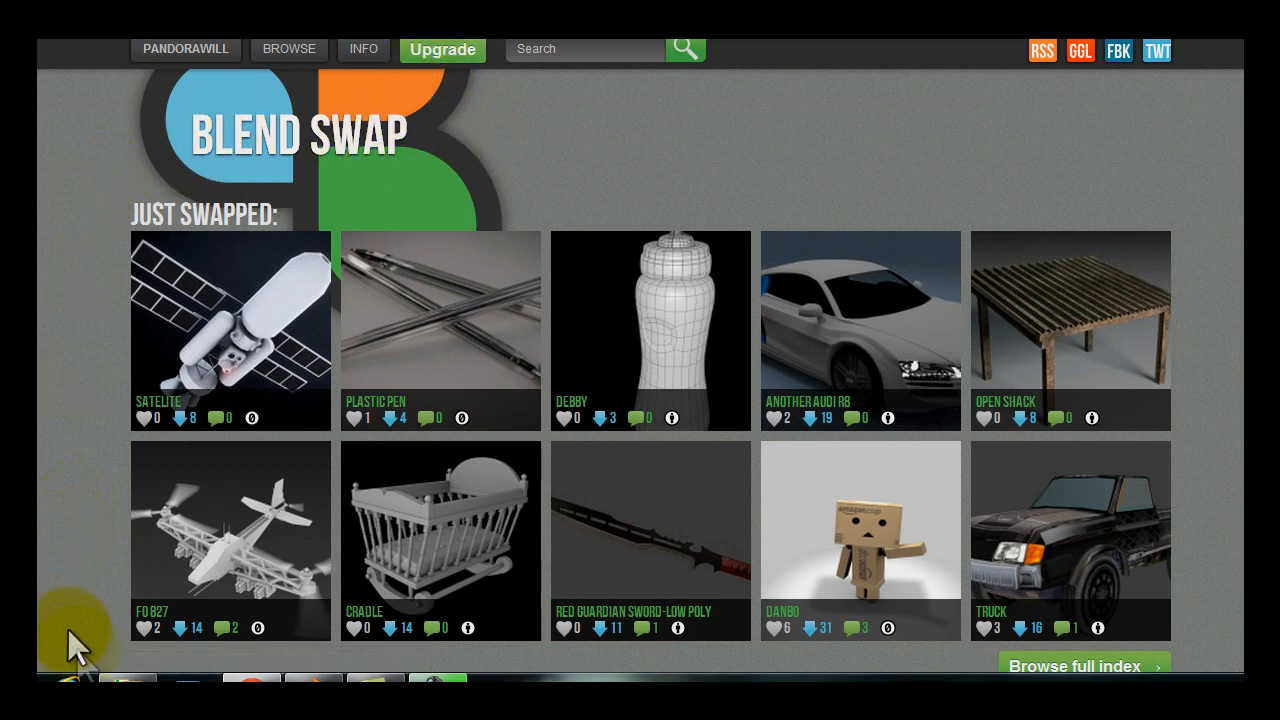
mouse_move(1156, 668)
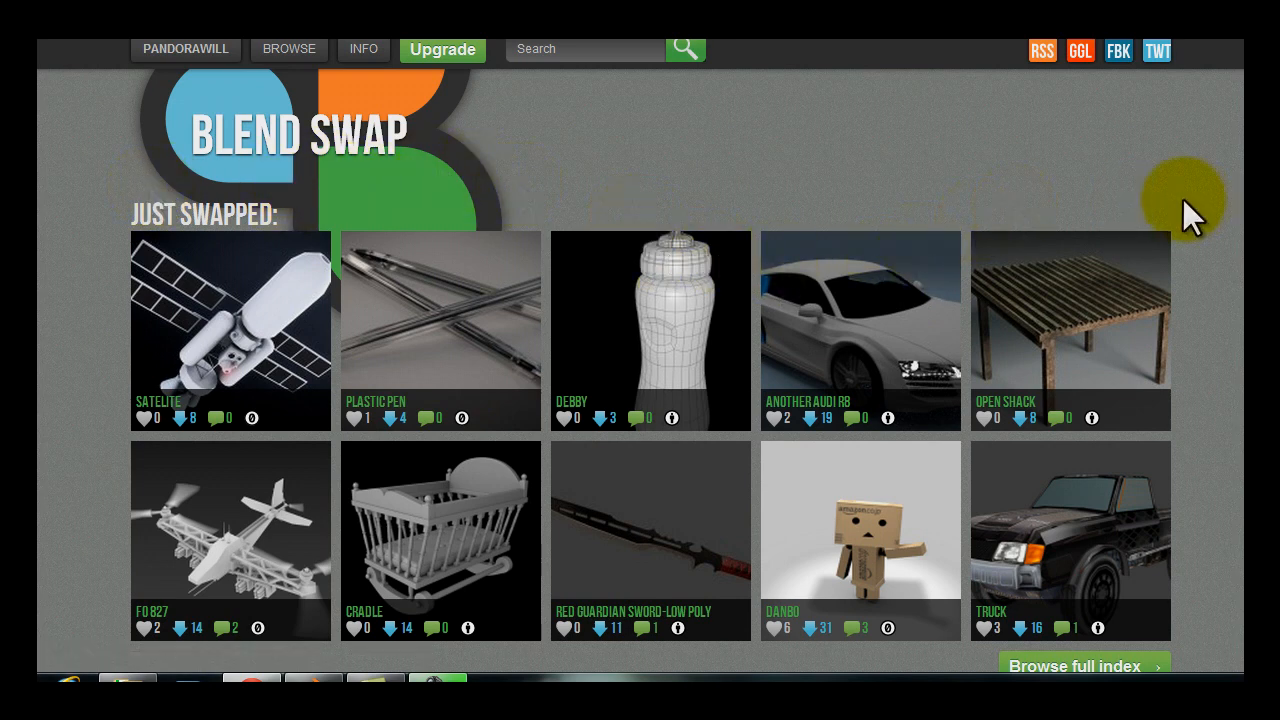
mouse_move(200, 150)
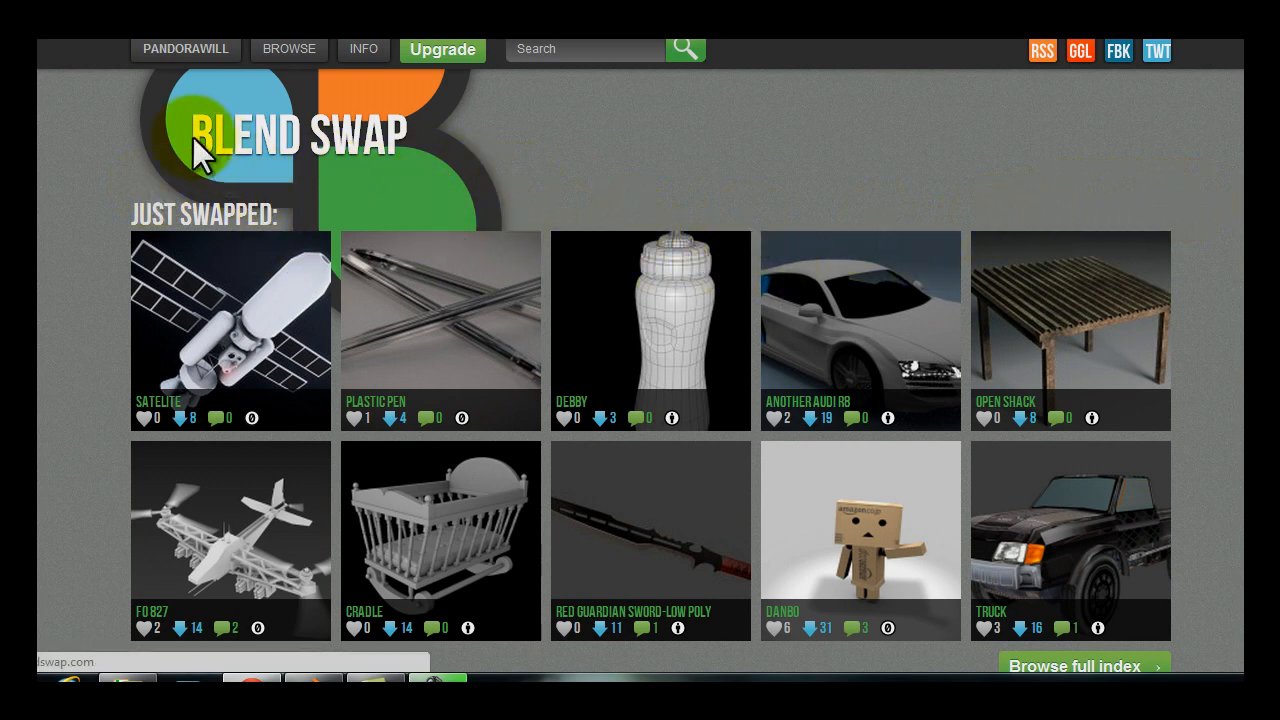
- Show the Staff Picks blends from the Browse category list
click(288, 48)
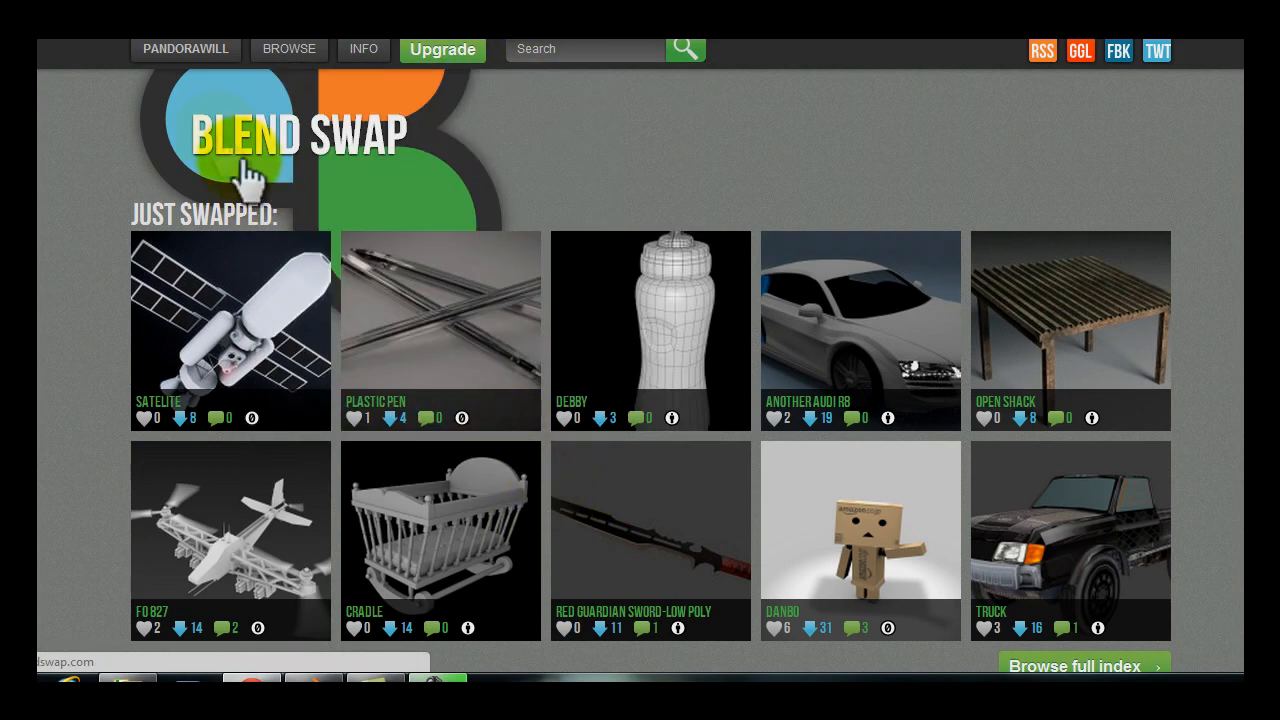
click(288, 48)
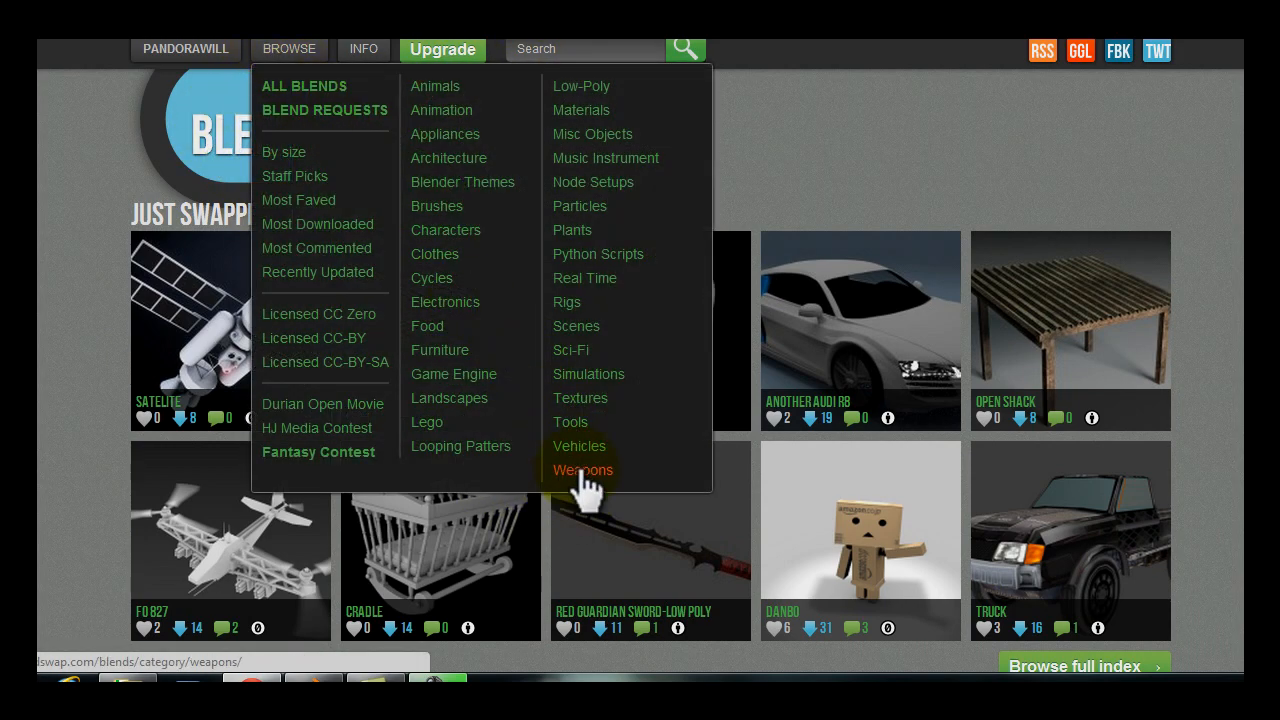
mouse_move(580, 398)
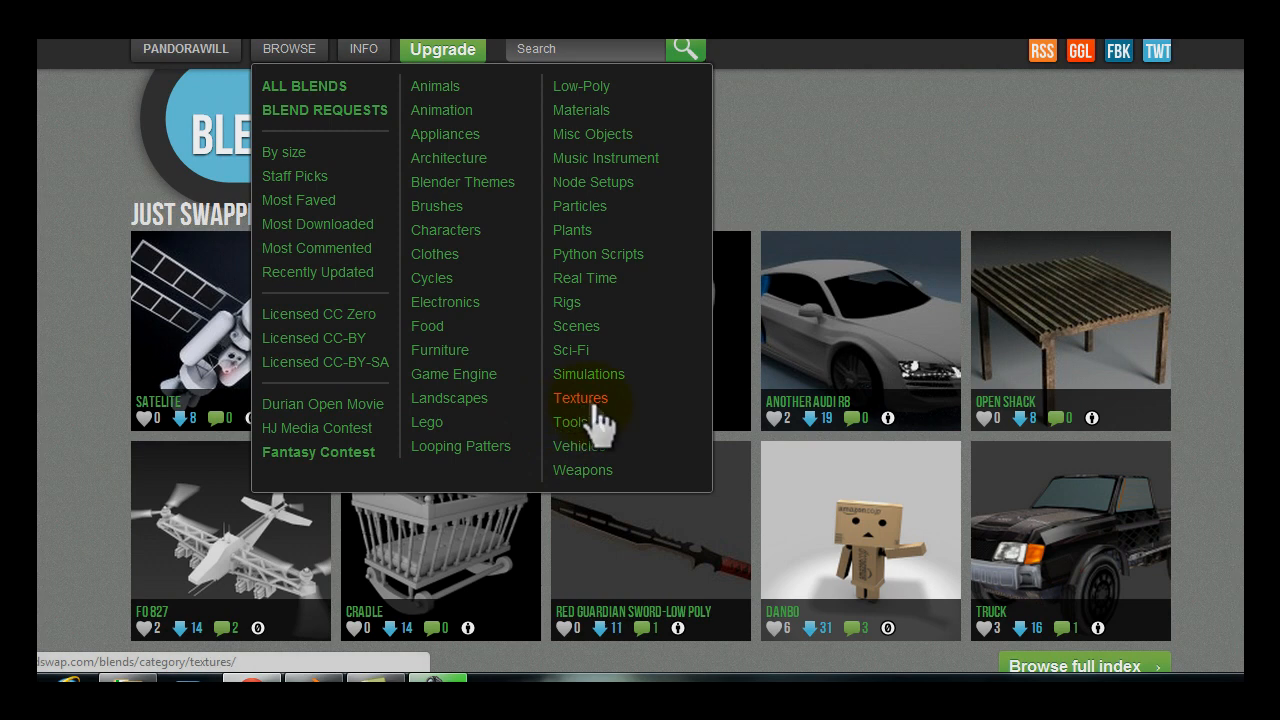
mouse_move(436, 86)
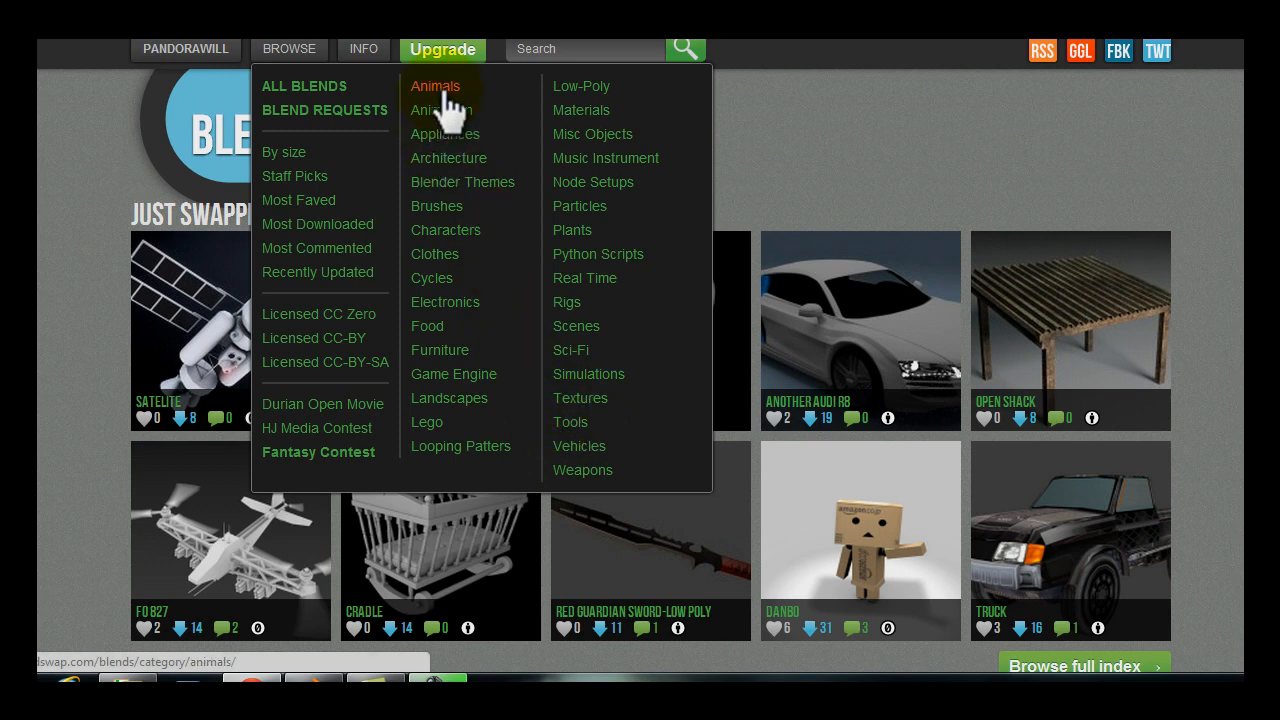
mouse_move(448, 398)
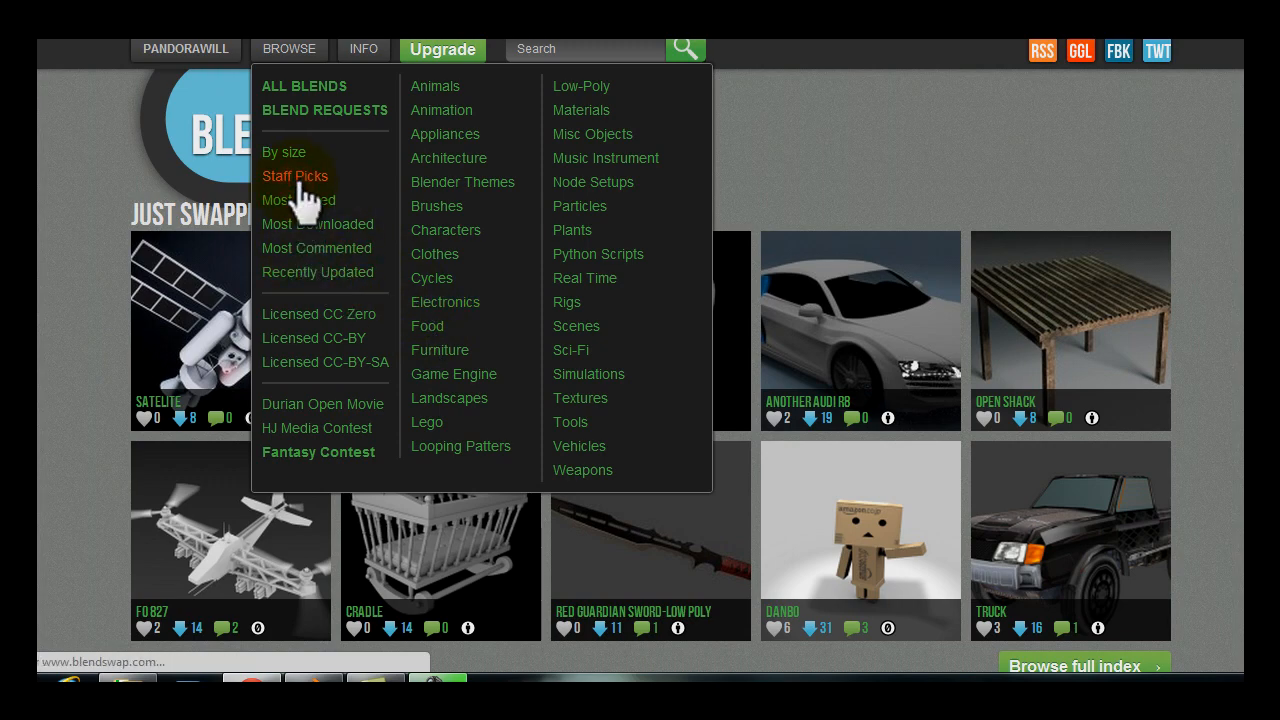
click(296, 176)
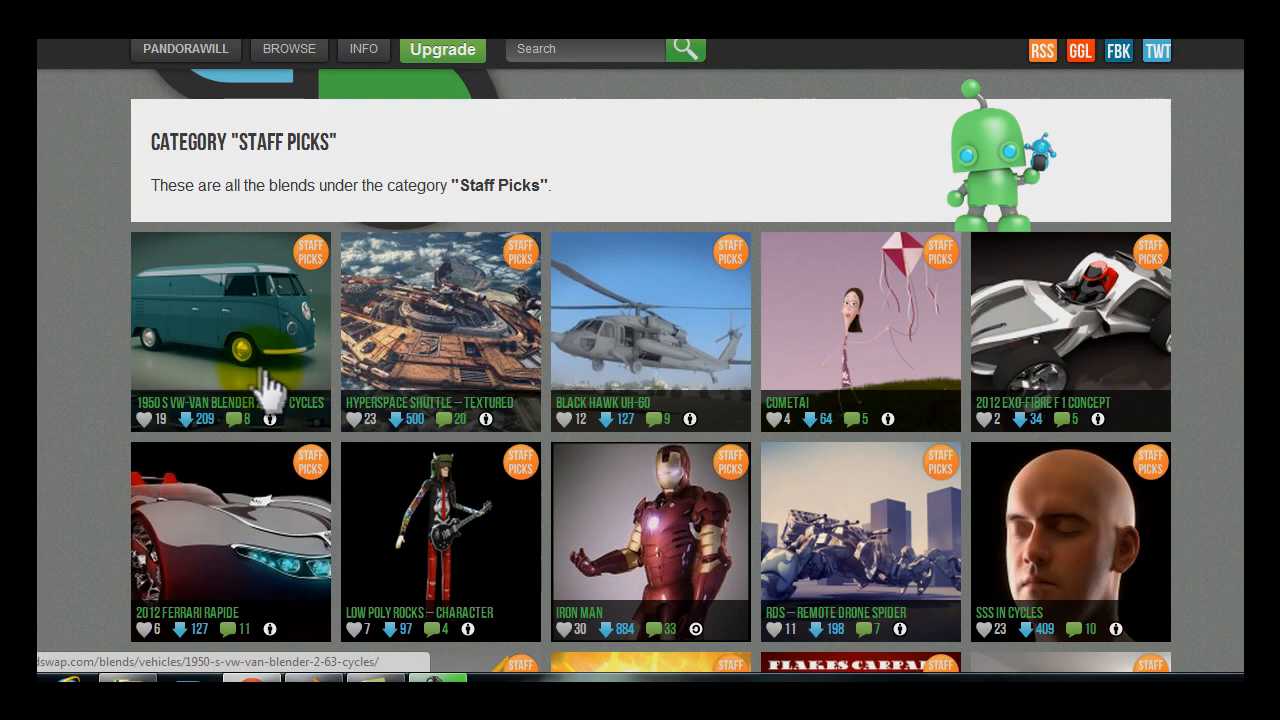
scroll(down, 3)
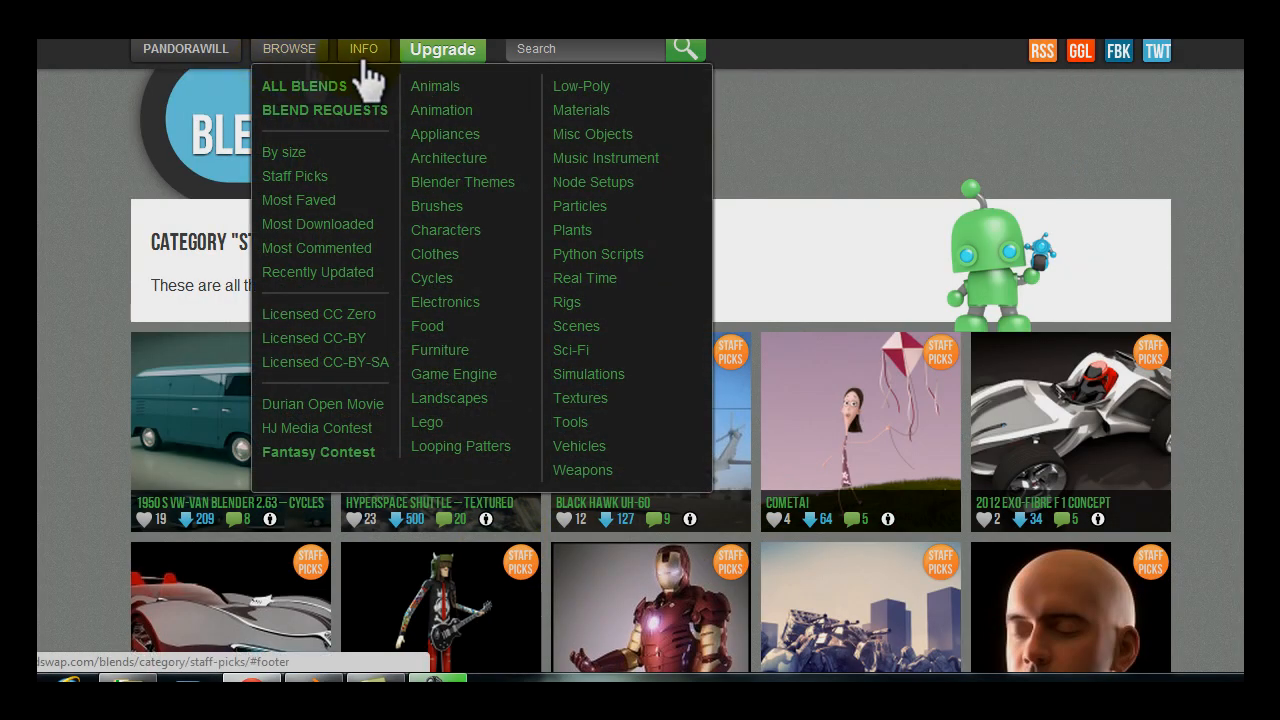
mouse_move(318, 314)
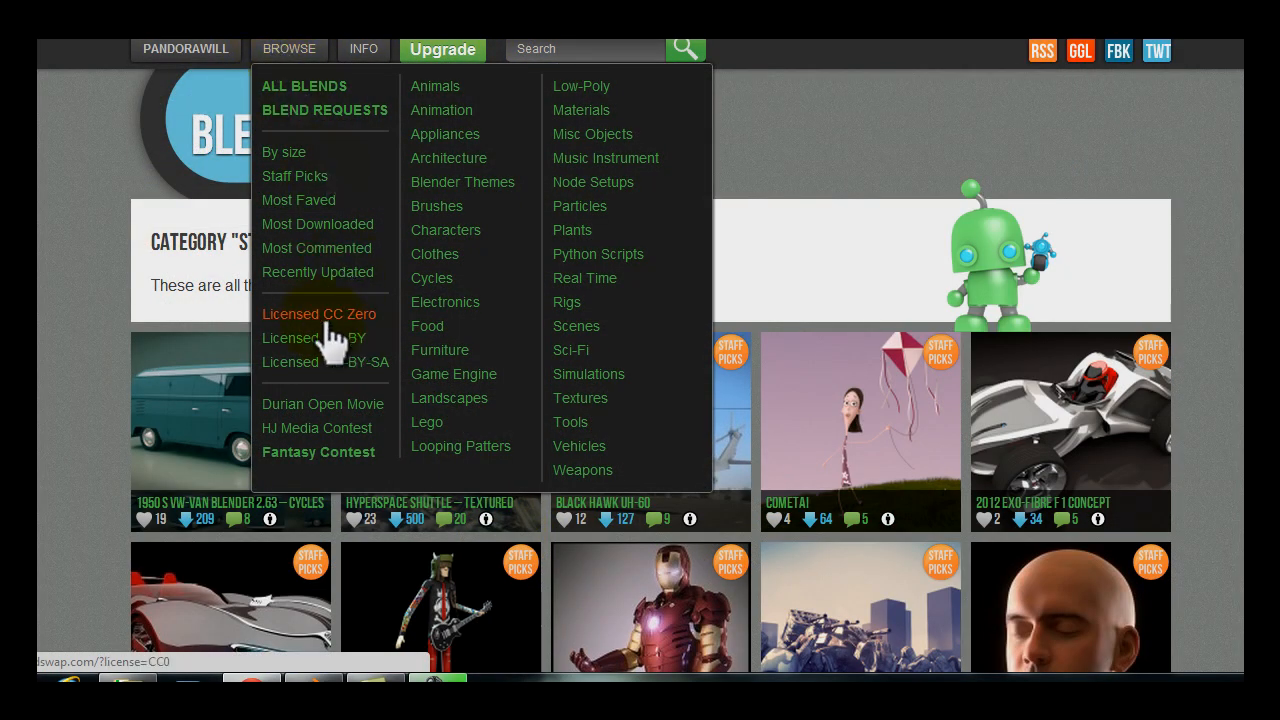
mouse_move(318, 362)
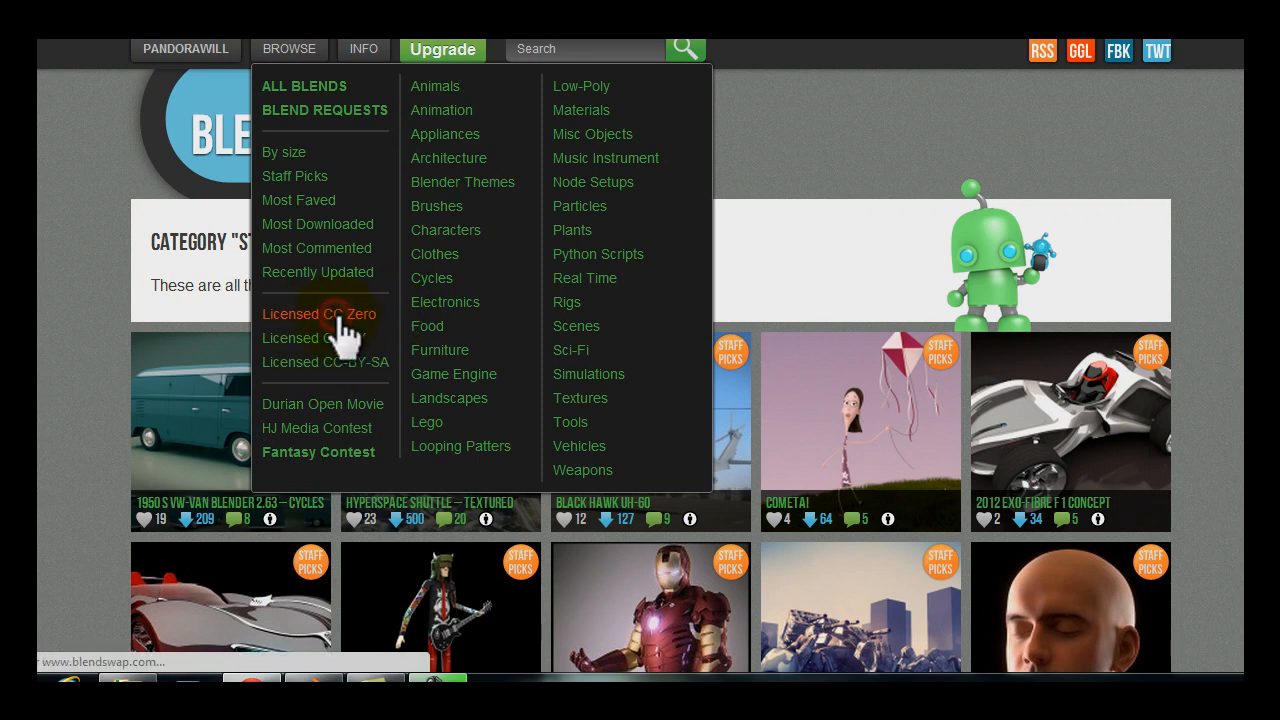
- Filter to Licensed CC Zero blends, open Trinking Glas and start its 1 MB download
click(320, 314)
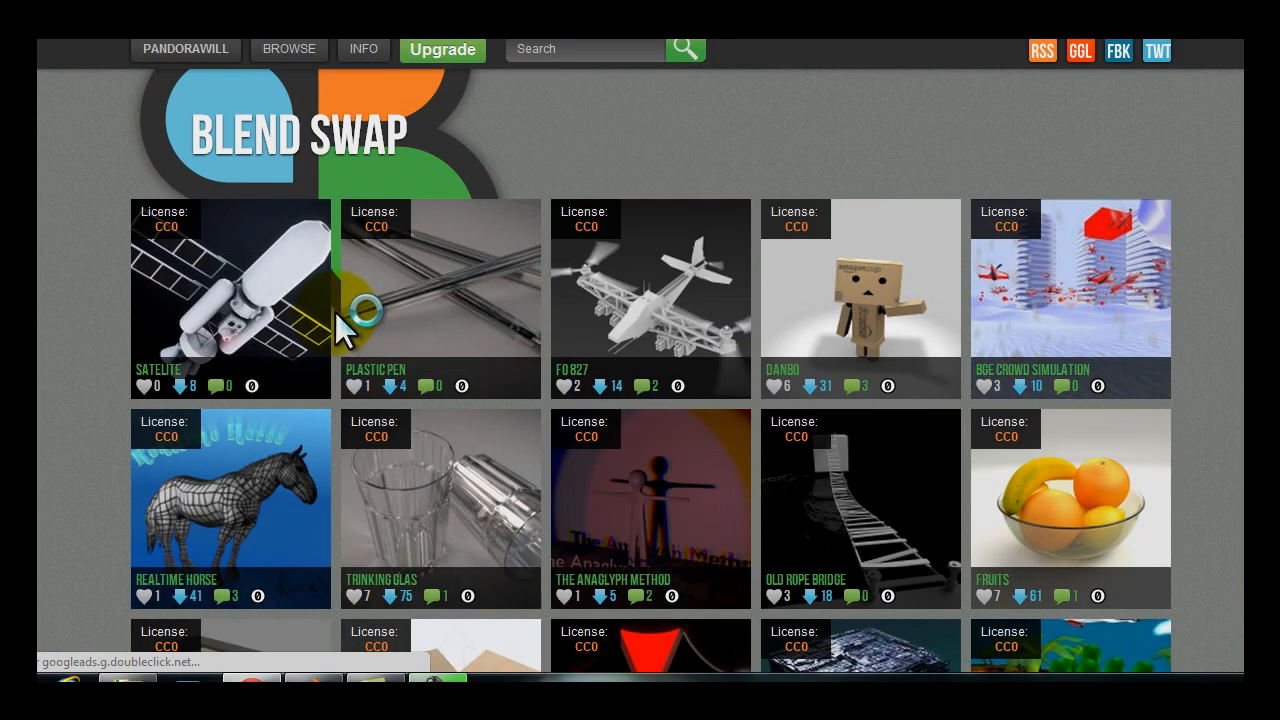
scroll(down, 3)
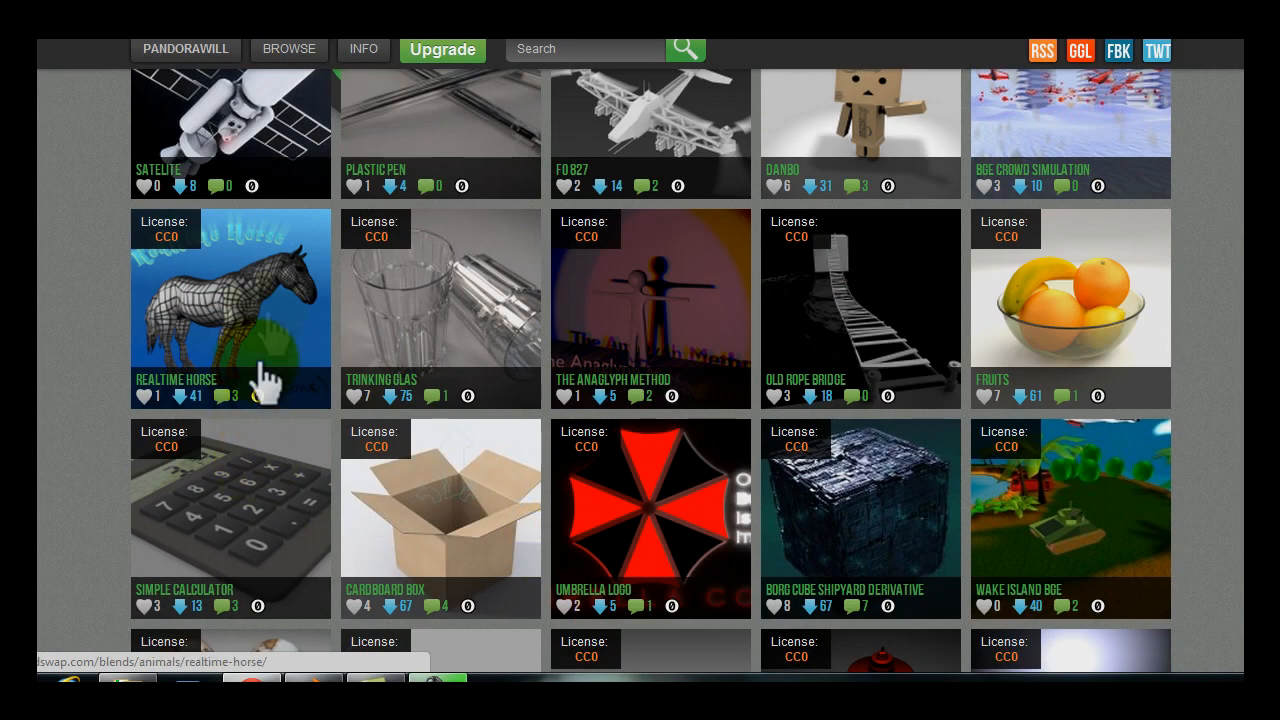
click(440, 300)
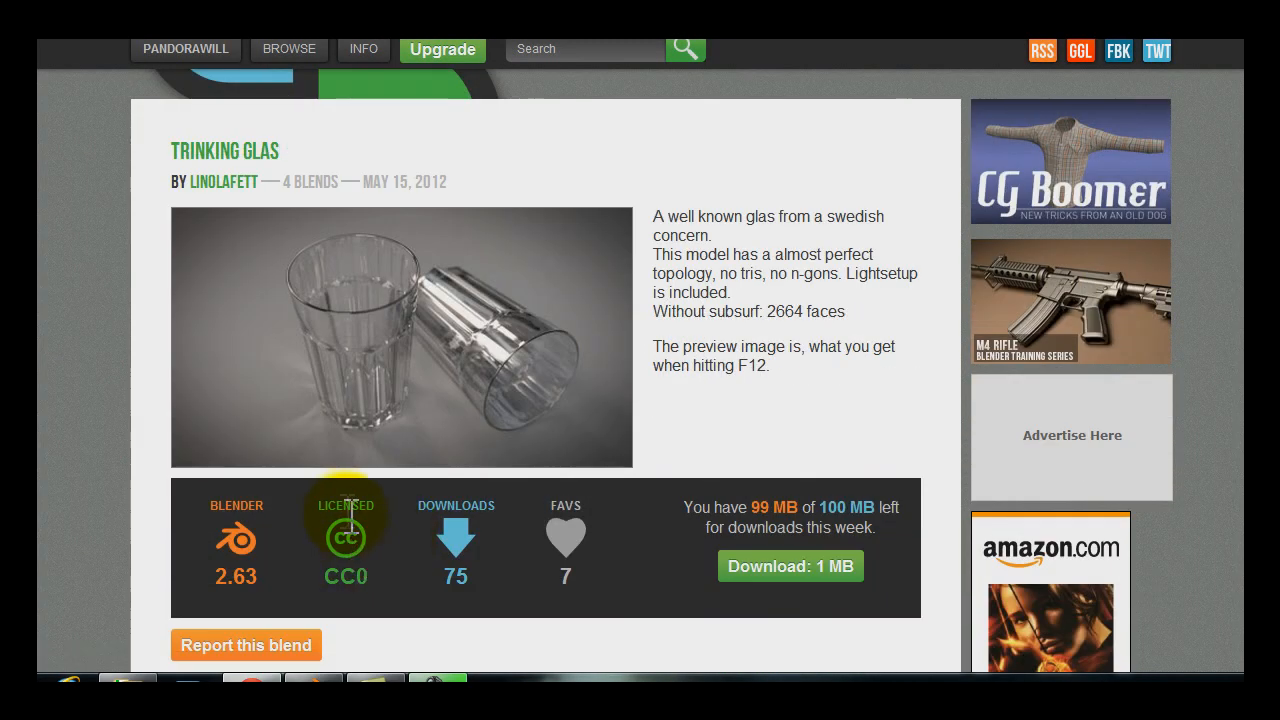
mouse_move(496, 560)
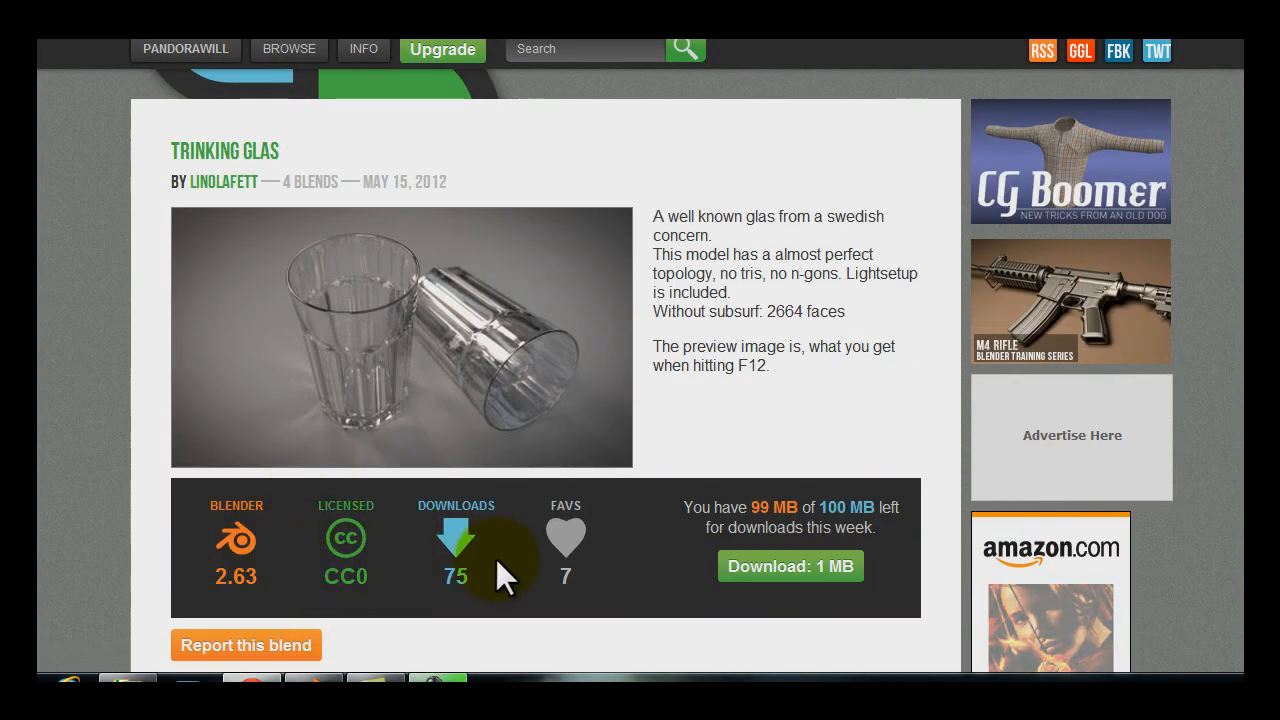
click(790, 566)
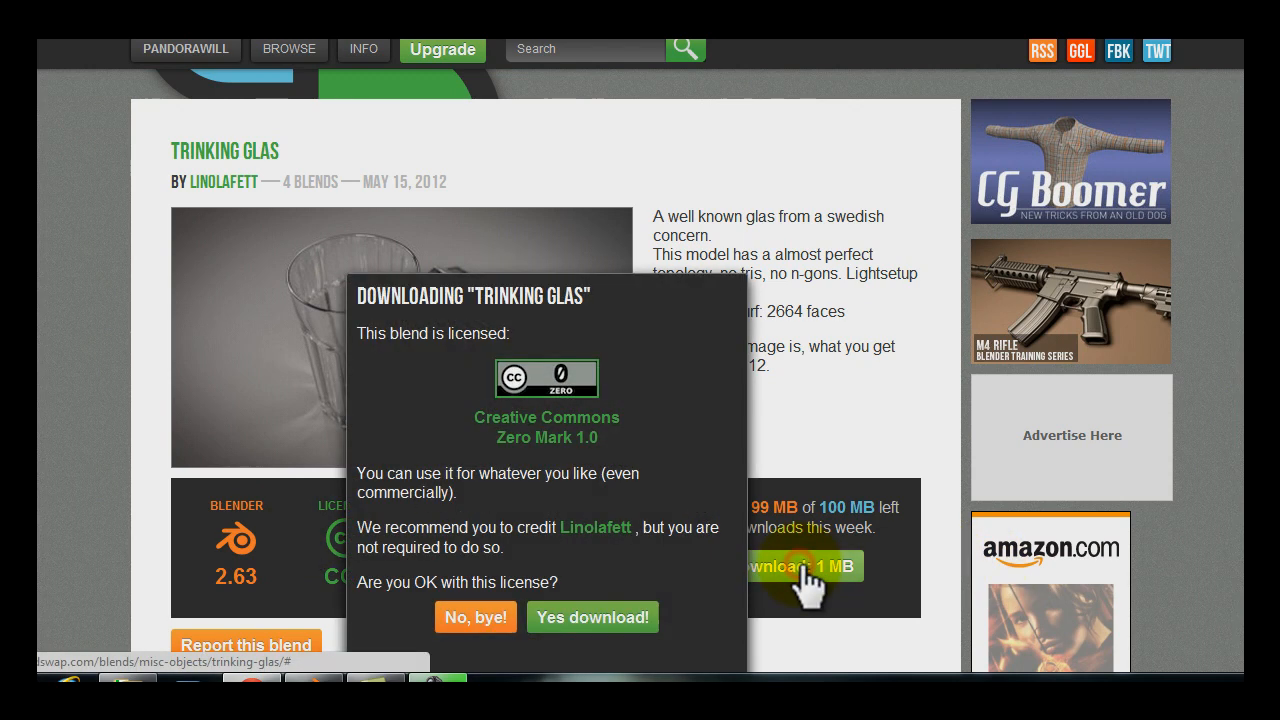
mouse_move(424, 490)
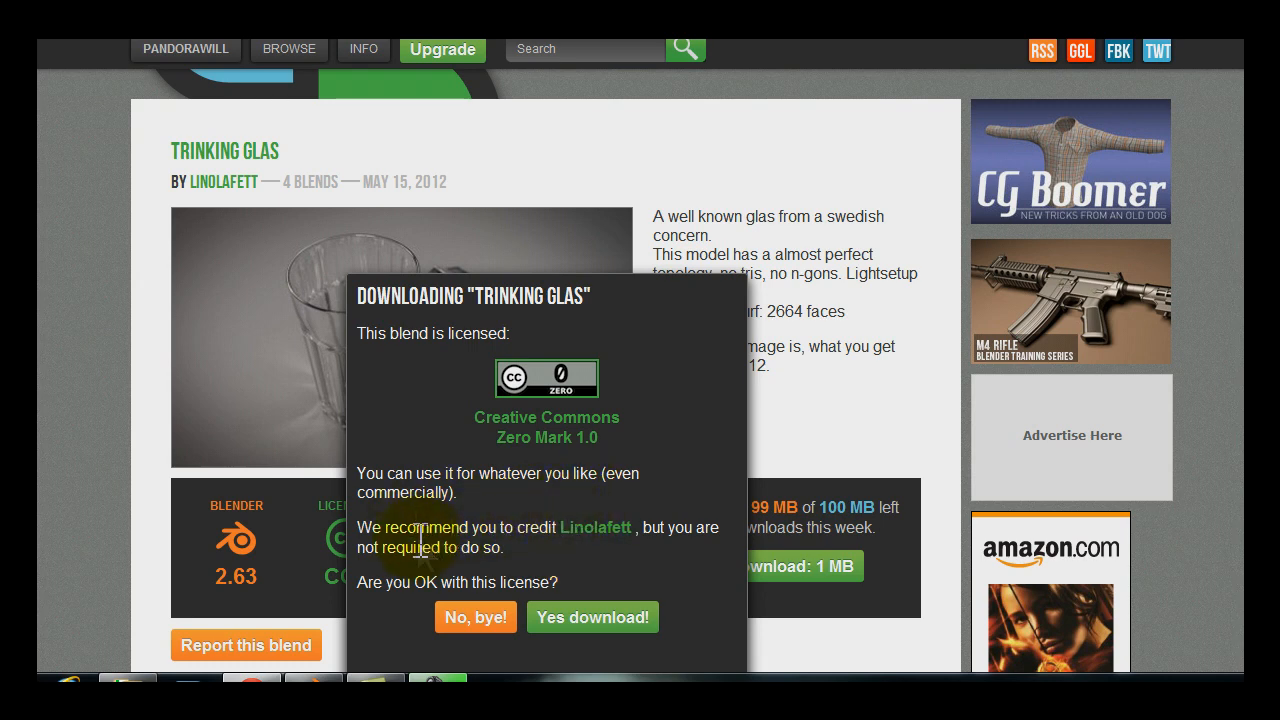
mouse_move(352, 184)
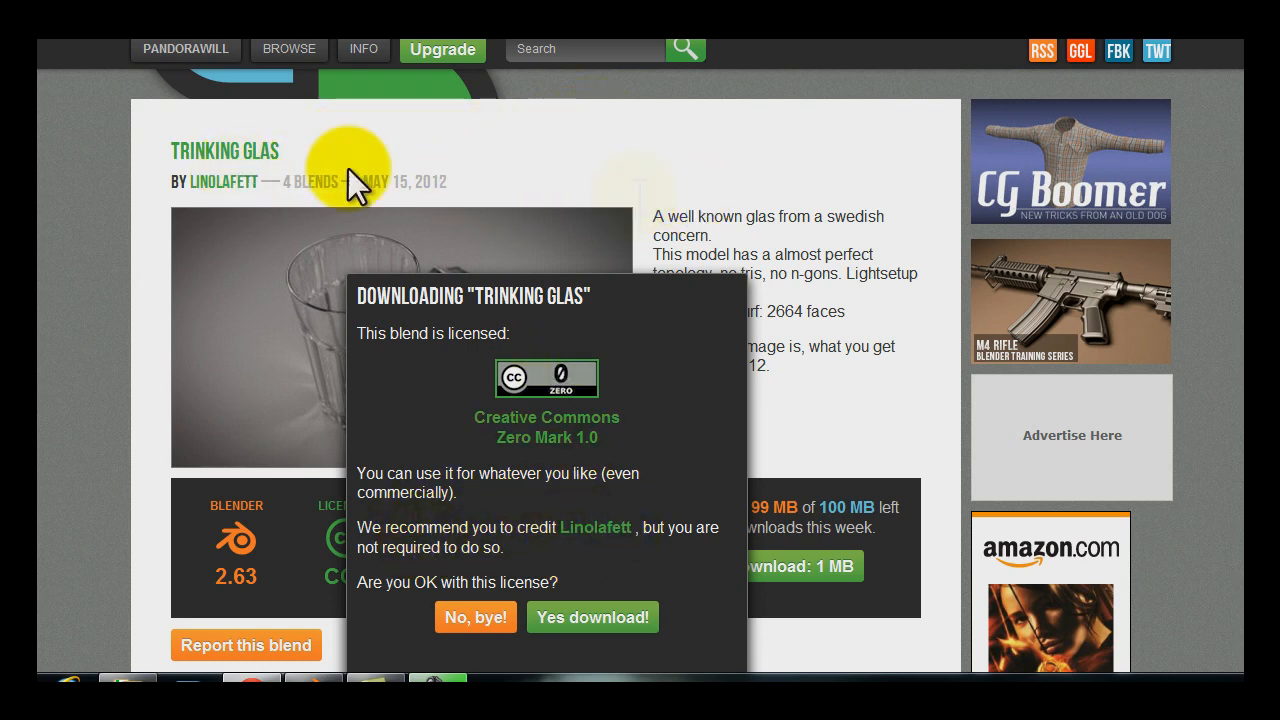
mouse_move(328, 204)
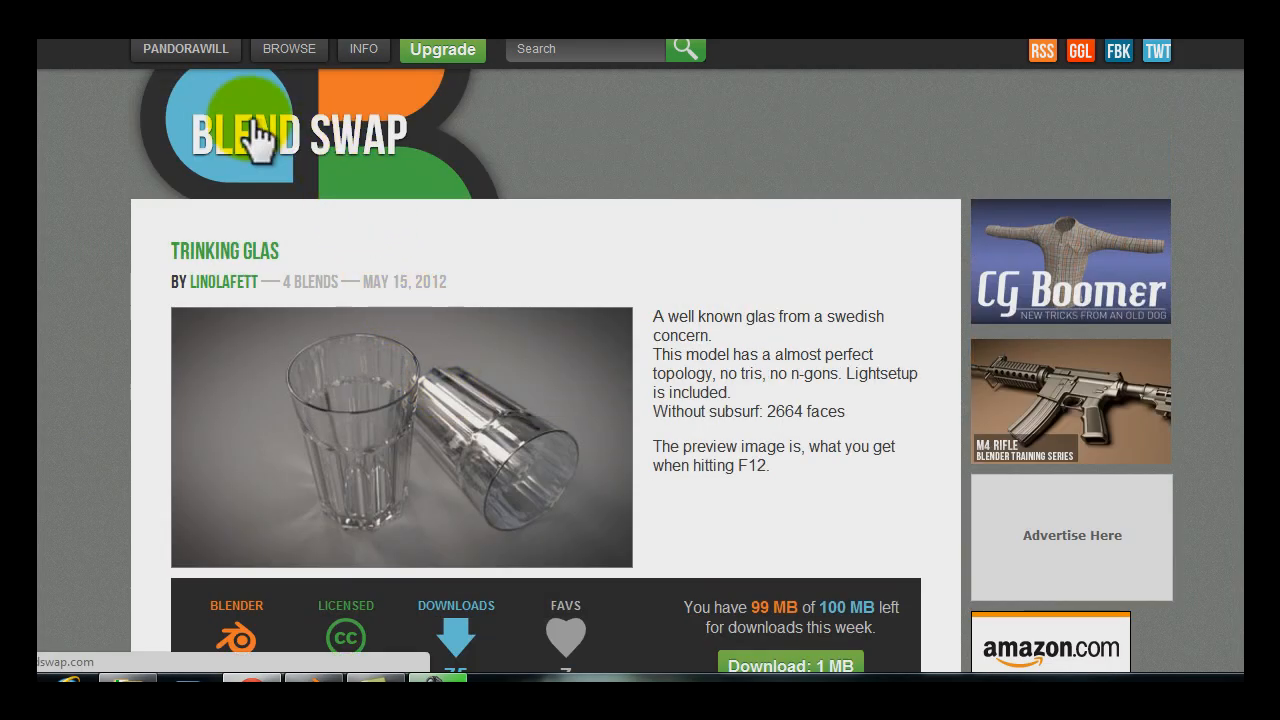
- Start downloading Another Audi R8, then decline its license with "No, bye!"
click(288, 48)
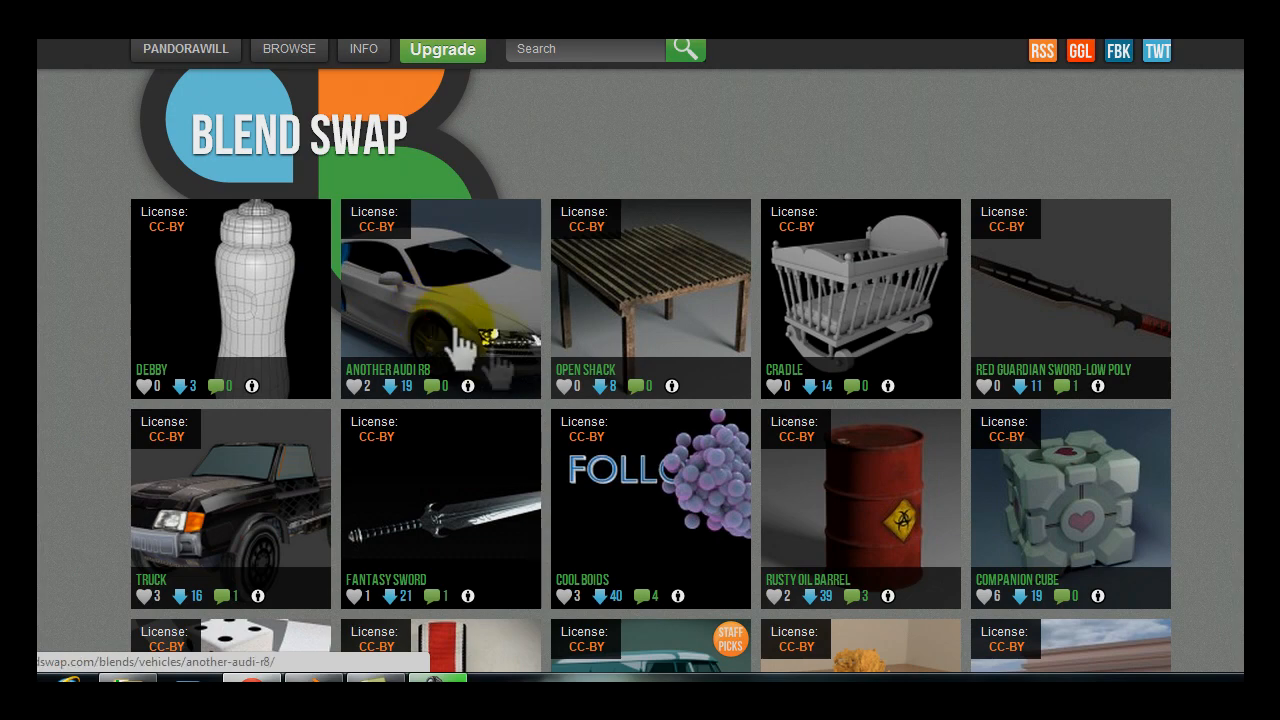
click(440, 298)
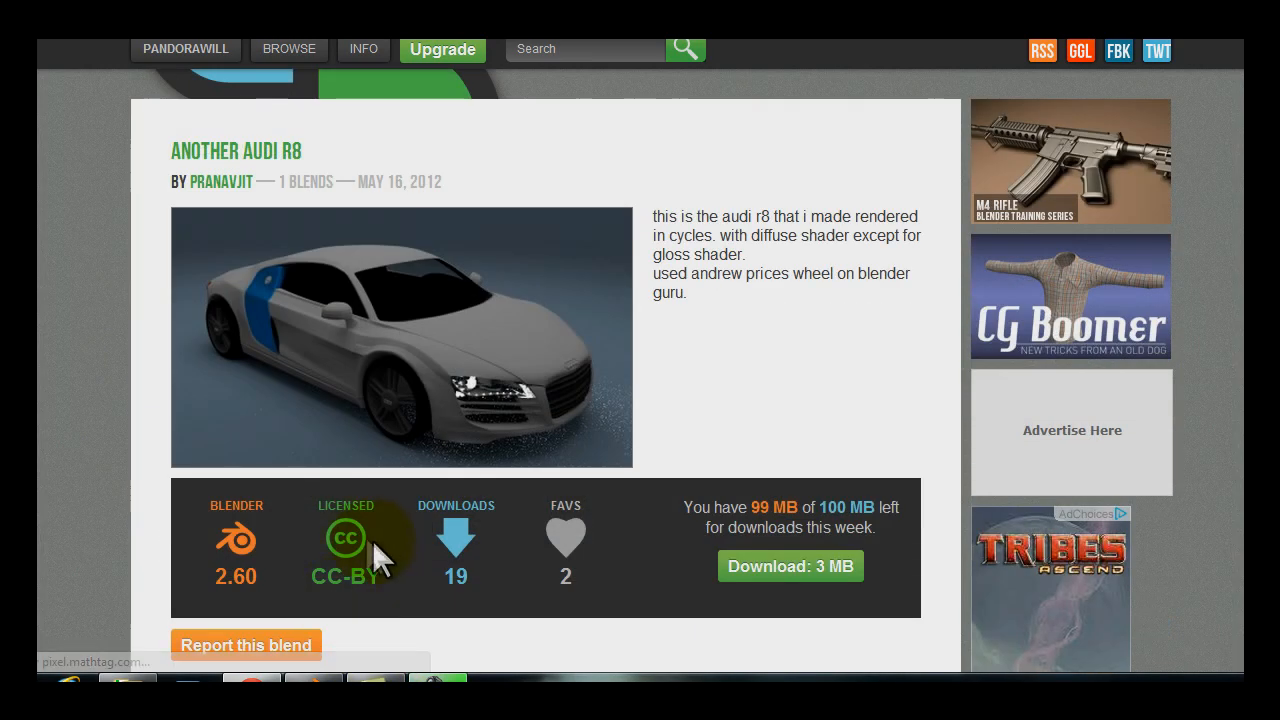
click(790, 566)
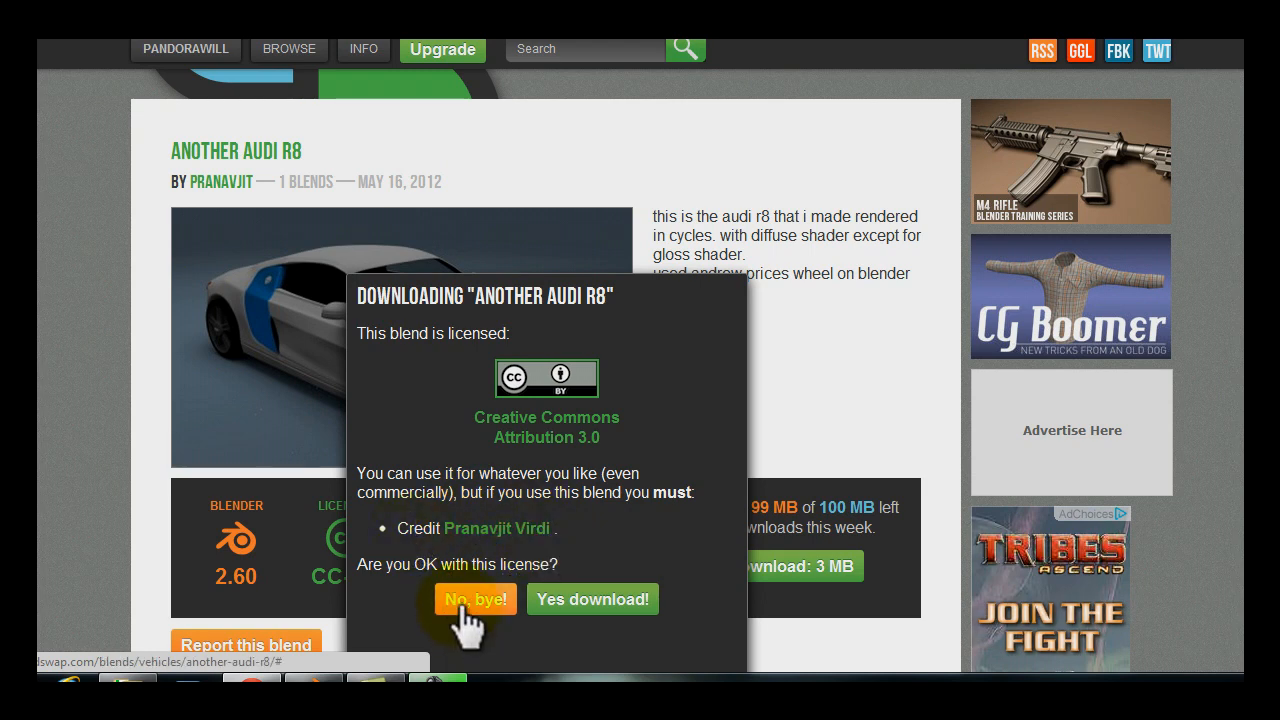
mouse_move(444, 516)
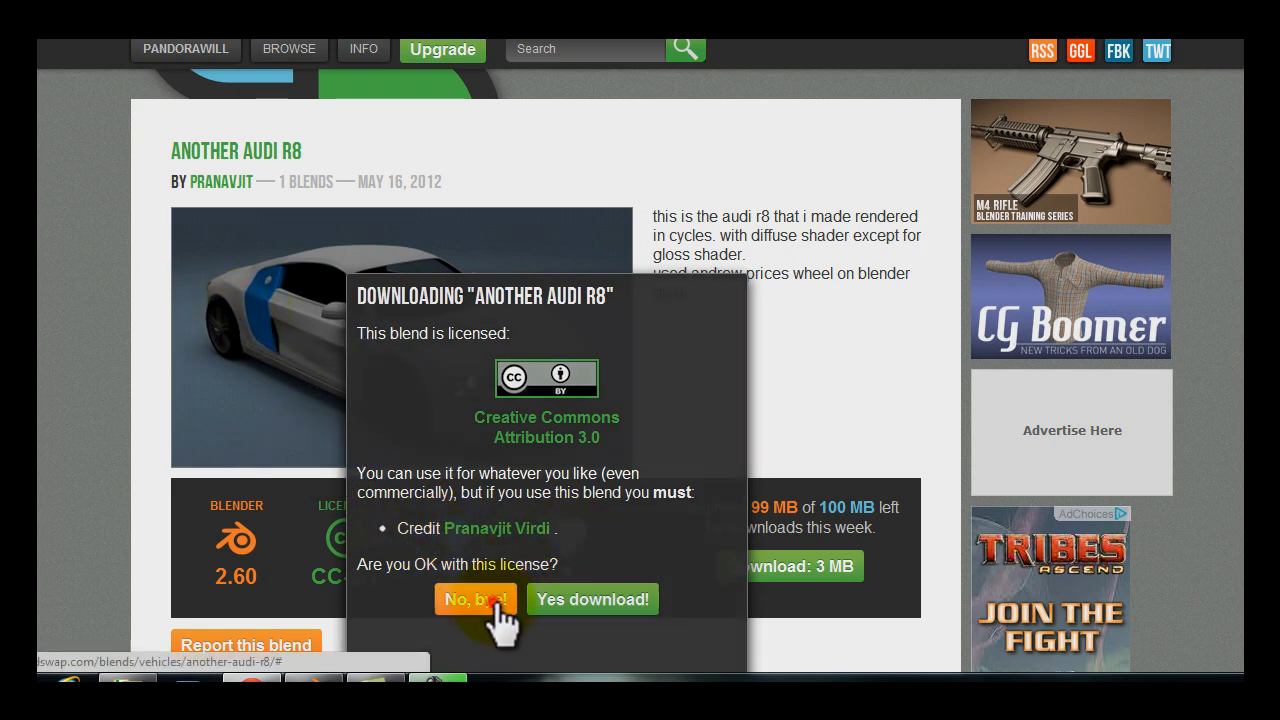
click(476, 600)
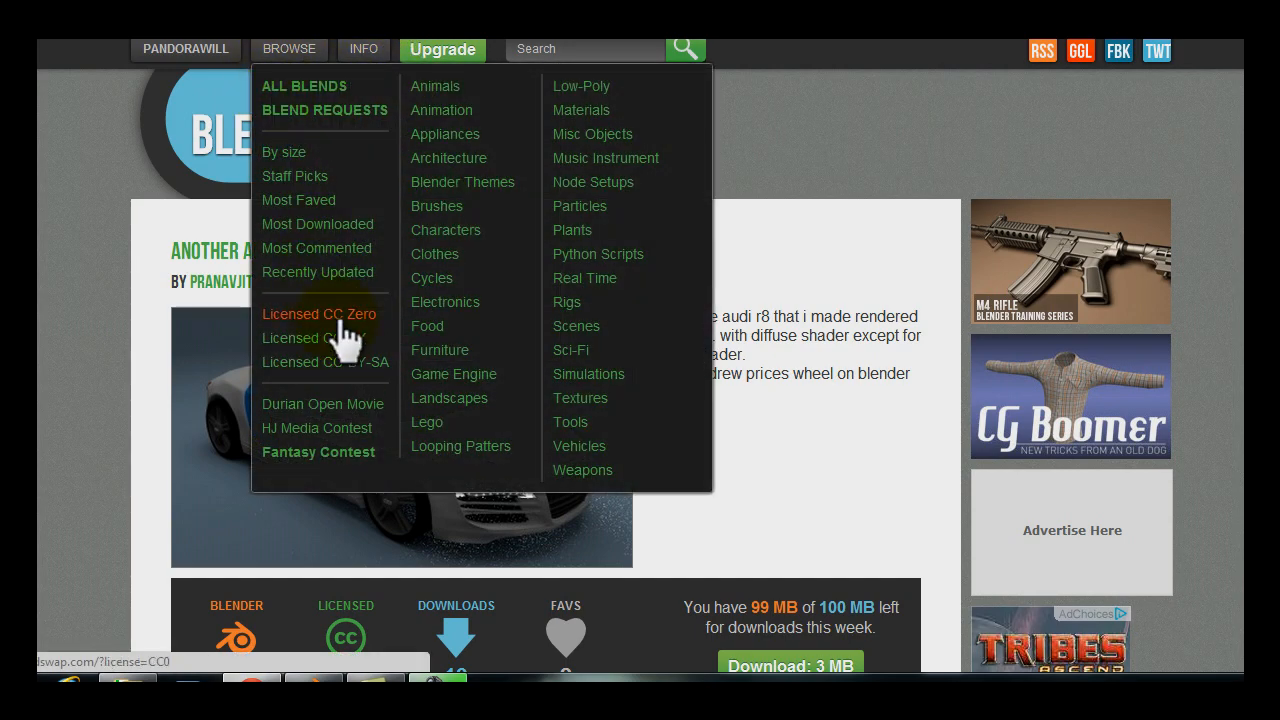
mouse_move(340, 376)
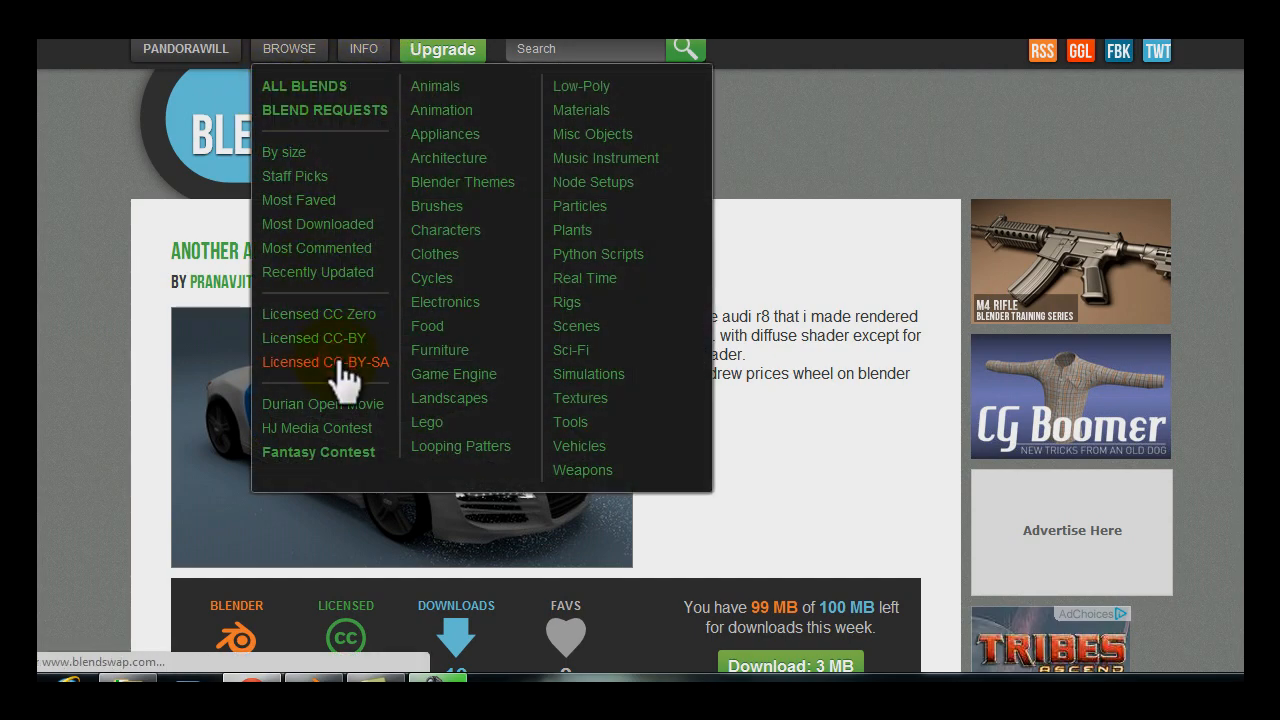
- List only blends licensed CC-BY-SA
click(324, 360)
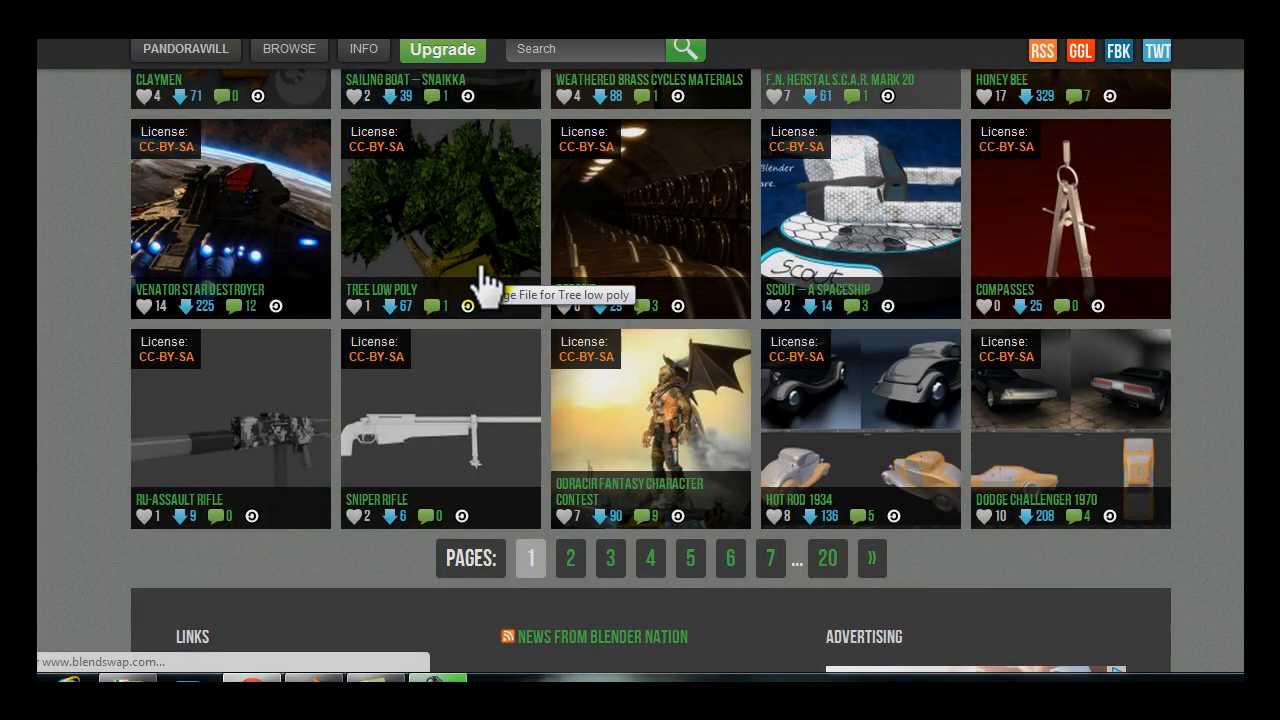
- Open Tree Low Poly and review its 3 MB Attribution-ShareAlike download terms
click(440, 218)
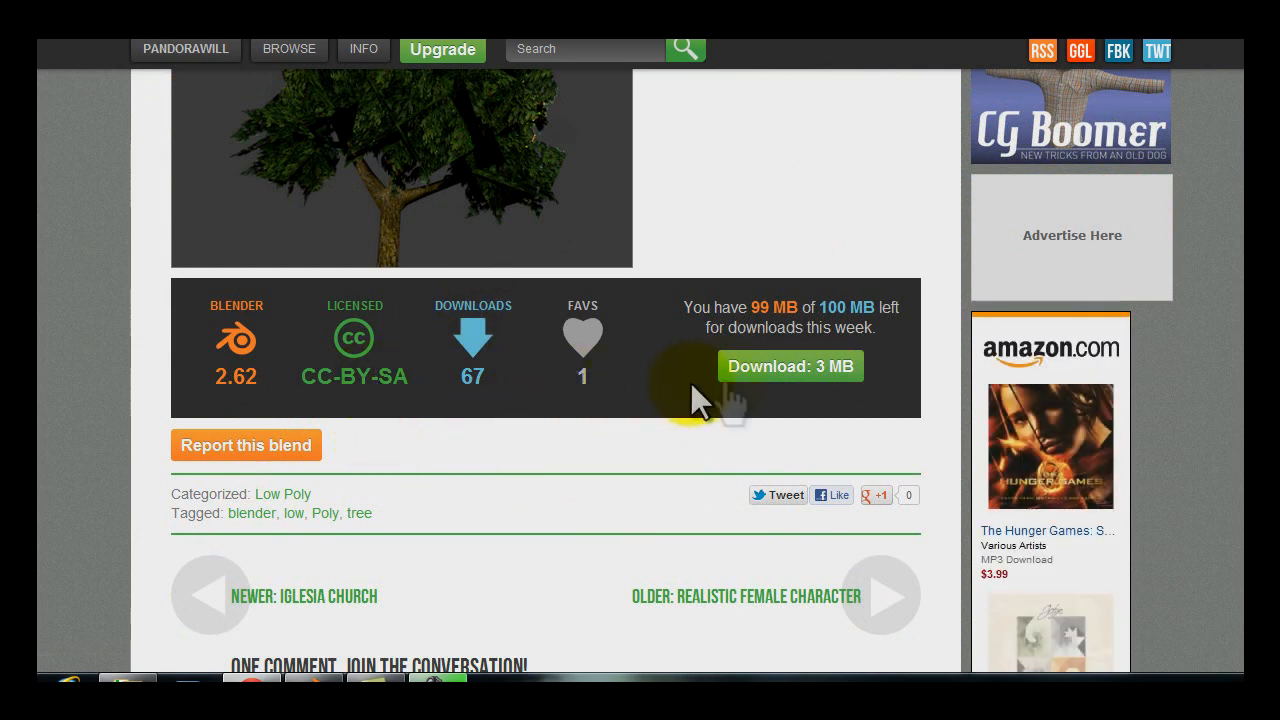
click(790, 366)
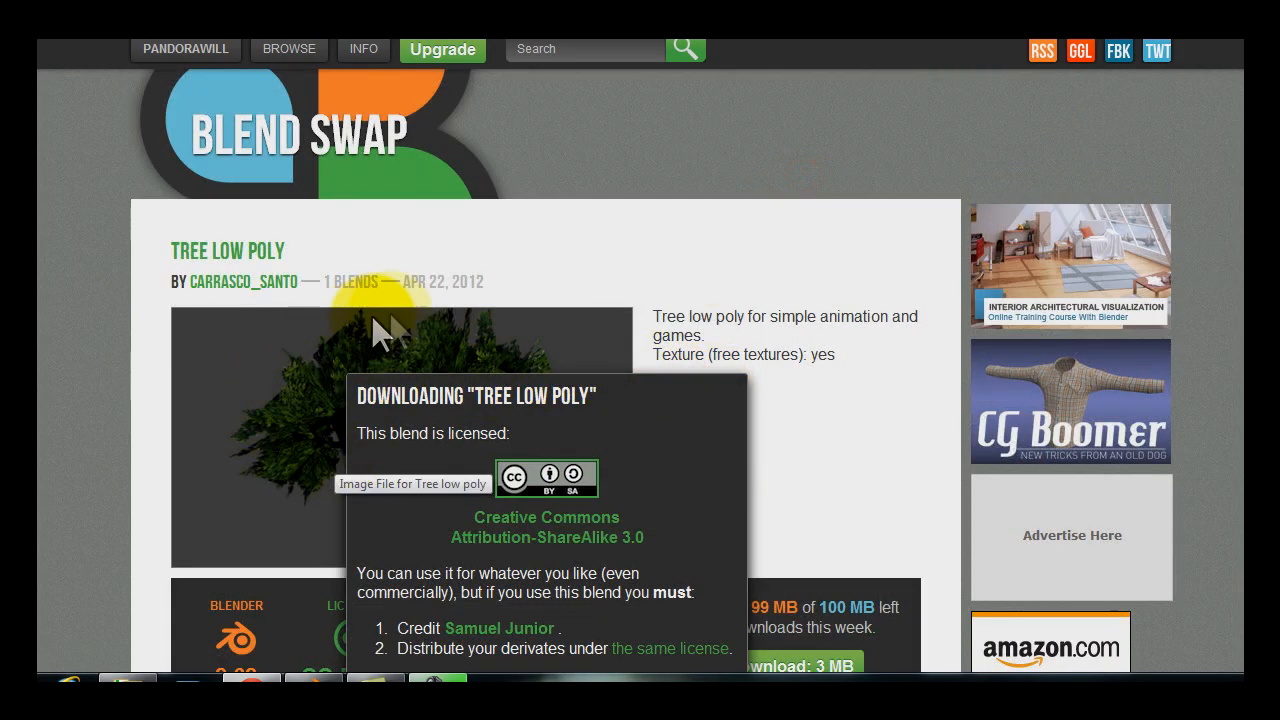
scroll(down, 3)
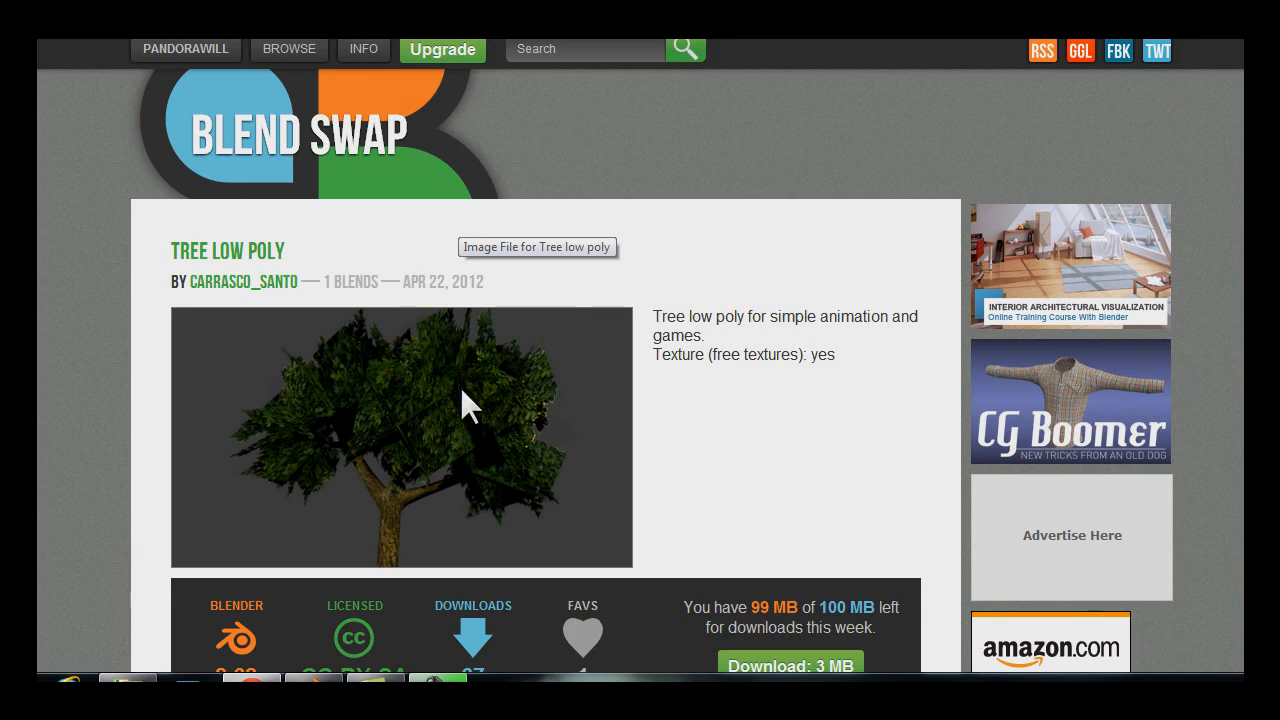
mouse_move(410, 470)
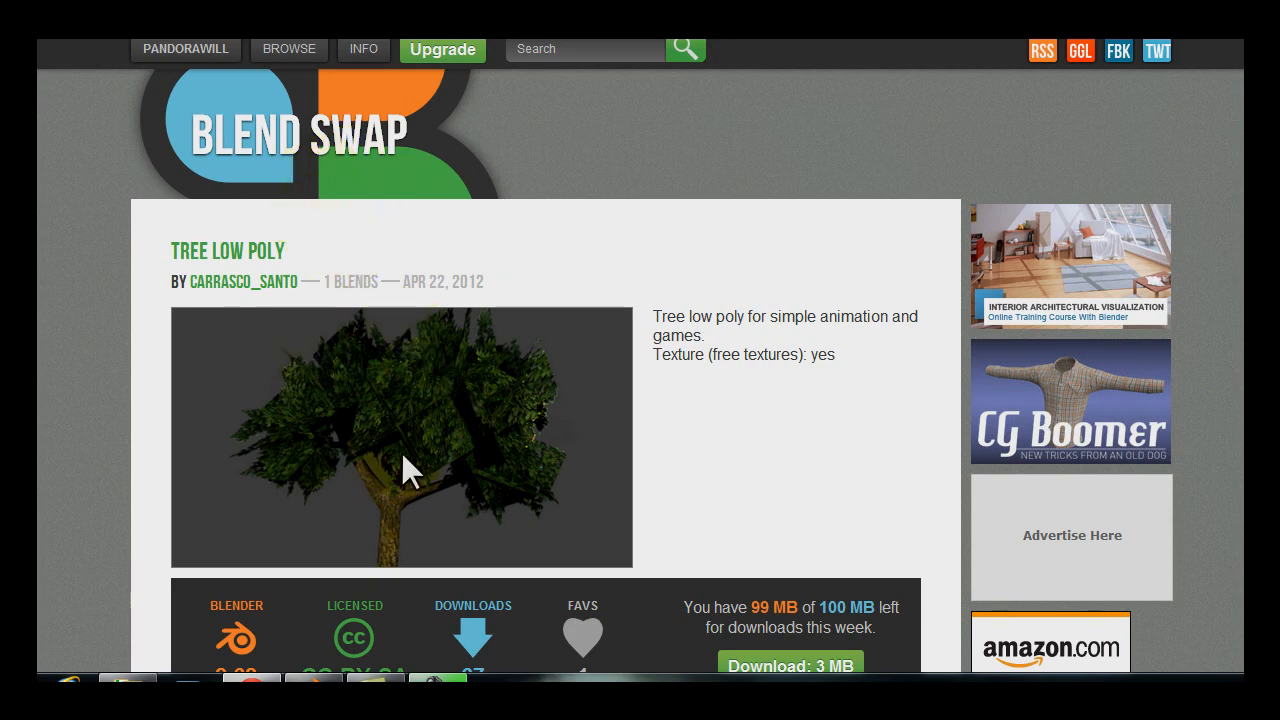
scroll(down, 3)
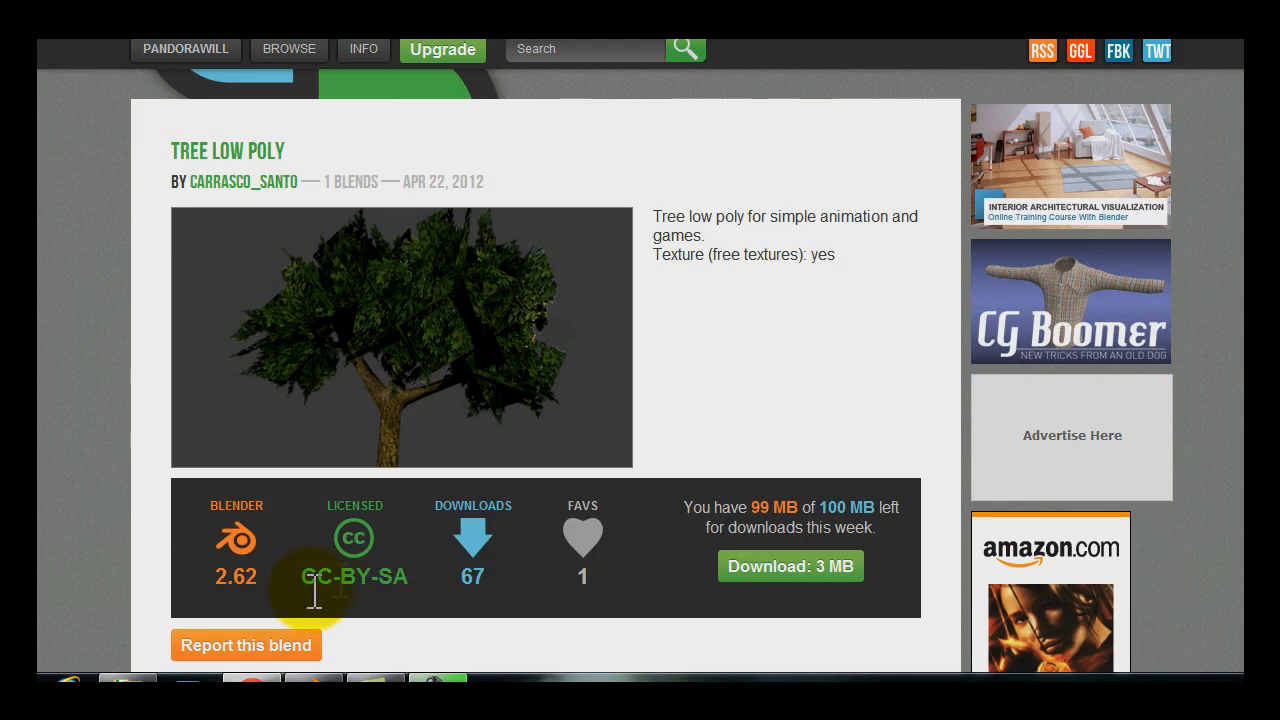
click(288, 48)
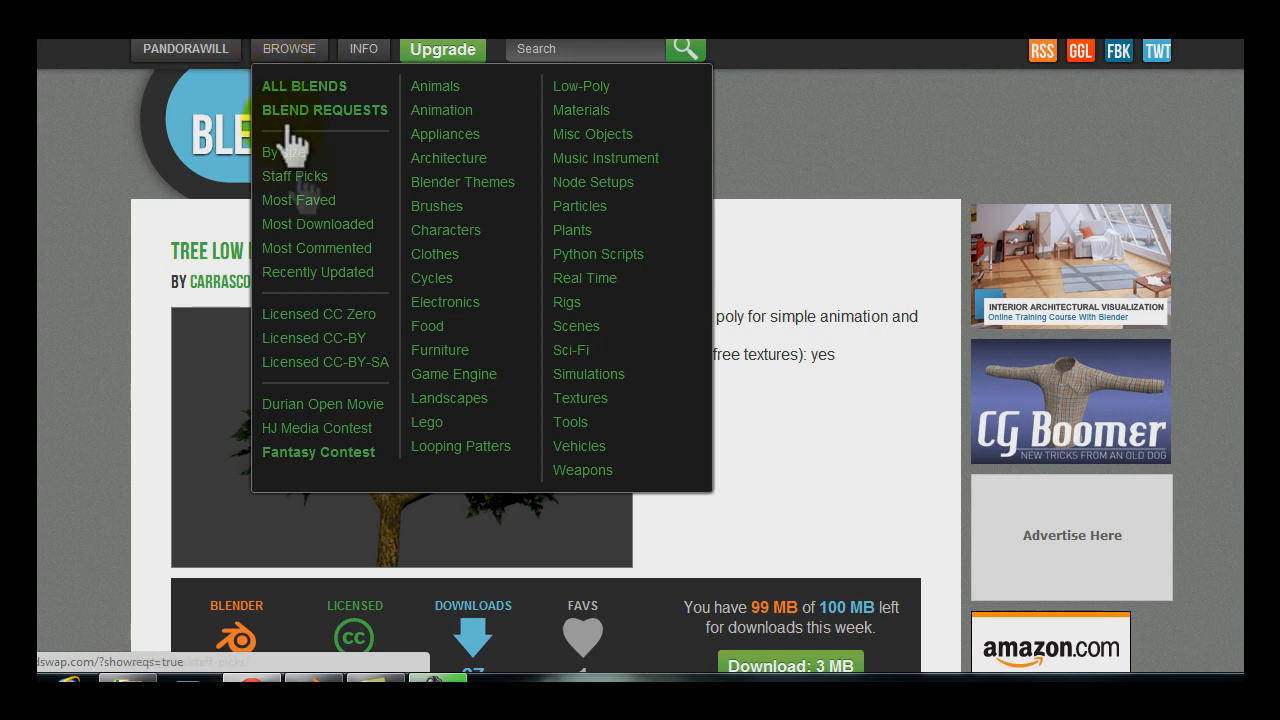
mouse_move(320, 312)
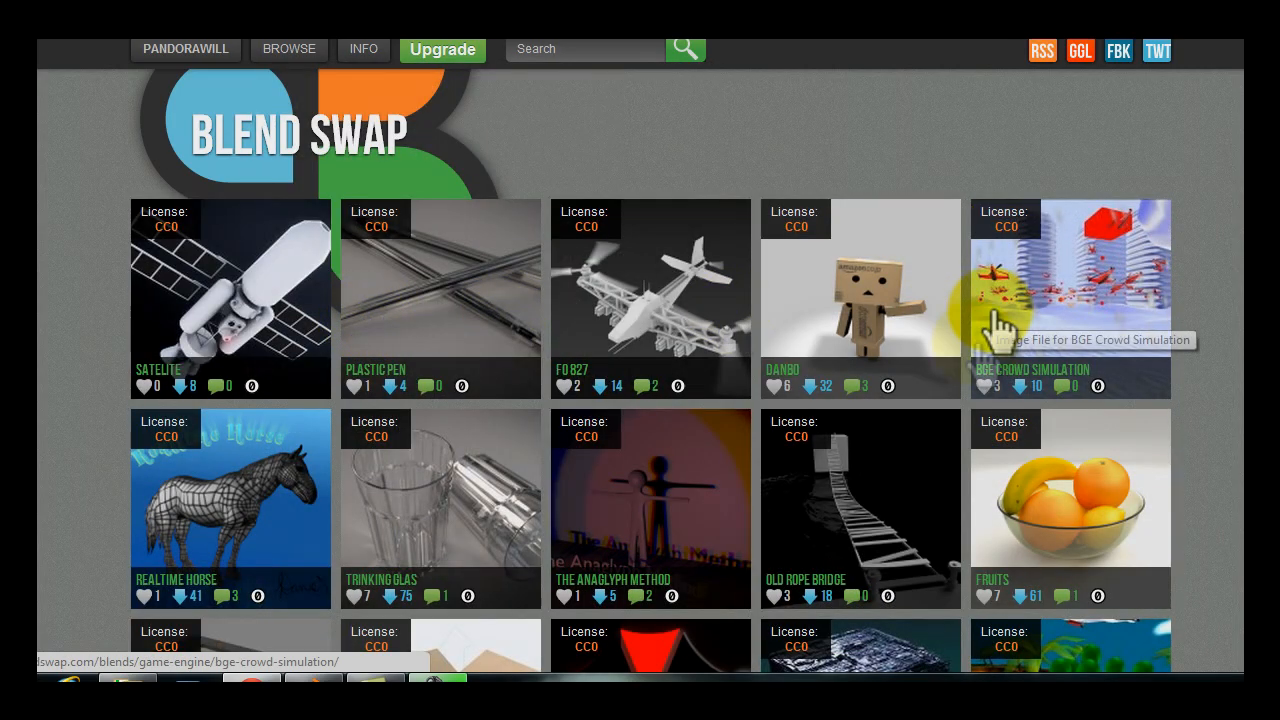
- Go to the second page of CC0 blend results and look through it
scroll(down, 3)
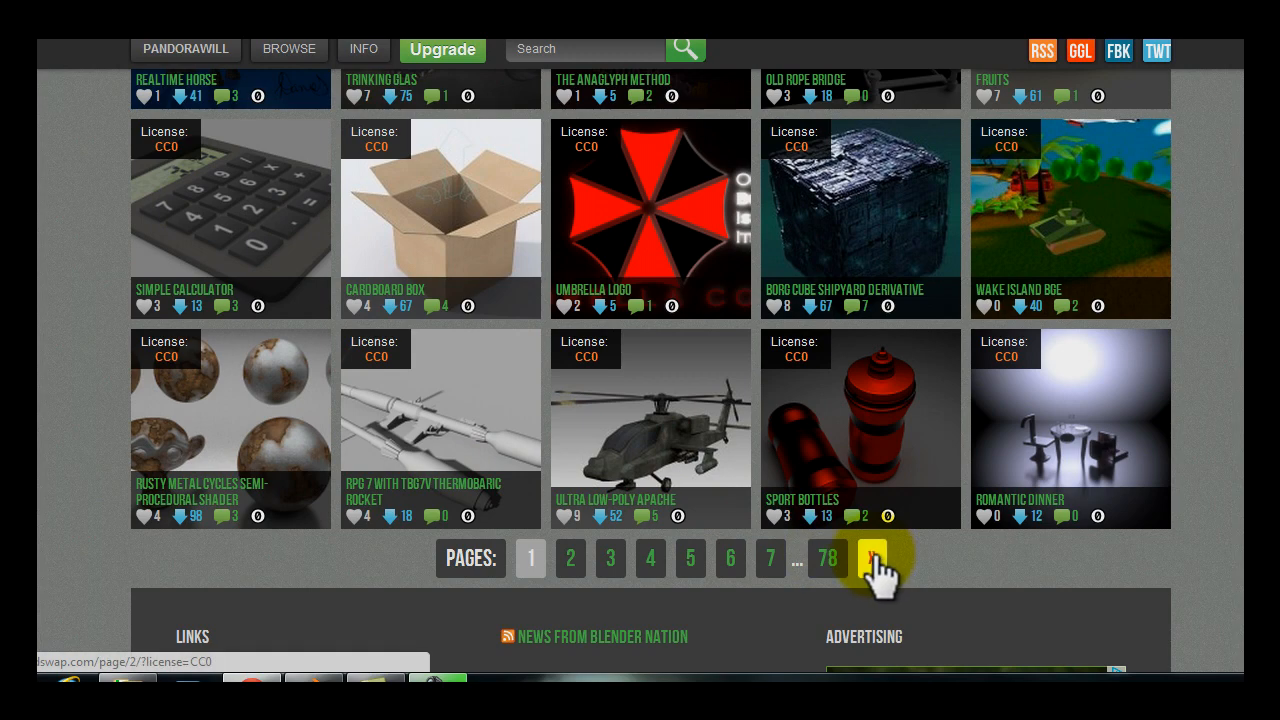
click(870, 558)
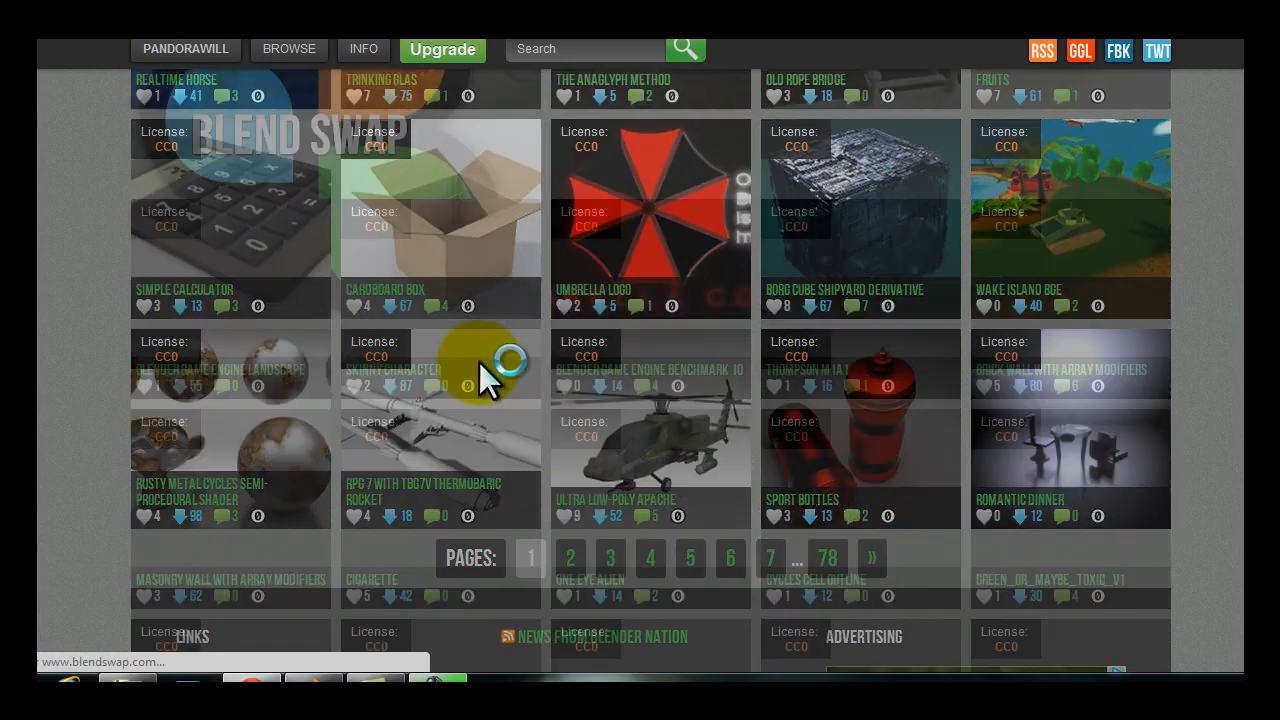
scroll(down, 3)
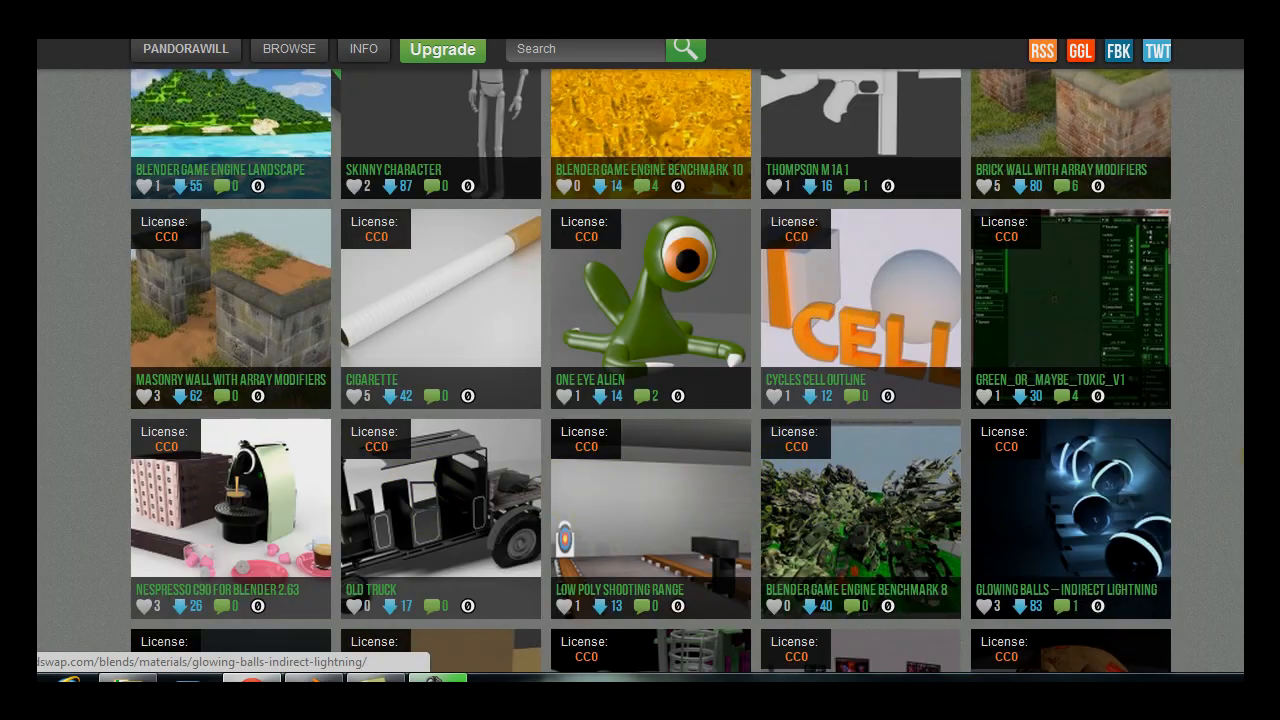
scroll(down, 3)
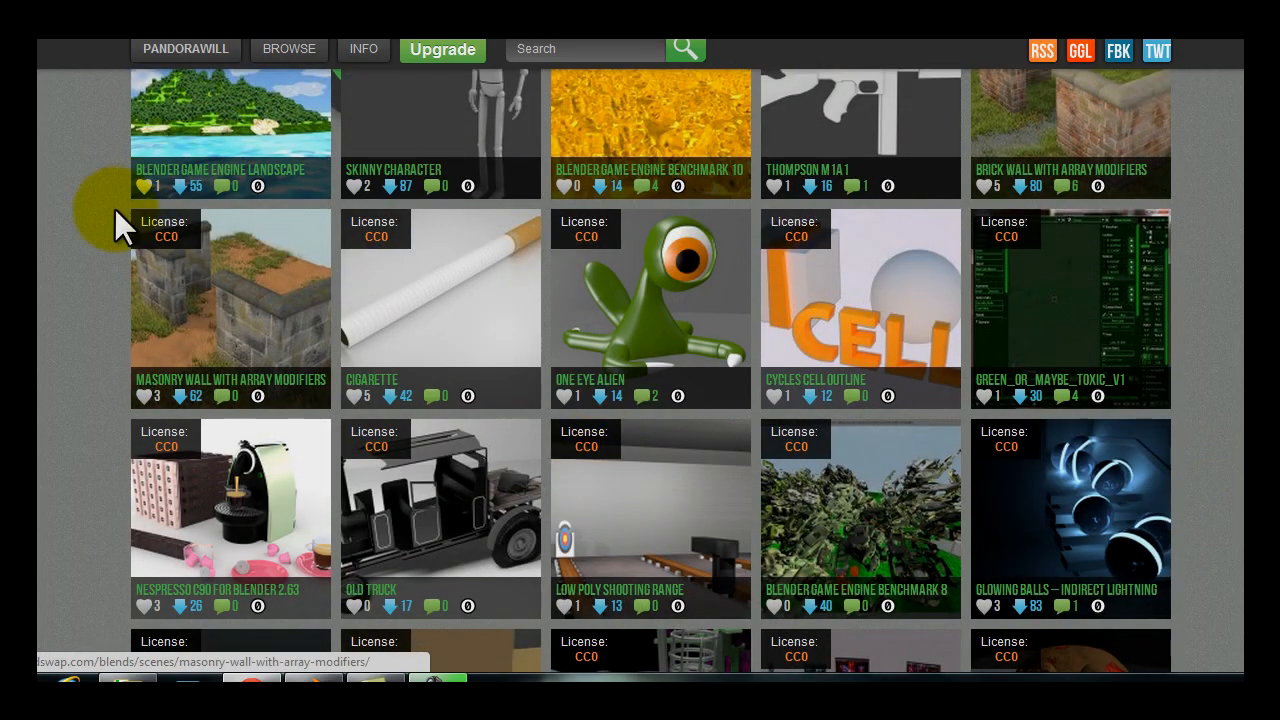
scroll(up, 3)
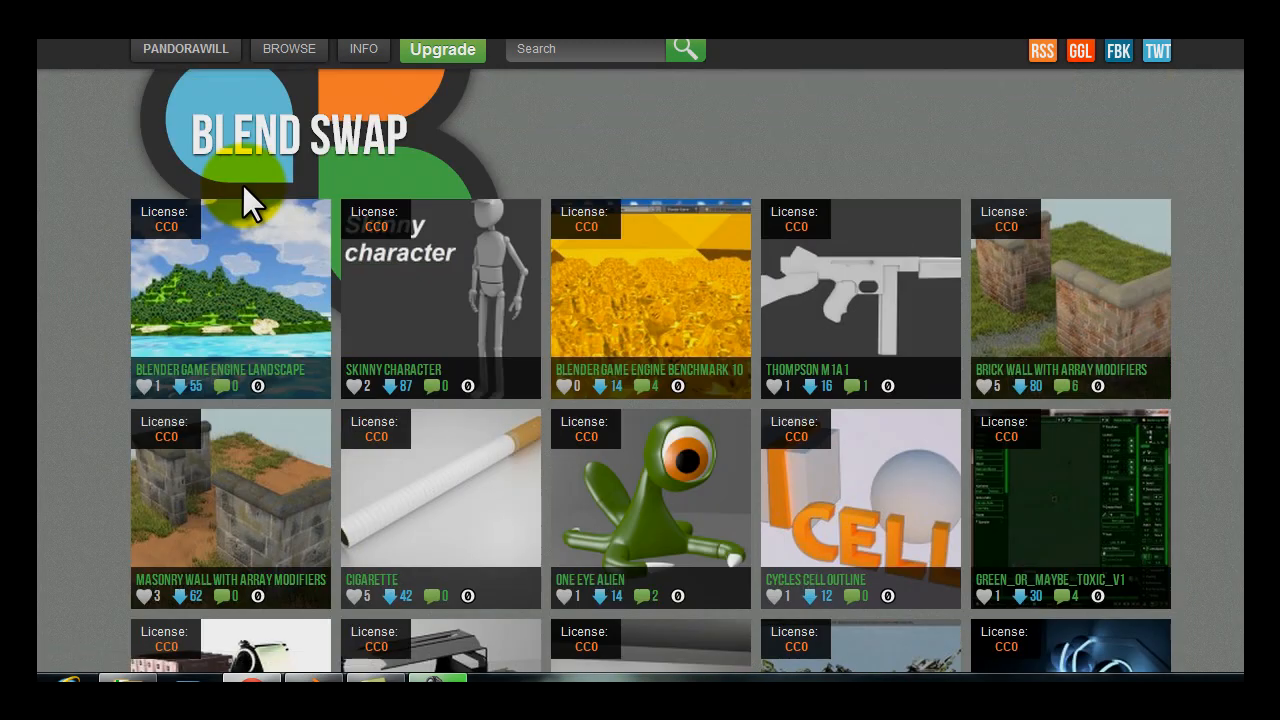
- Show blends in the Animals category, such as Realtime Horse and Honey Bee
click(288, 48)
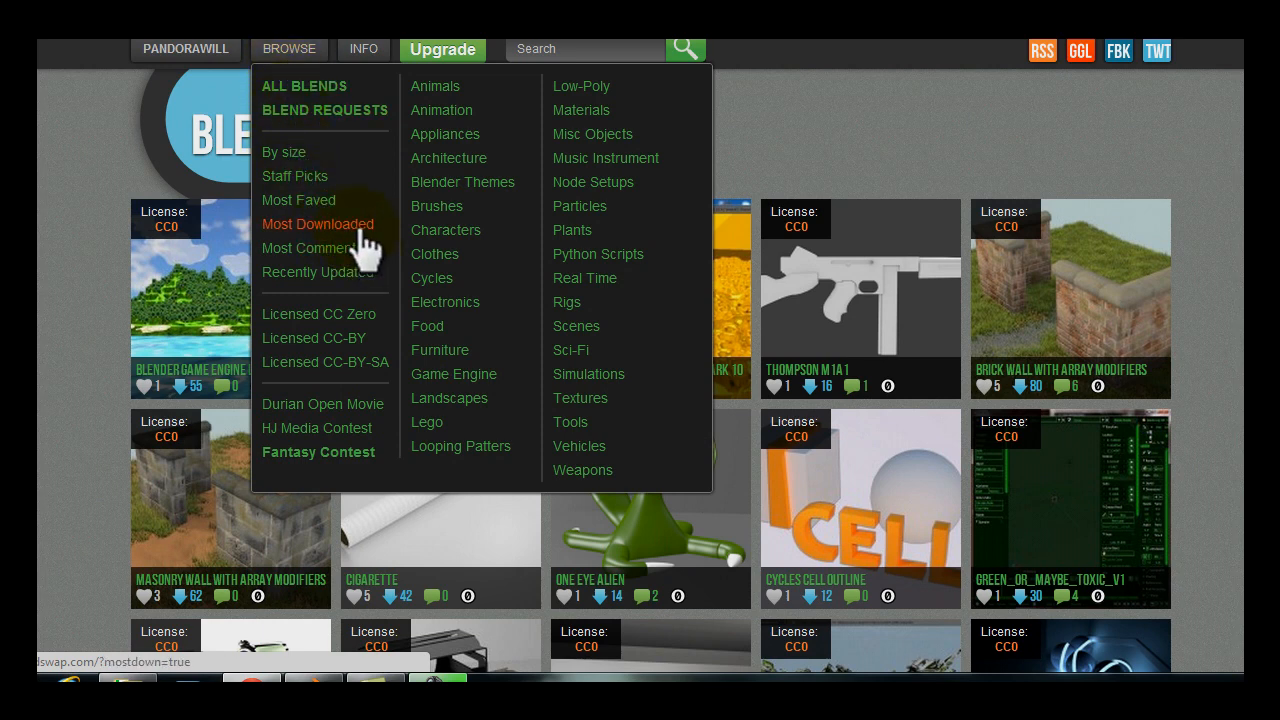
mouse_move(344, 258)
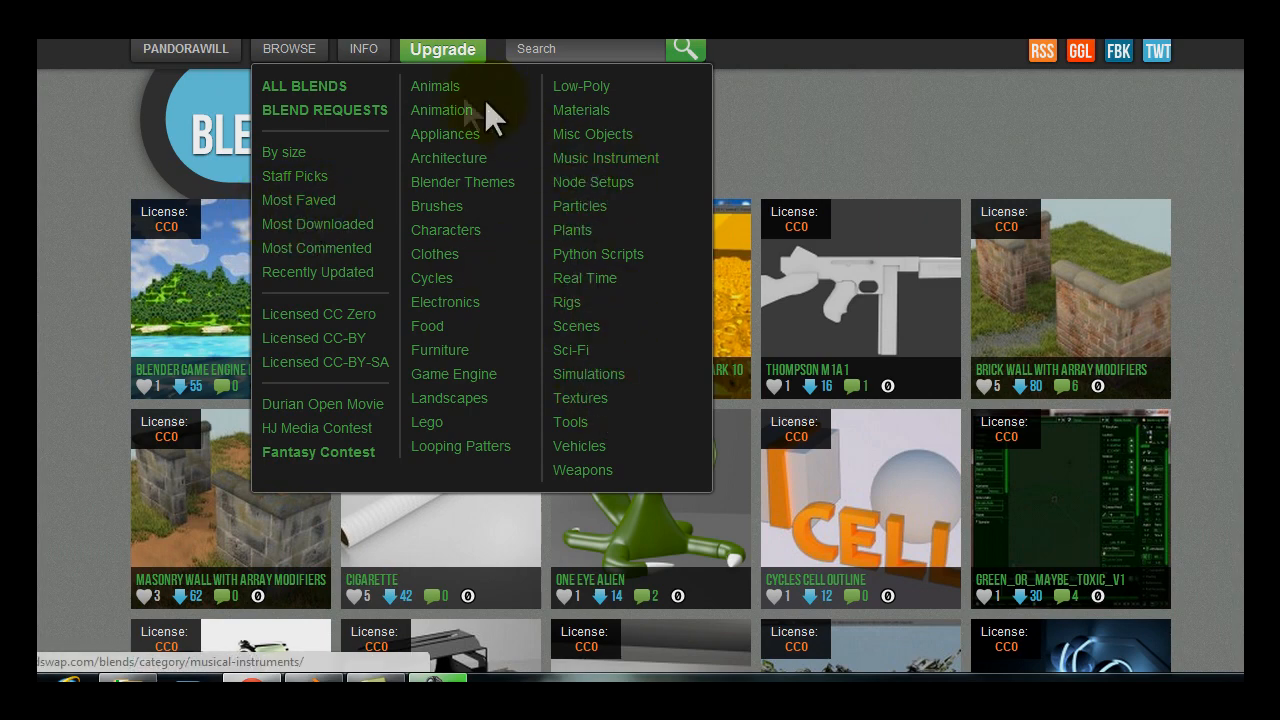
click(436, 86)
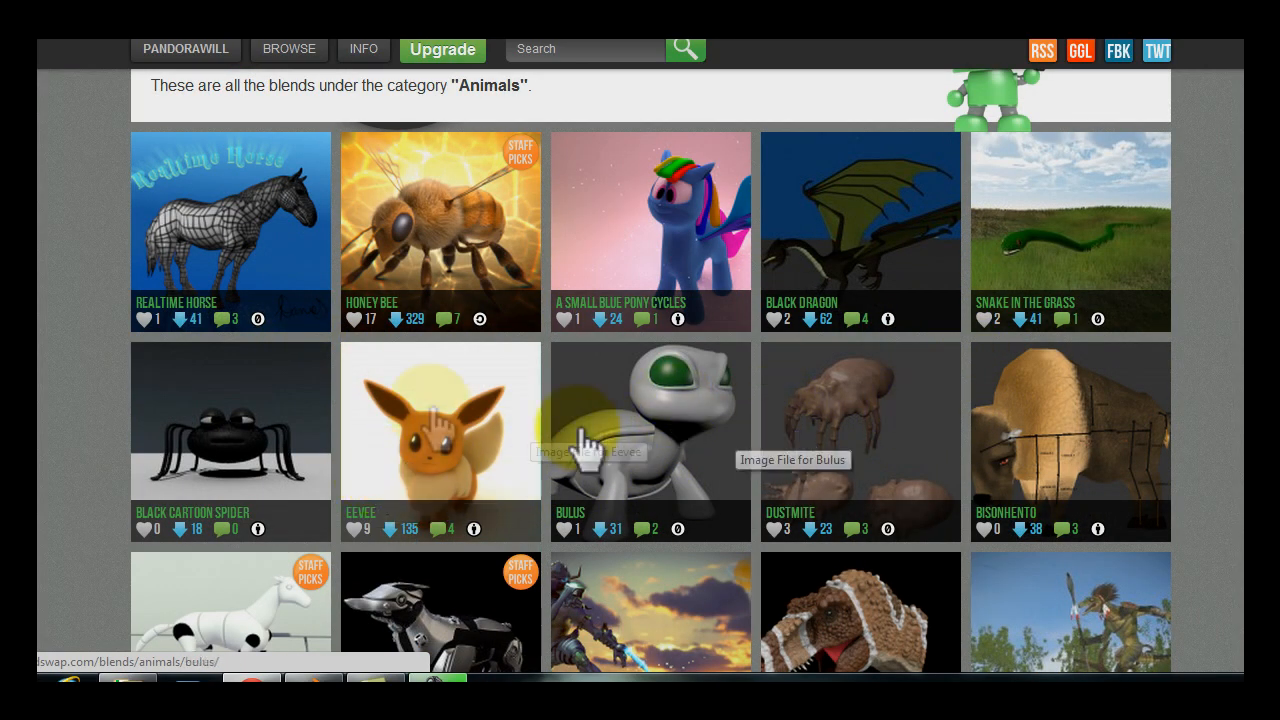
scroll(down, 3)
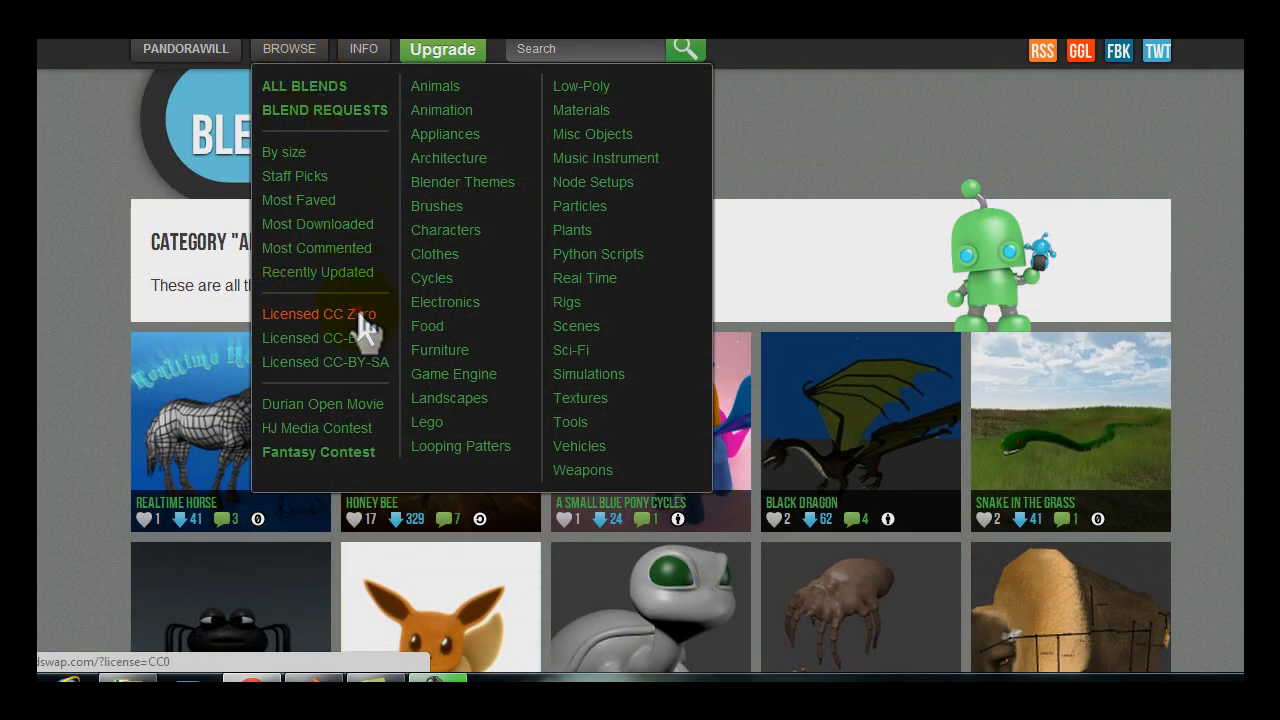
- From the CC0 listing, open FO 827 and accept its CC0 license to download the 1 MB blend
click(320, 314)
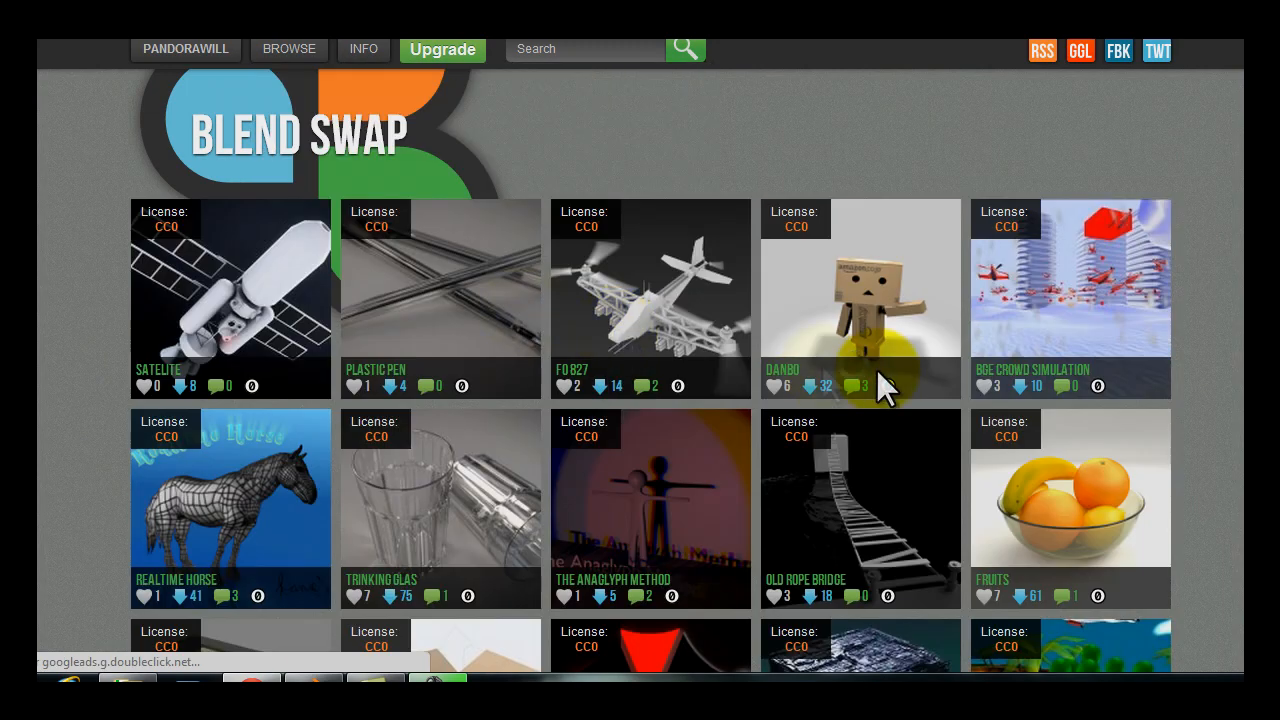
mouse_move(640, 350)
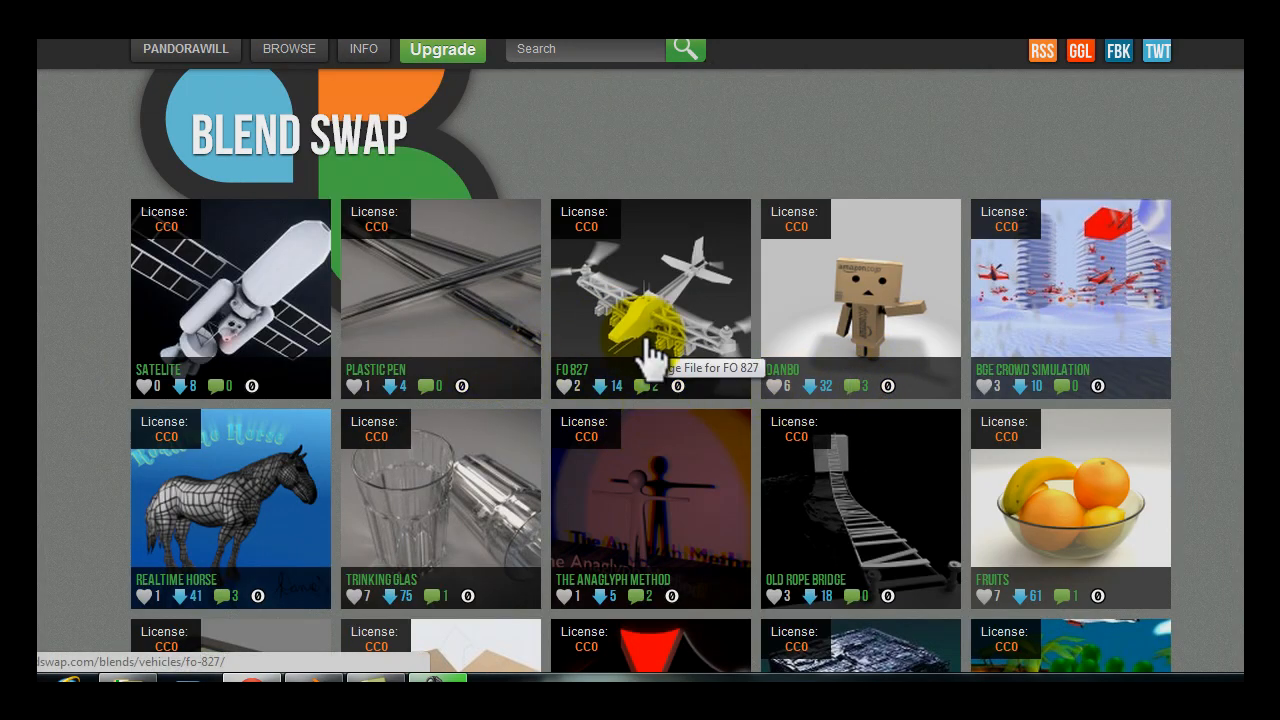
click(650, 290)
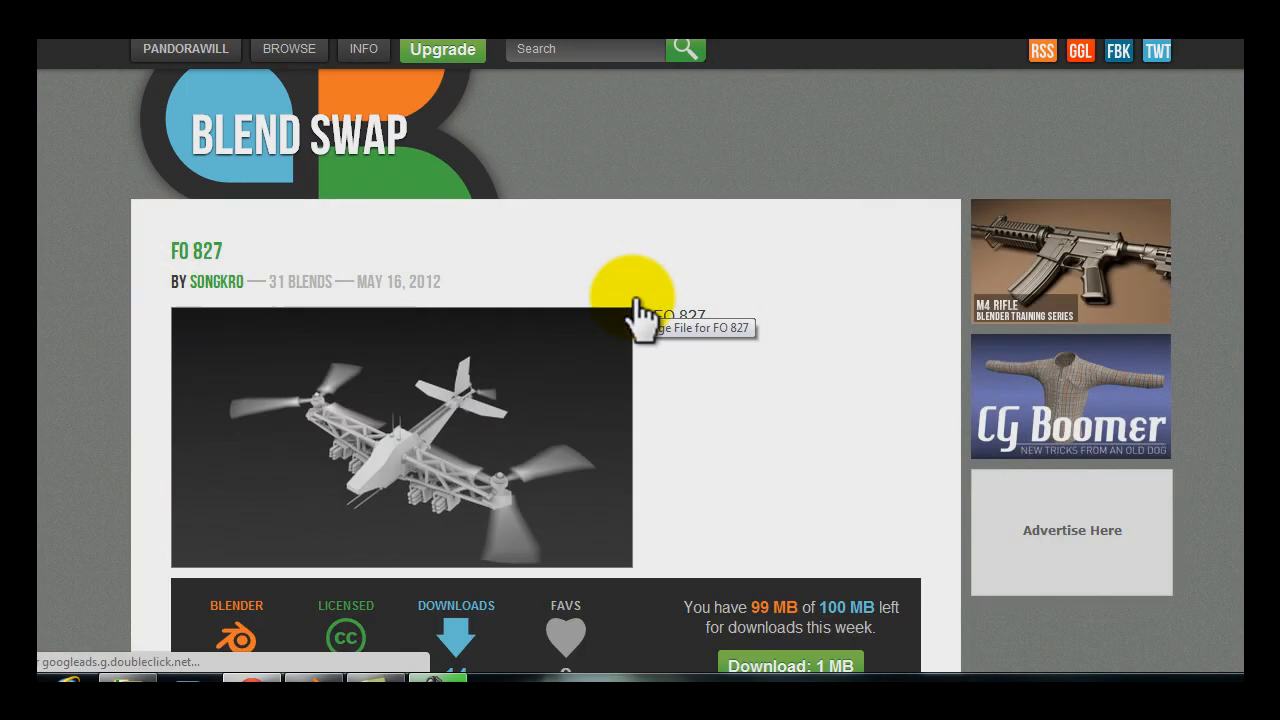
scroll(down, 3)
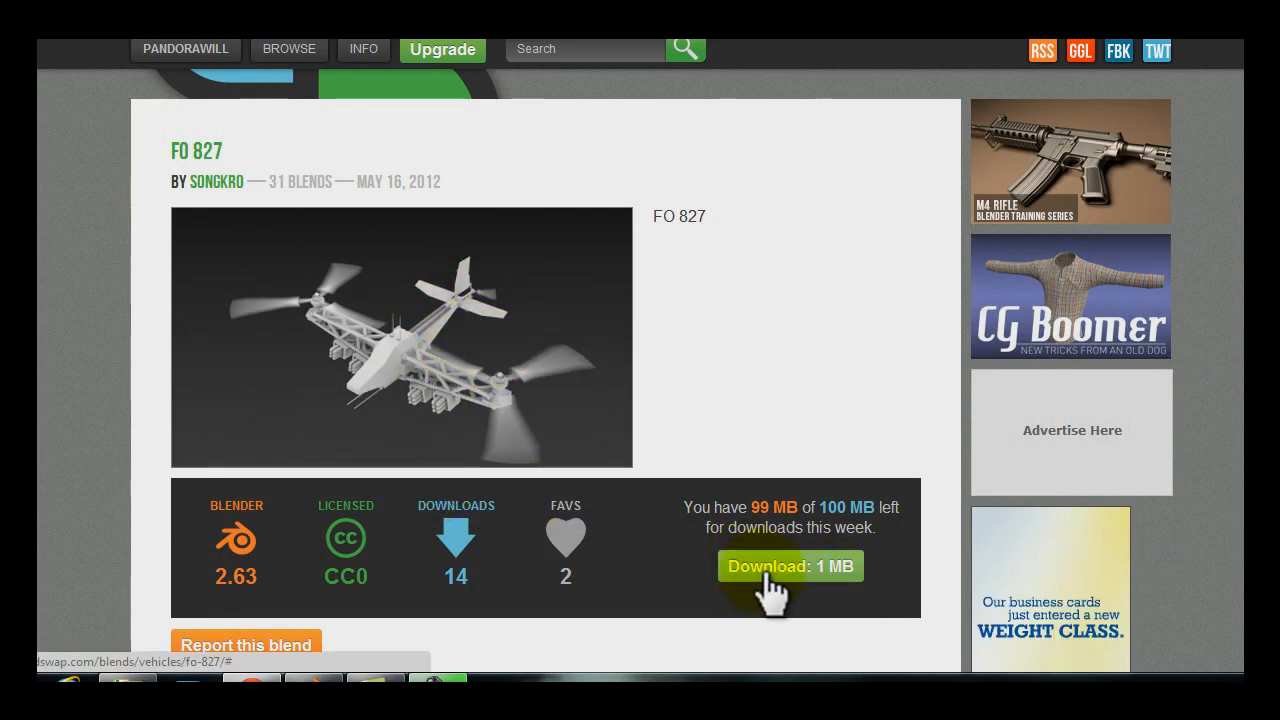
click(790, 566)
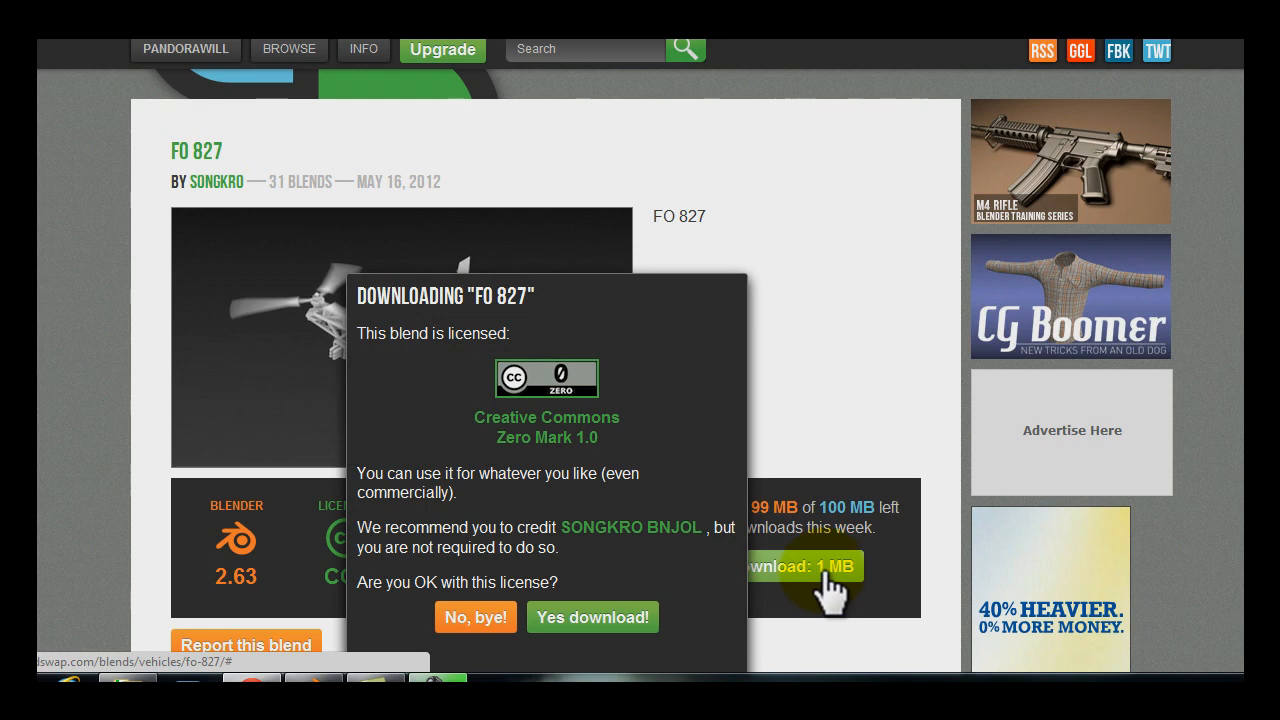
mouse_move(620, 504)
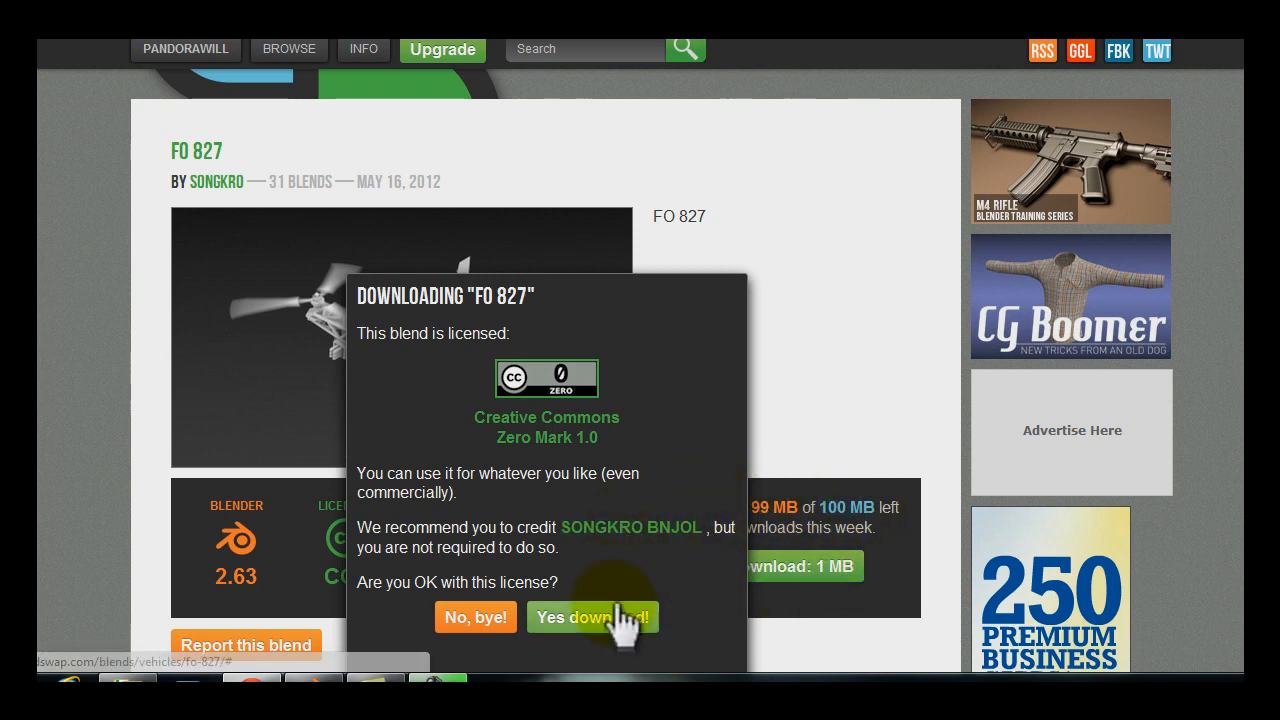
click(592, 616)
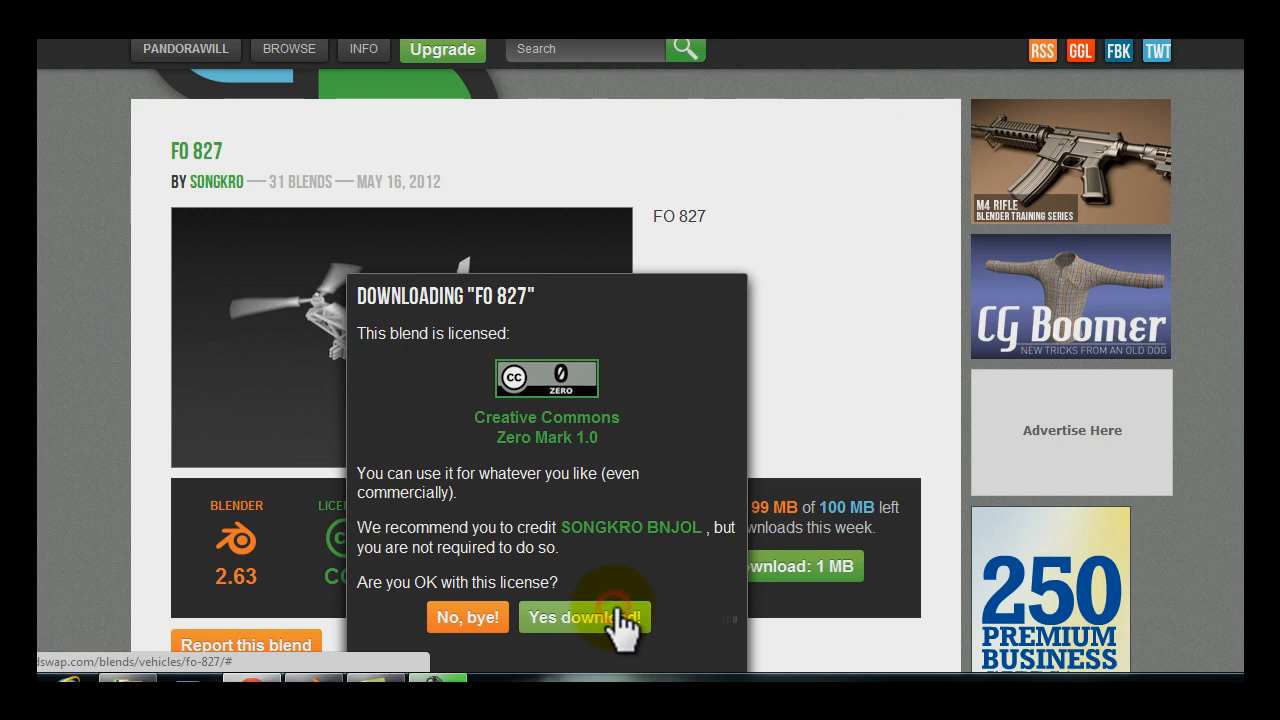
- Open the downloaded FO 827 archive and launch its .blend file in Blender
click(584, 616)
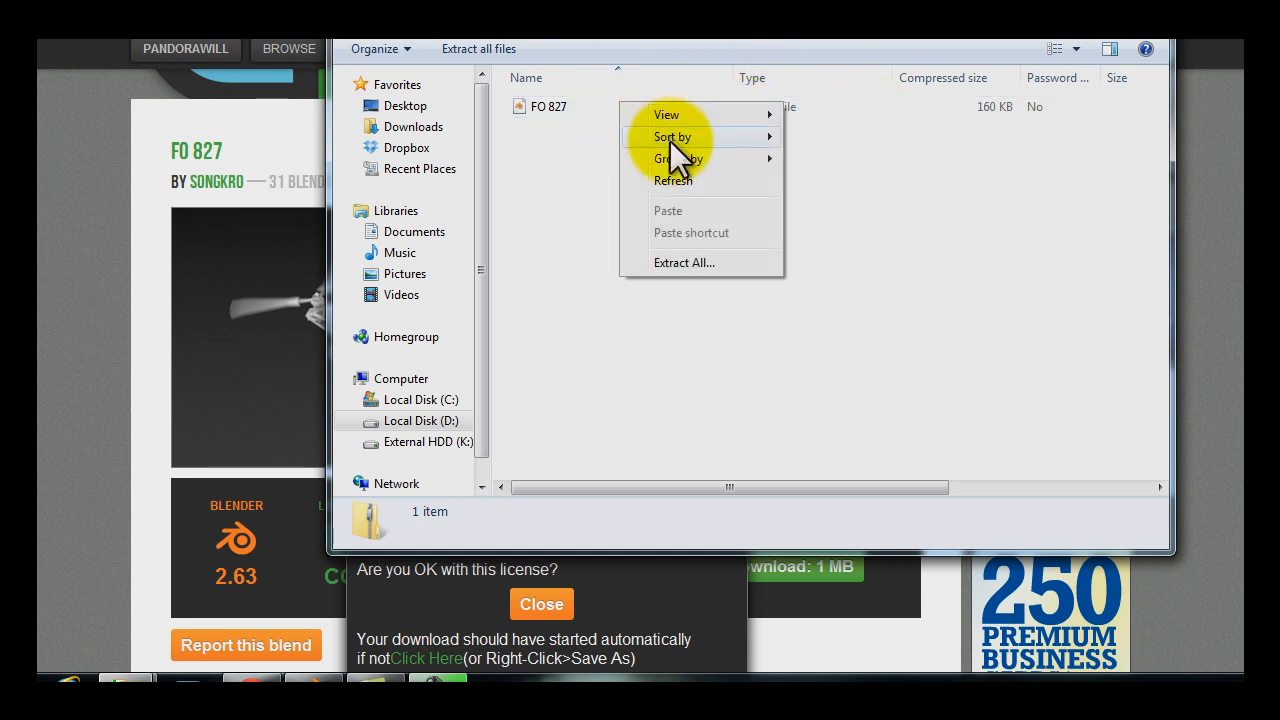
click(544, 106)
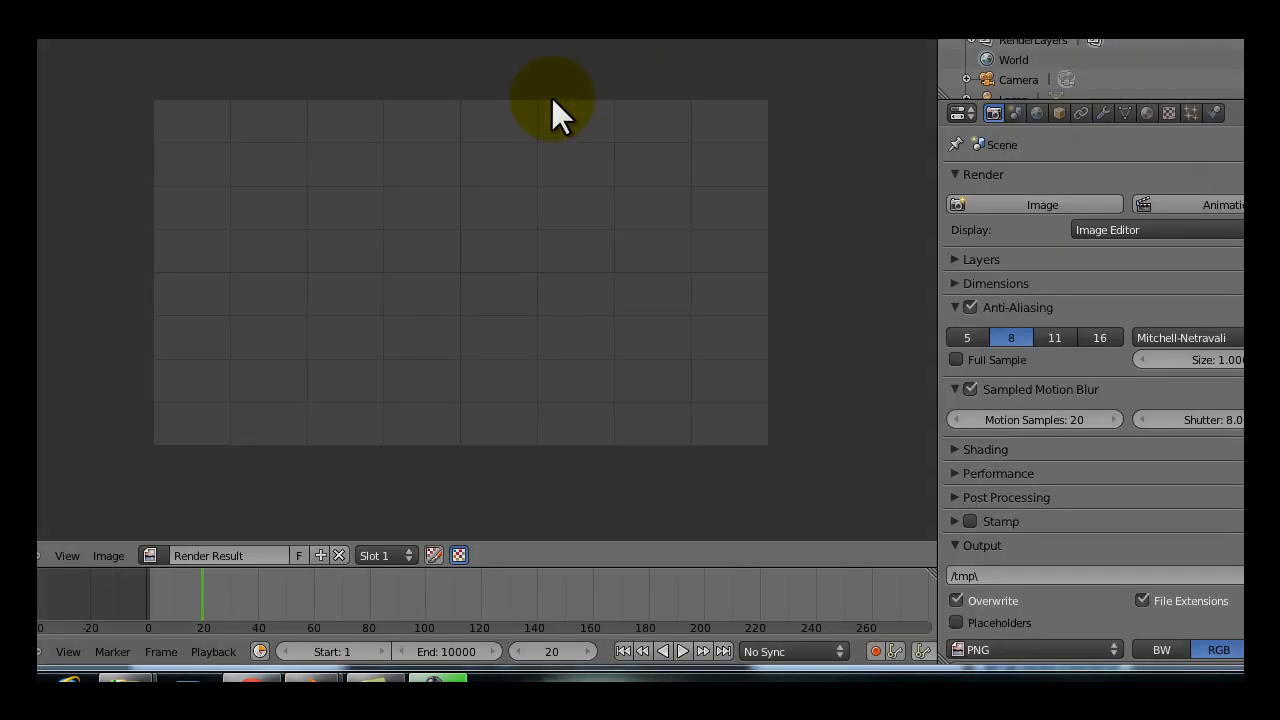
mouse_move(264, 190)
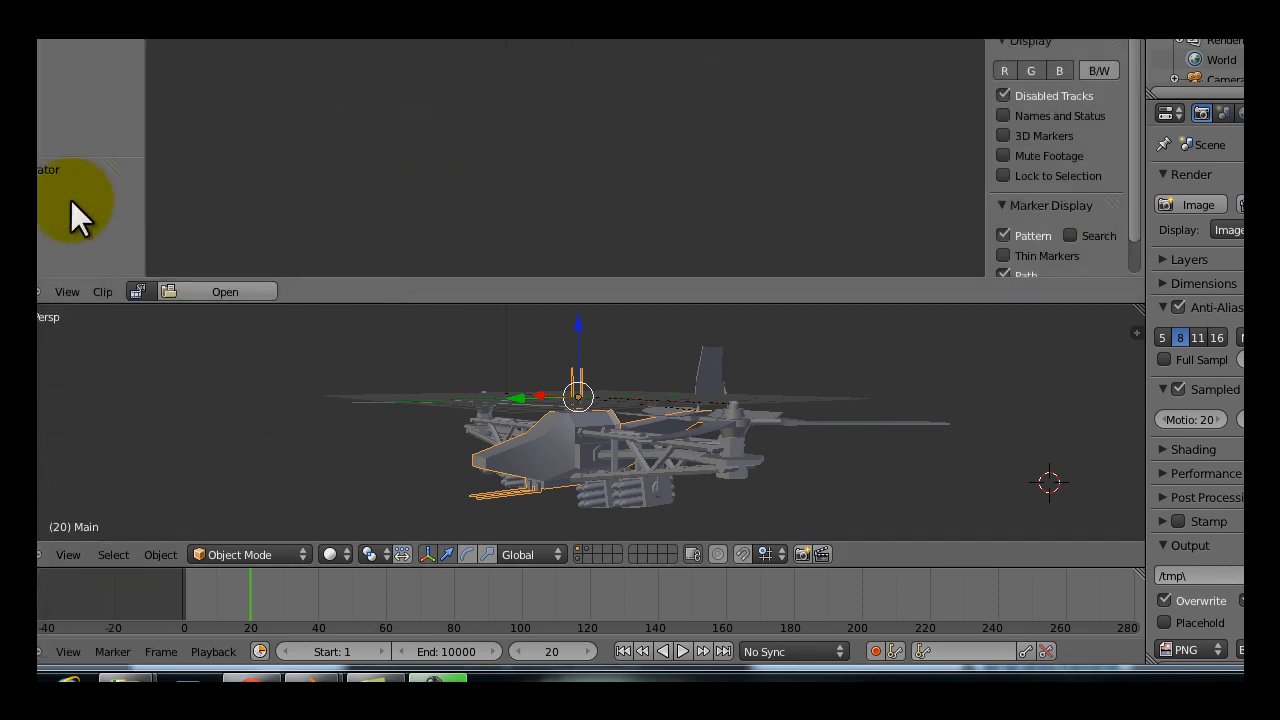
mouse_move(1110, 56)
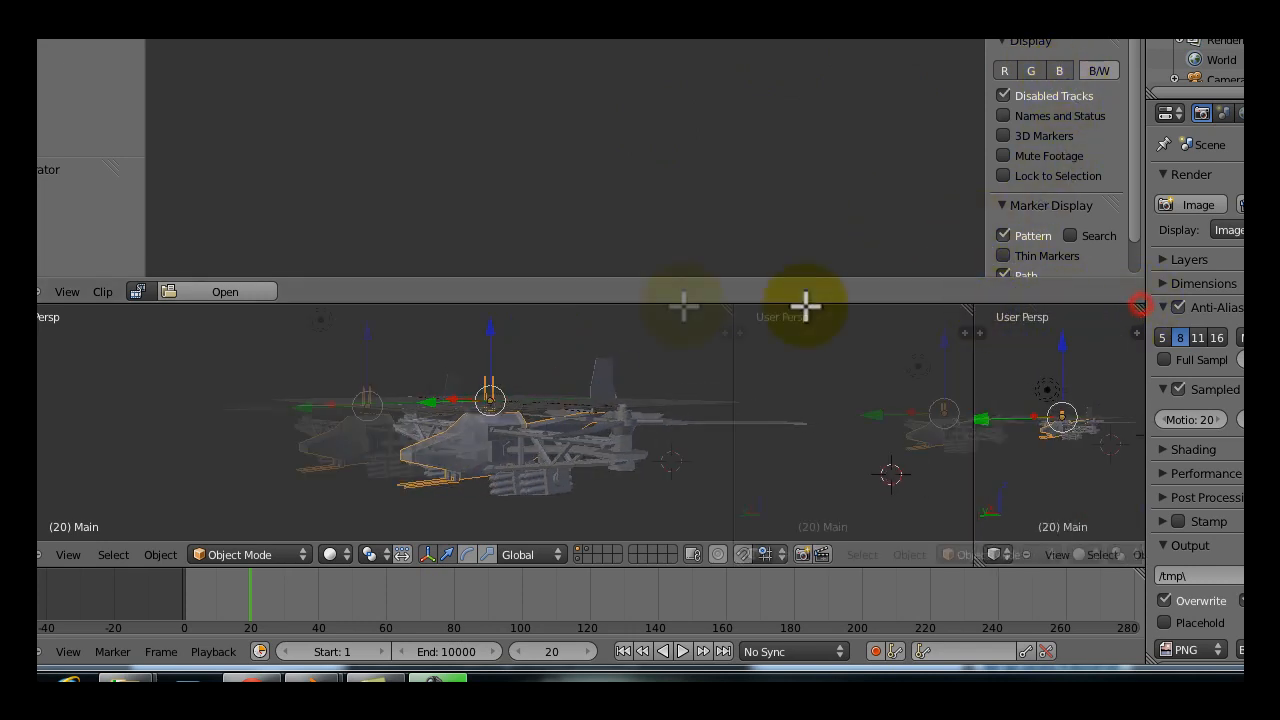
- Maximize the 3D viewport and orbit the FO 827 aircraft from side, below and above
click(452, 554)
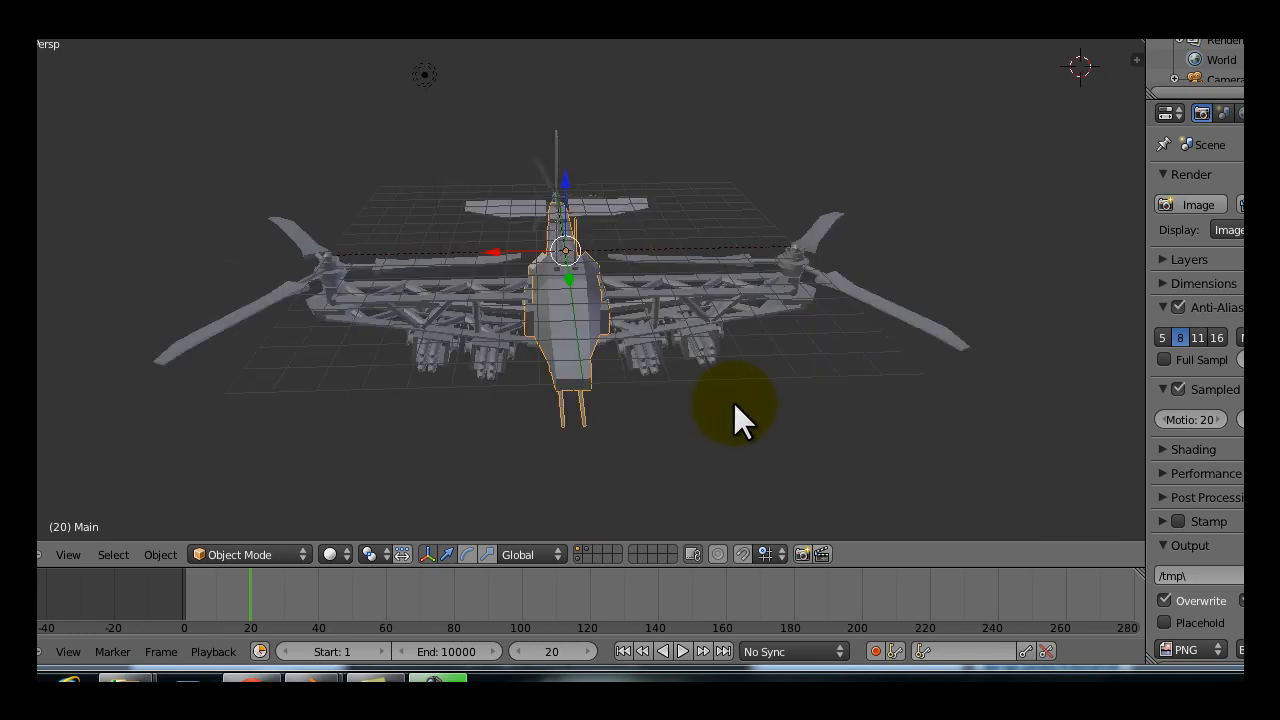
drag(740, 414, 700, 336)
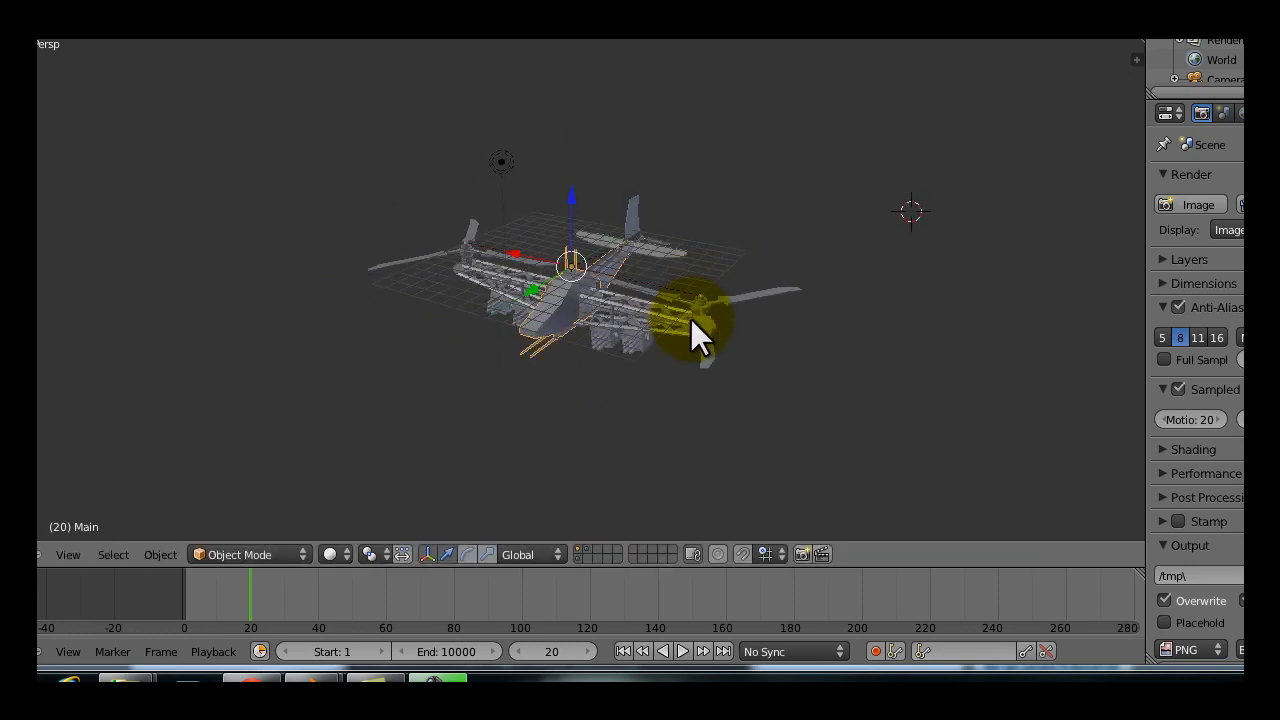
drag(700, 330, 616, 350)
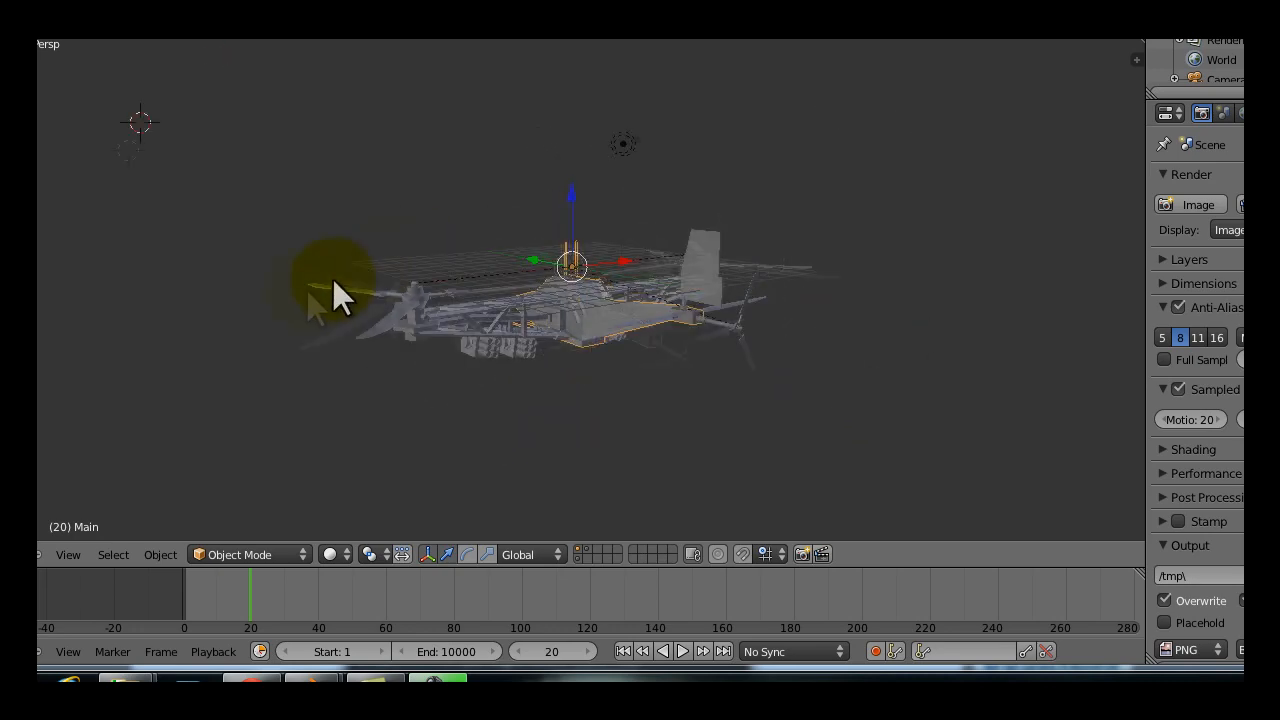
drag(340, 296, 596, 304)
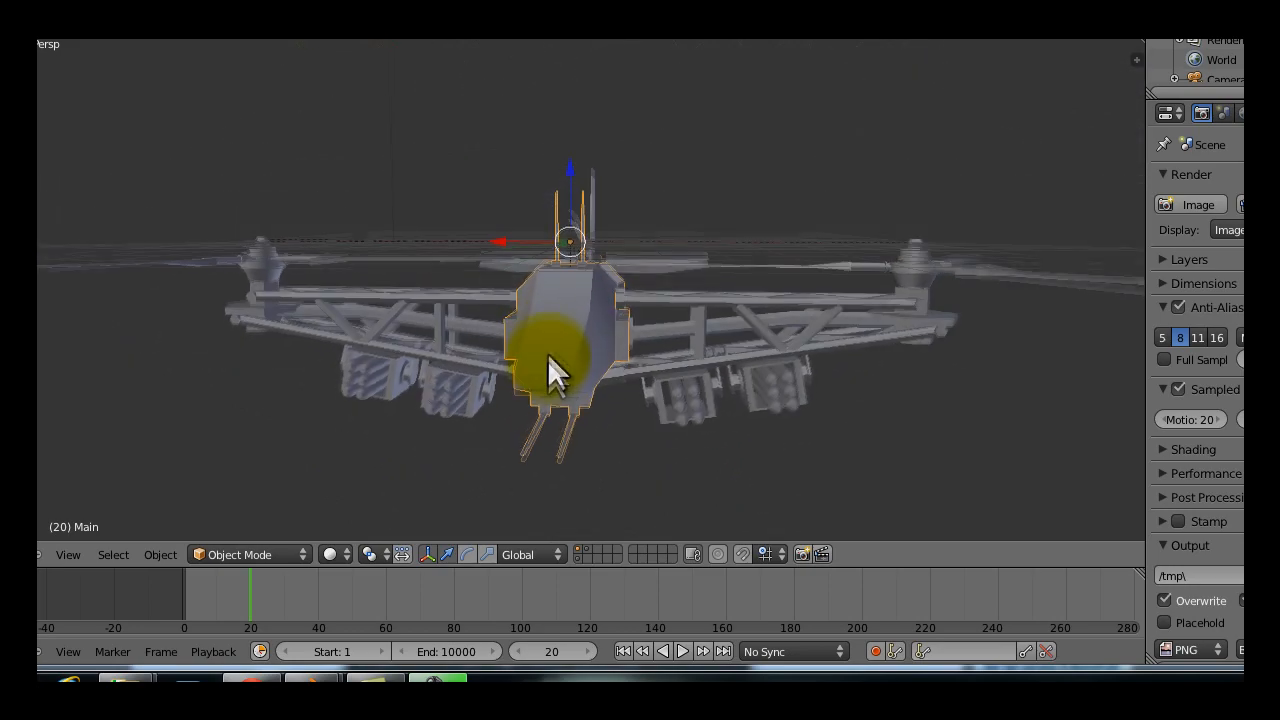
drag(556, 364, 676, 336)
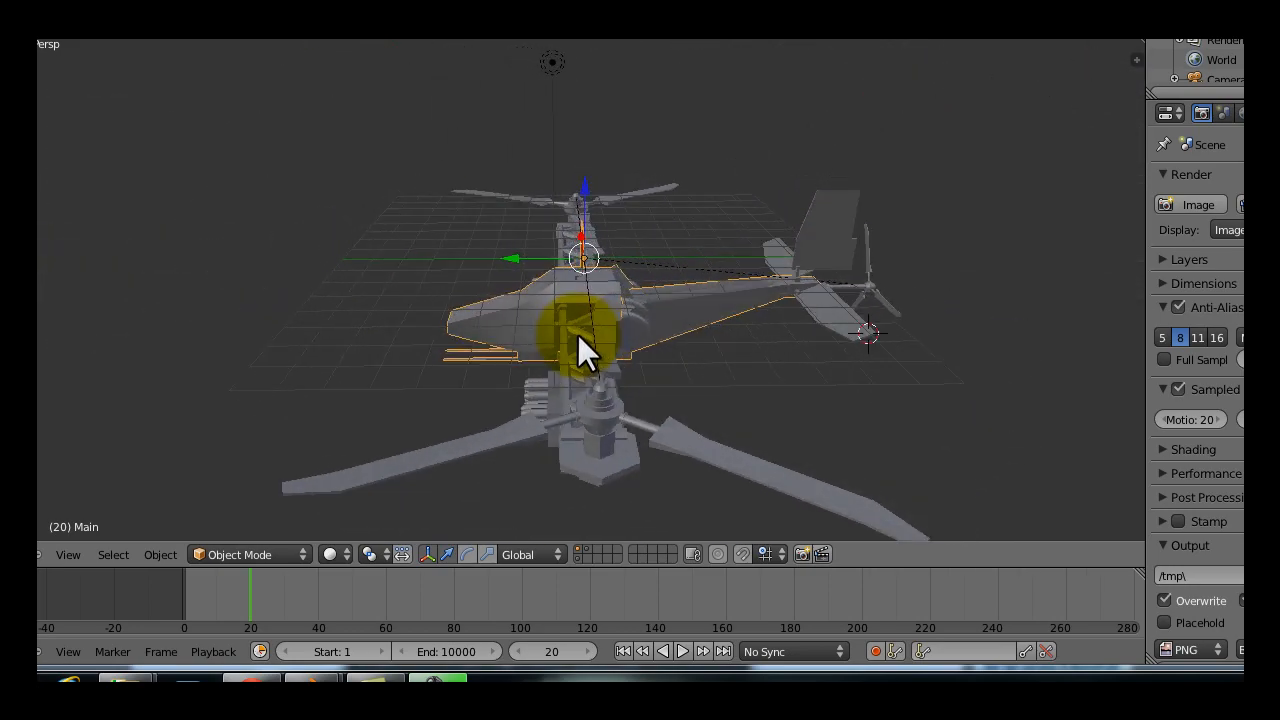
drag(584, 350, 584, 216)
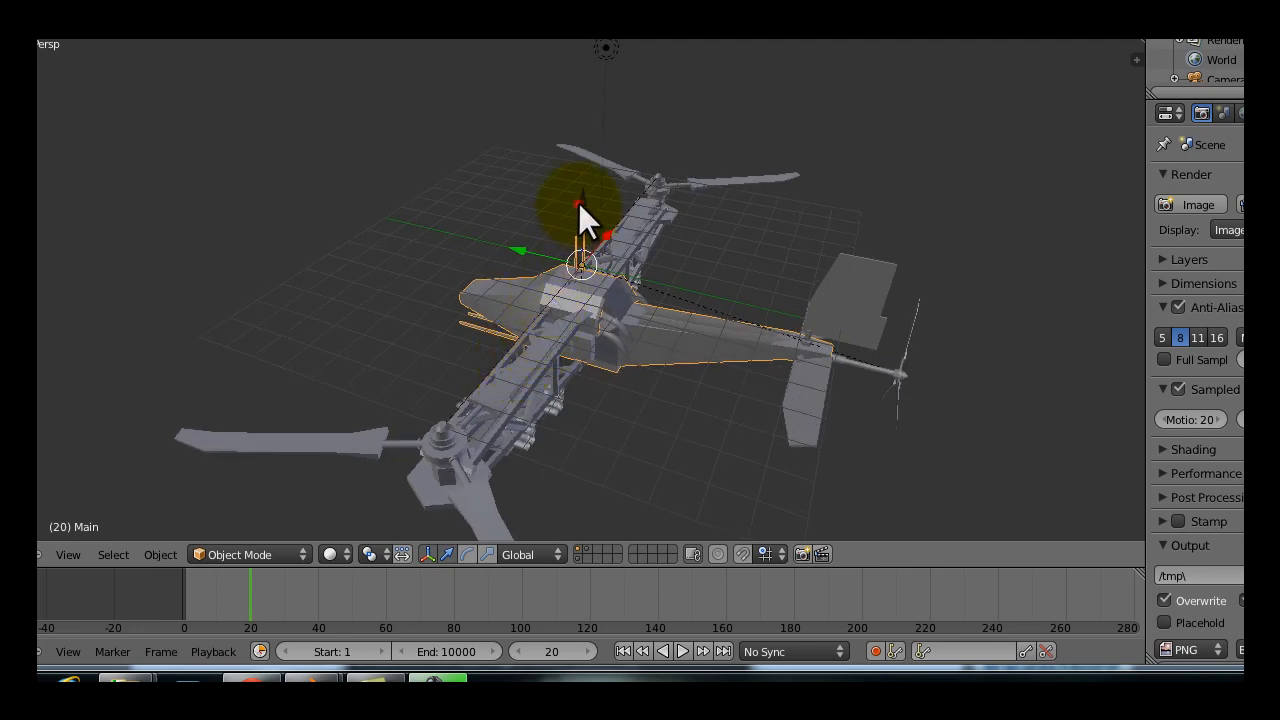
drag(580, 264, 680, 276)
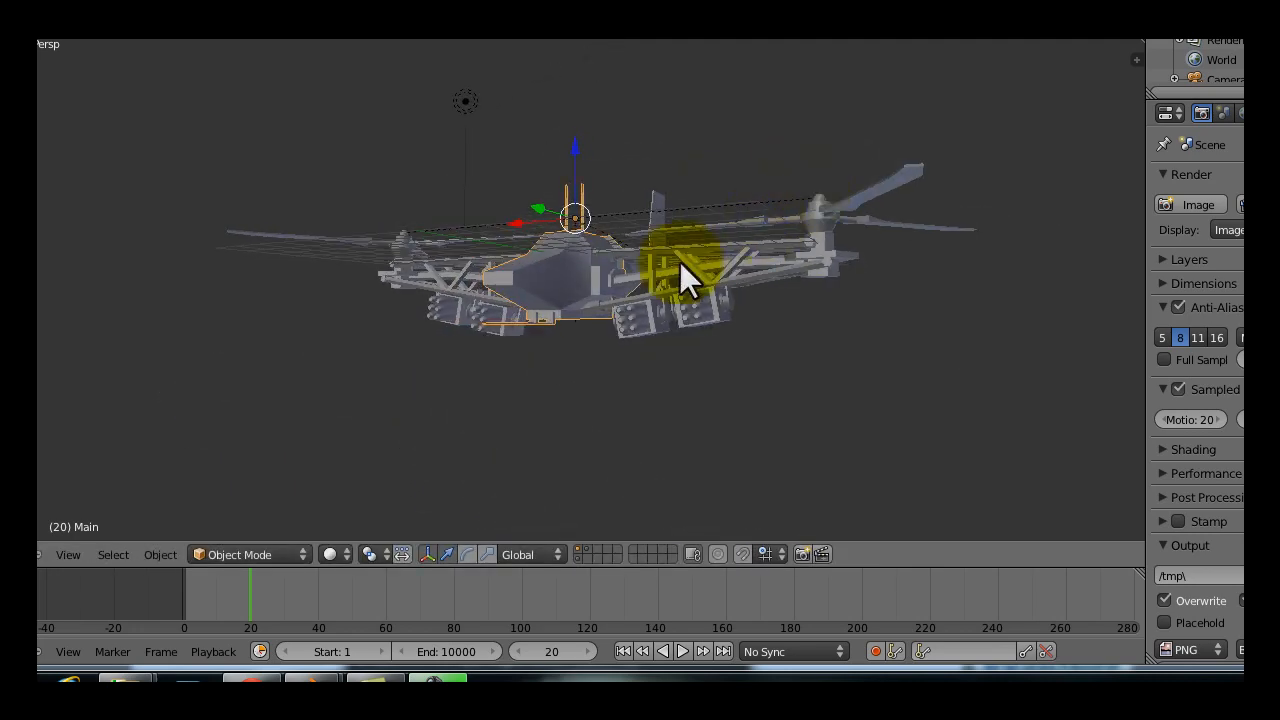
drag(684, 280, 470, 330)
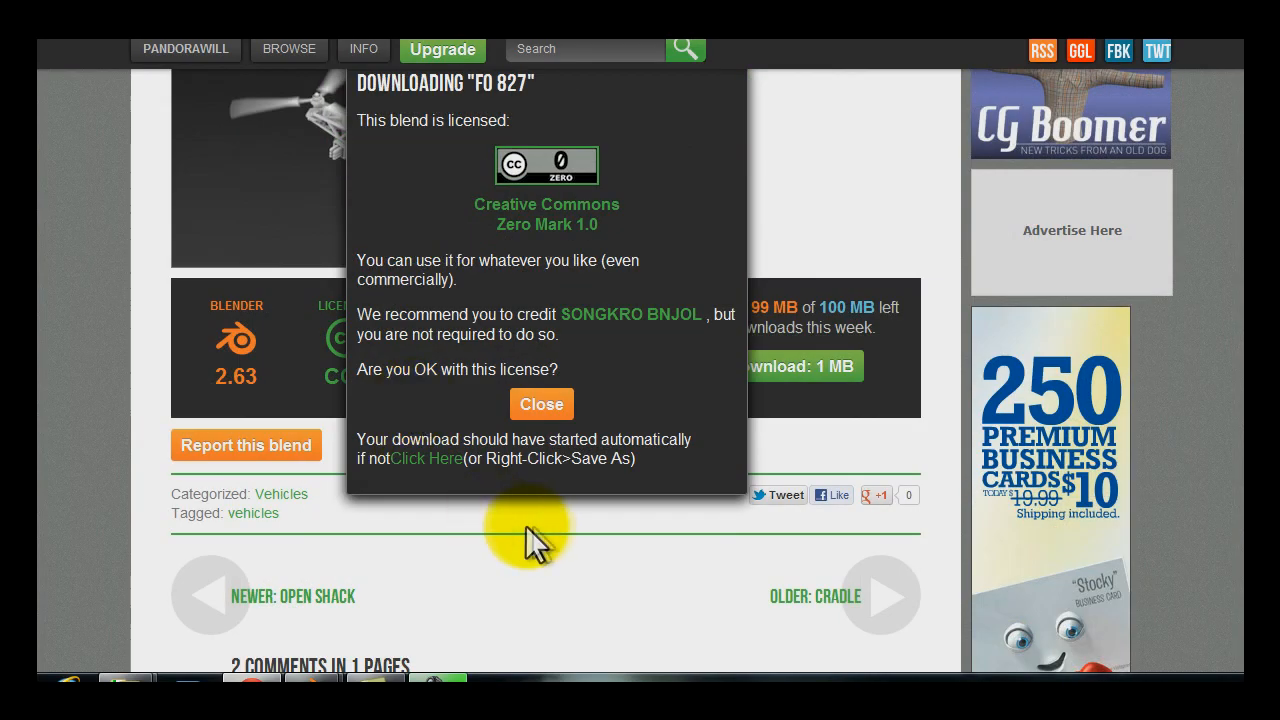
- Dismiss the download notice and browse into the Weapons category listing Glock, 44 Mag and AK 47
scroll(up, 3)
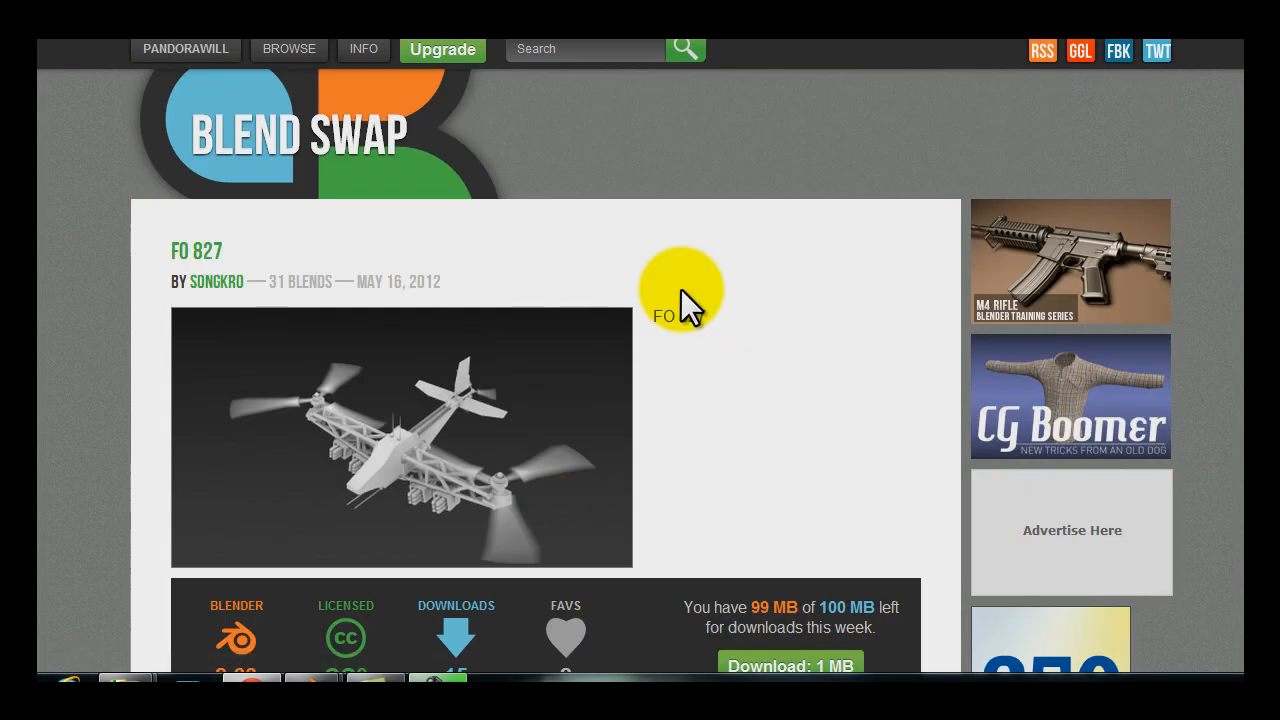
mouse_move(720, 300)
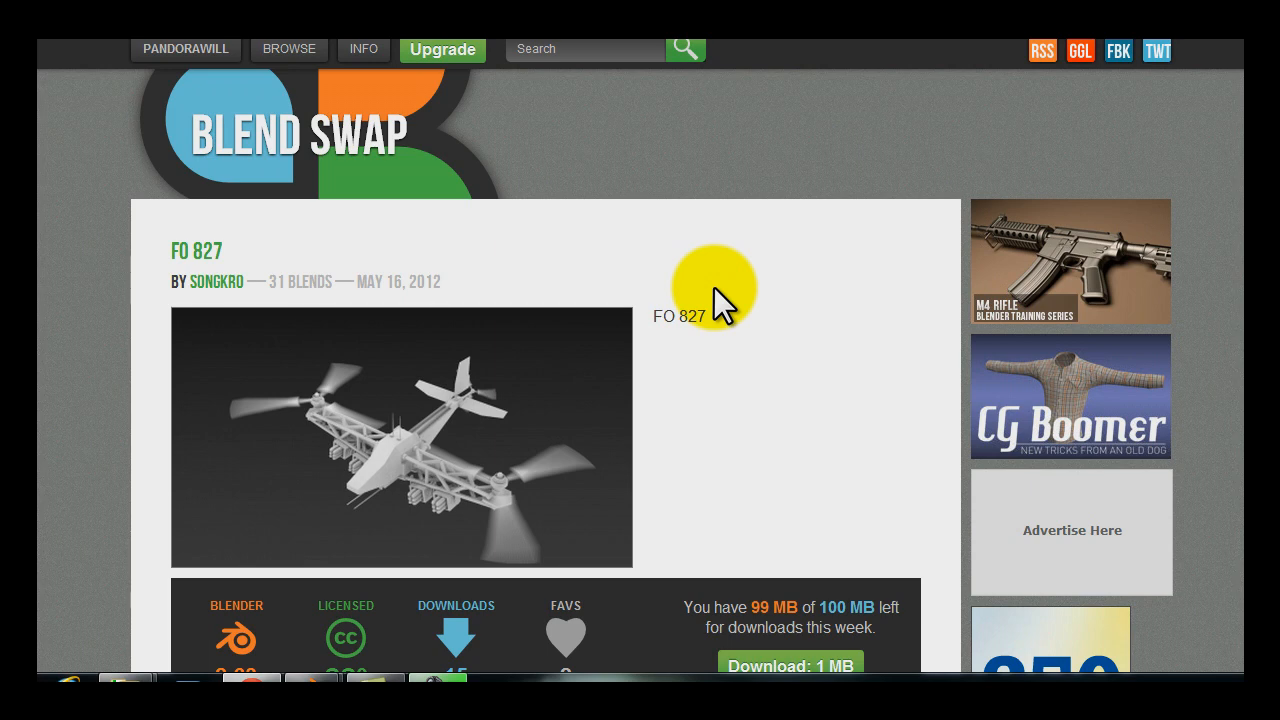
mouse_move(764, 344)
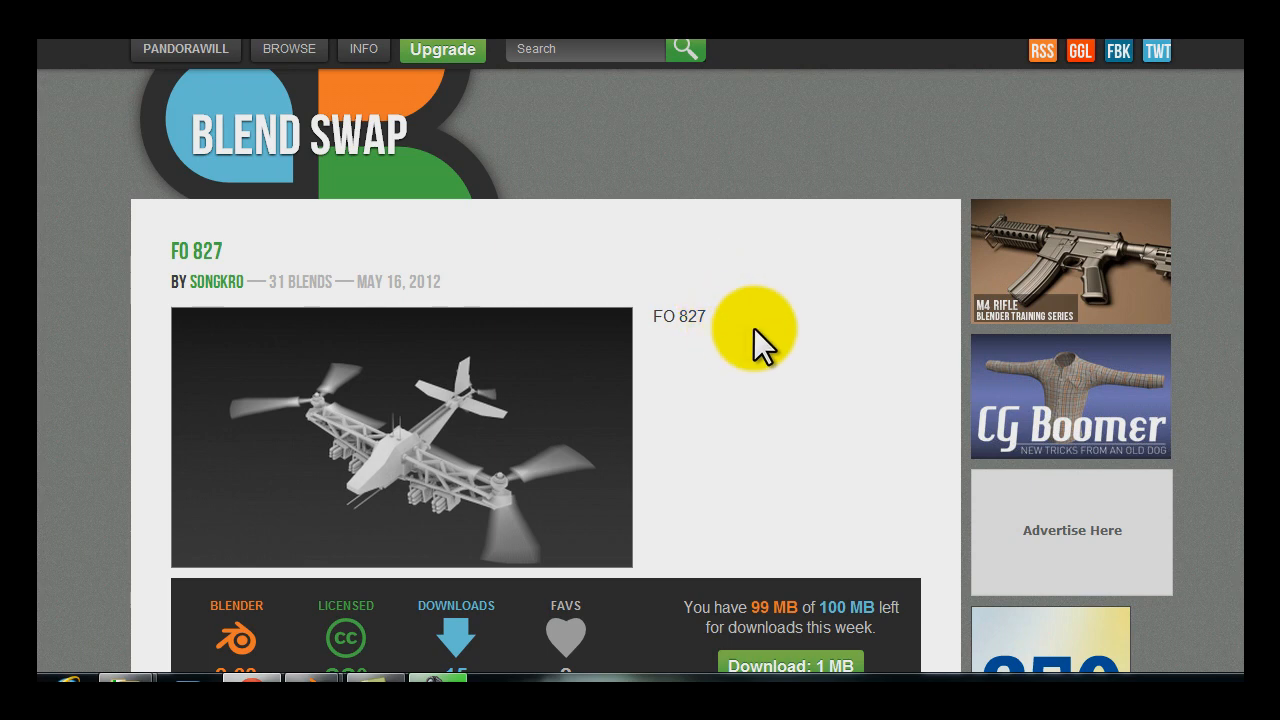
mouse_move(688, 404)
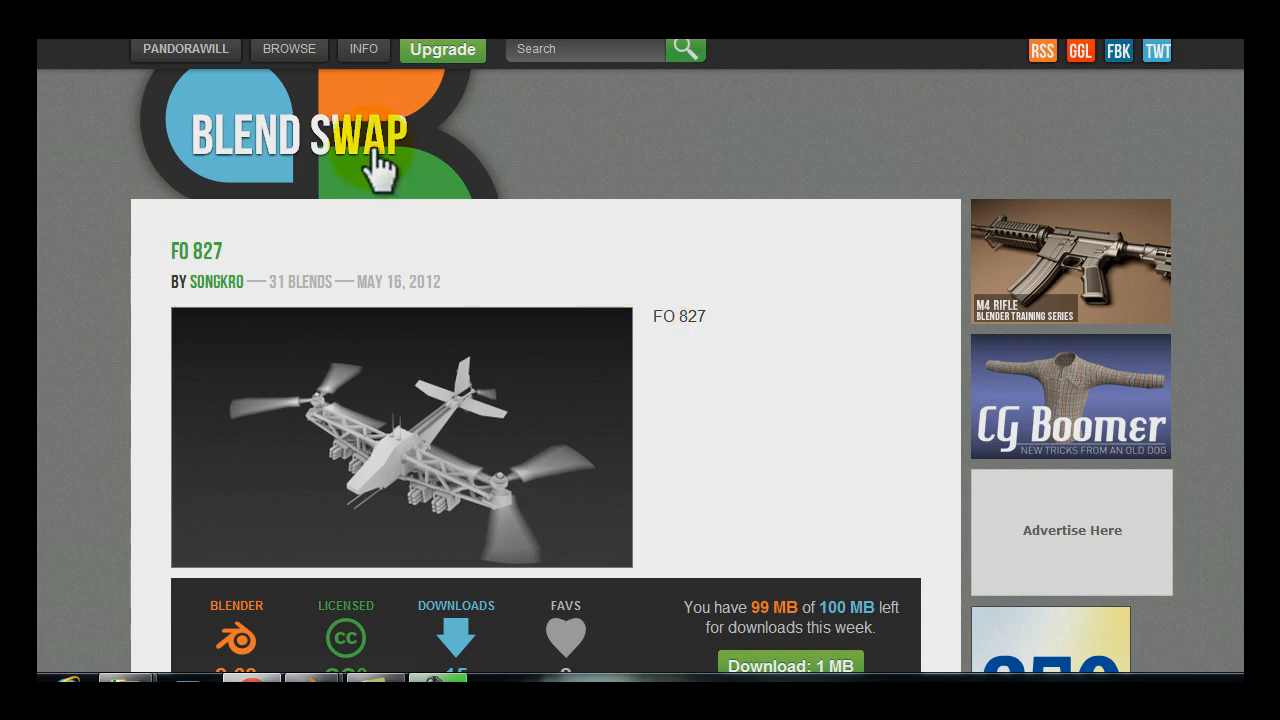
click(288, 48)
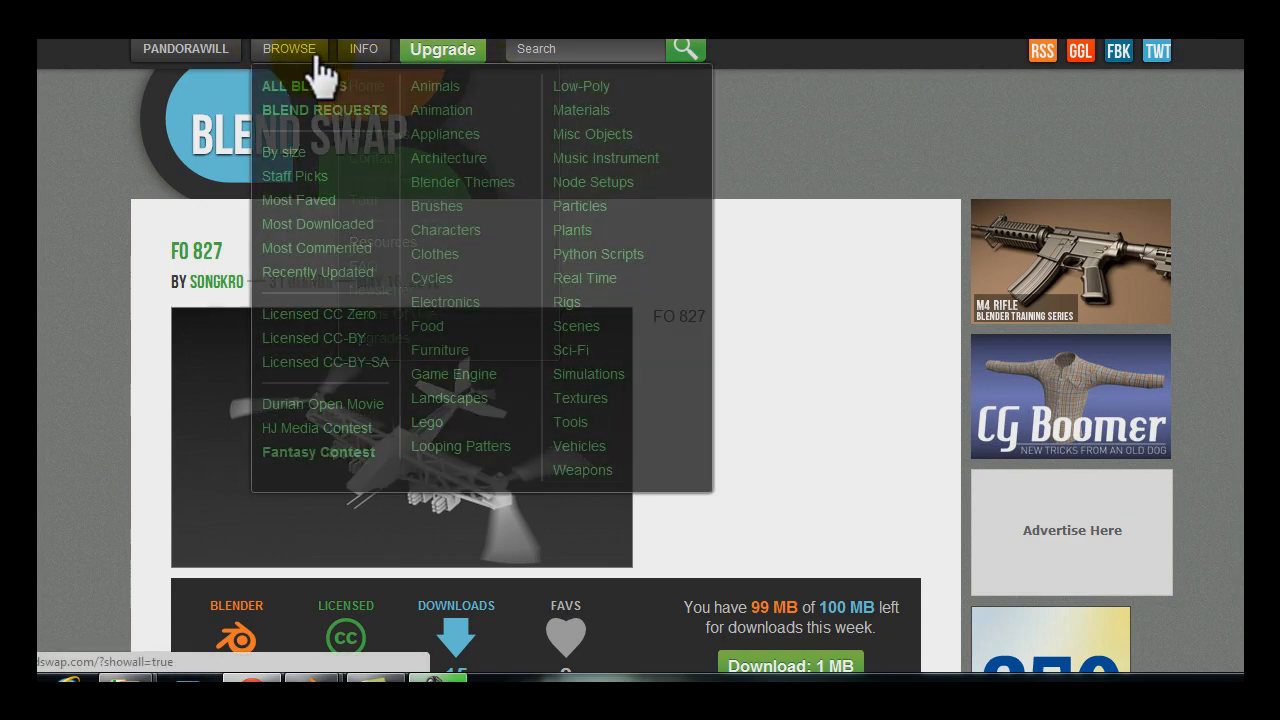
click(582, 470)
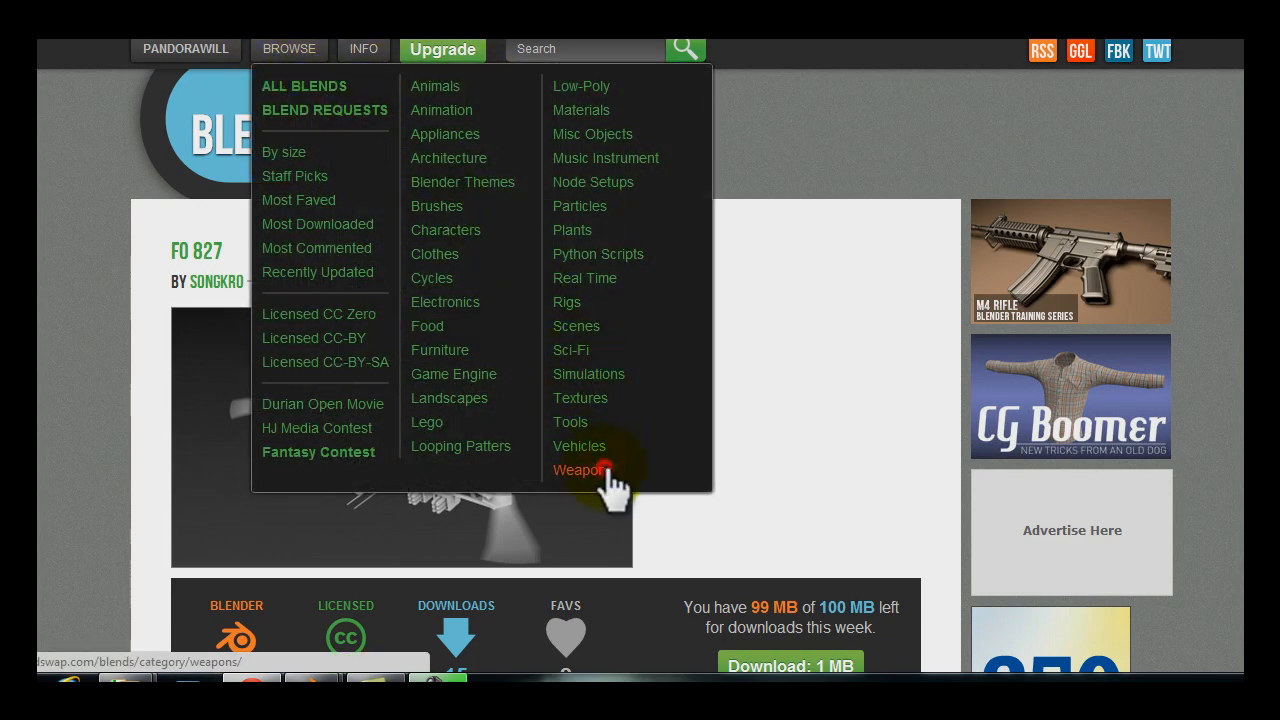
click(578, 470)
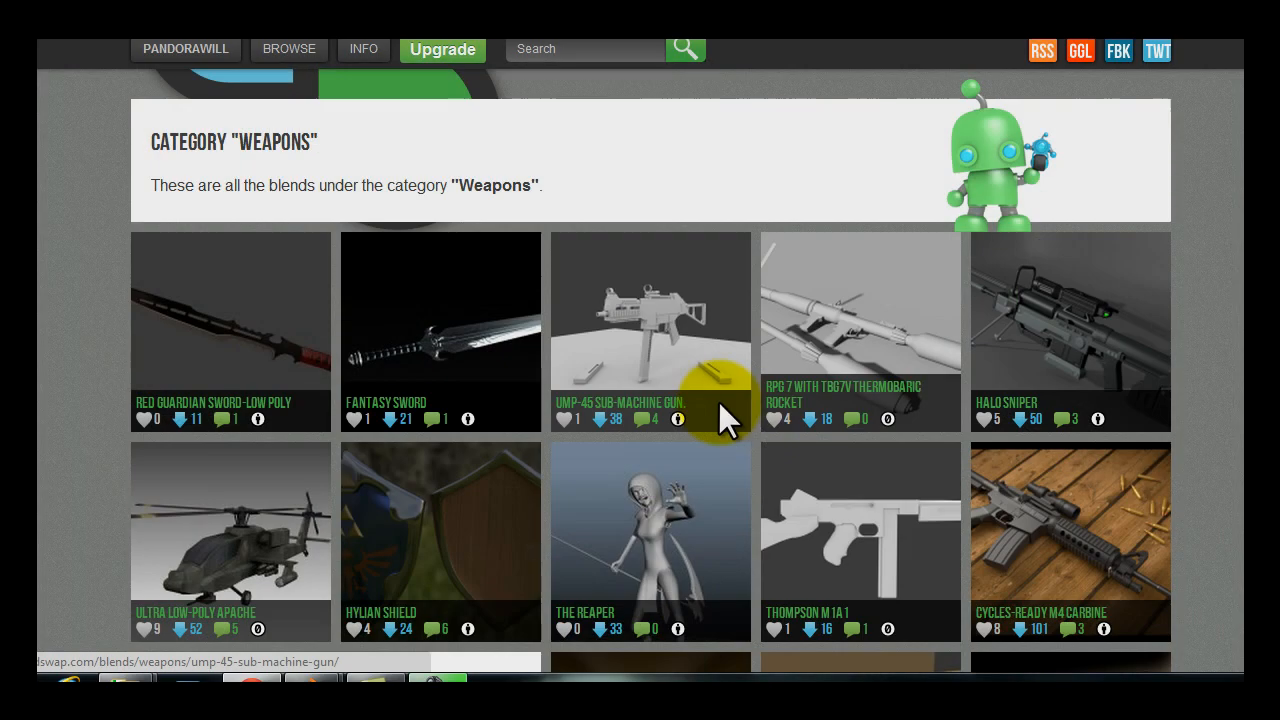
click(730, 592)
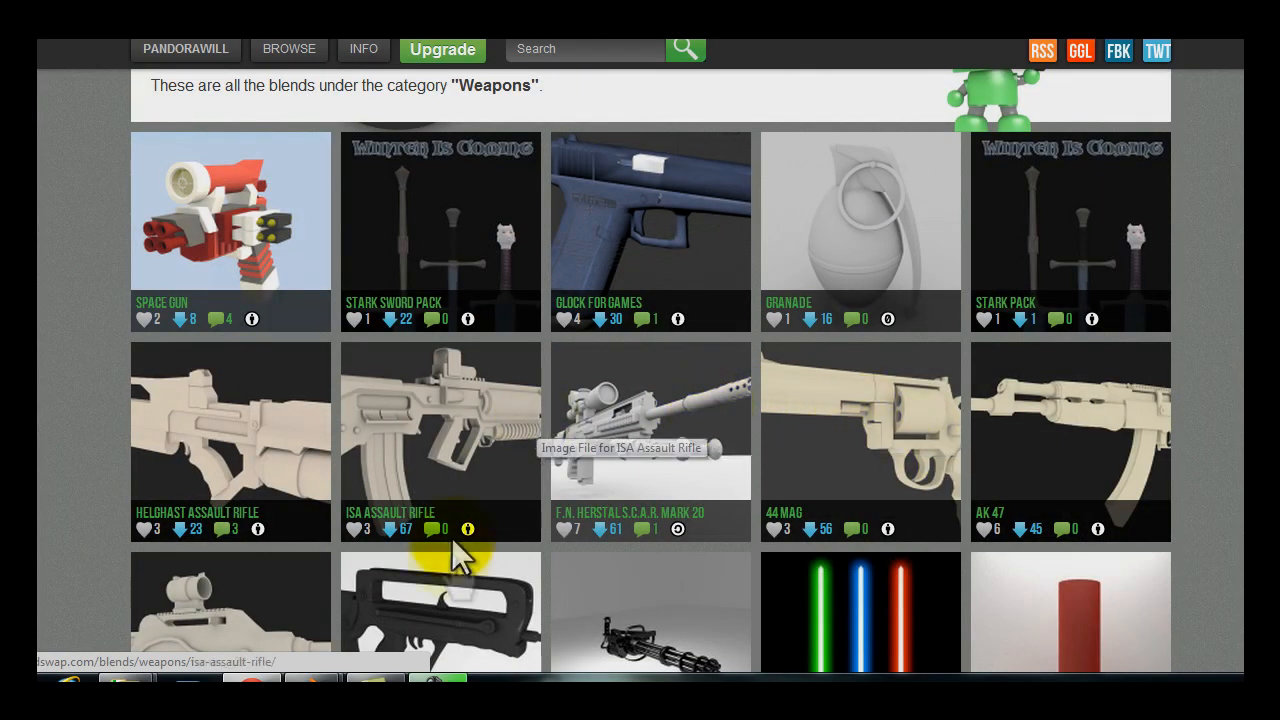
scroll(down, 3)
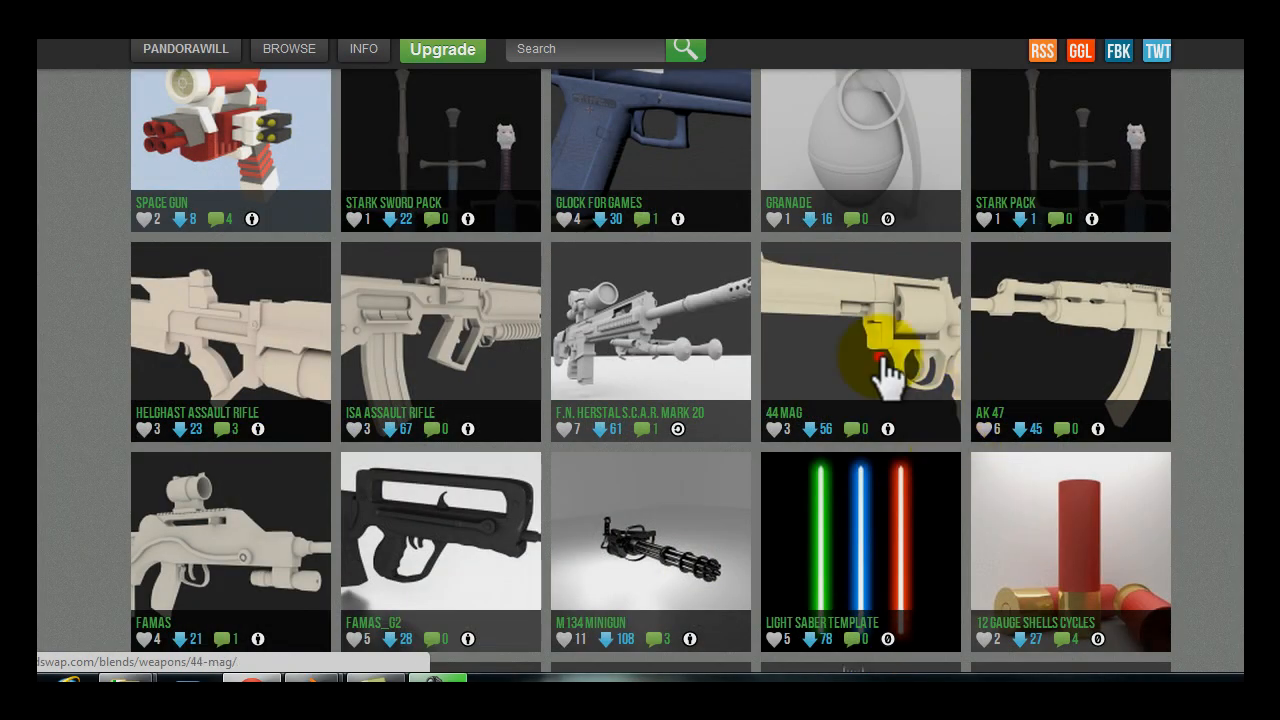
- View the 44 Mag revolver blend page and confirm its CC-BY licence
click(860, 320)
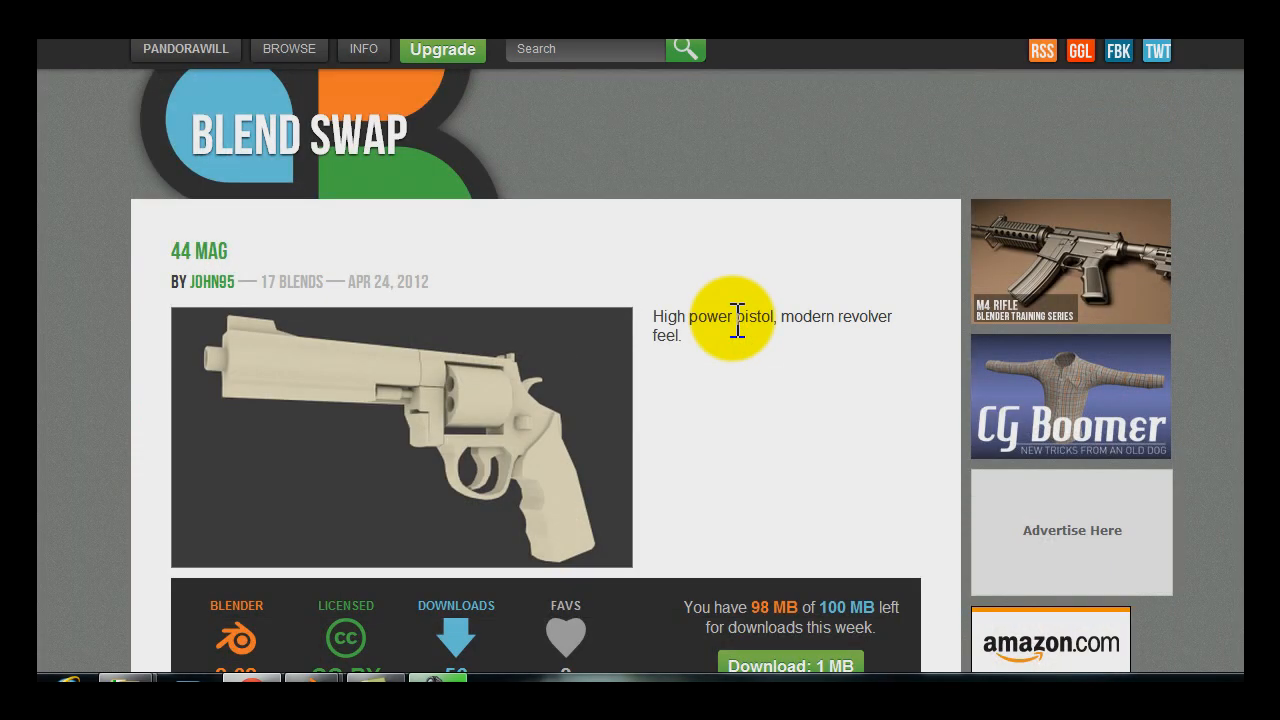
mouse_move(64, 516)
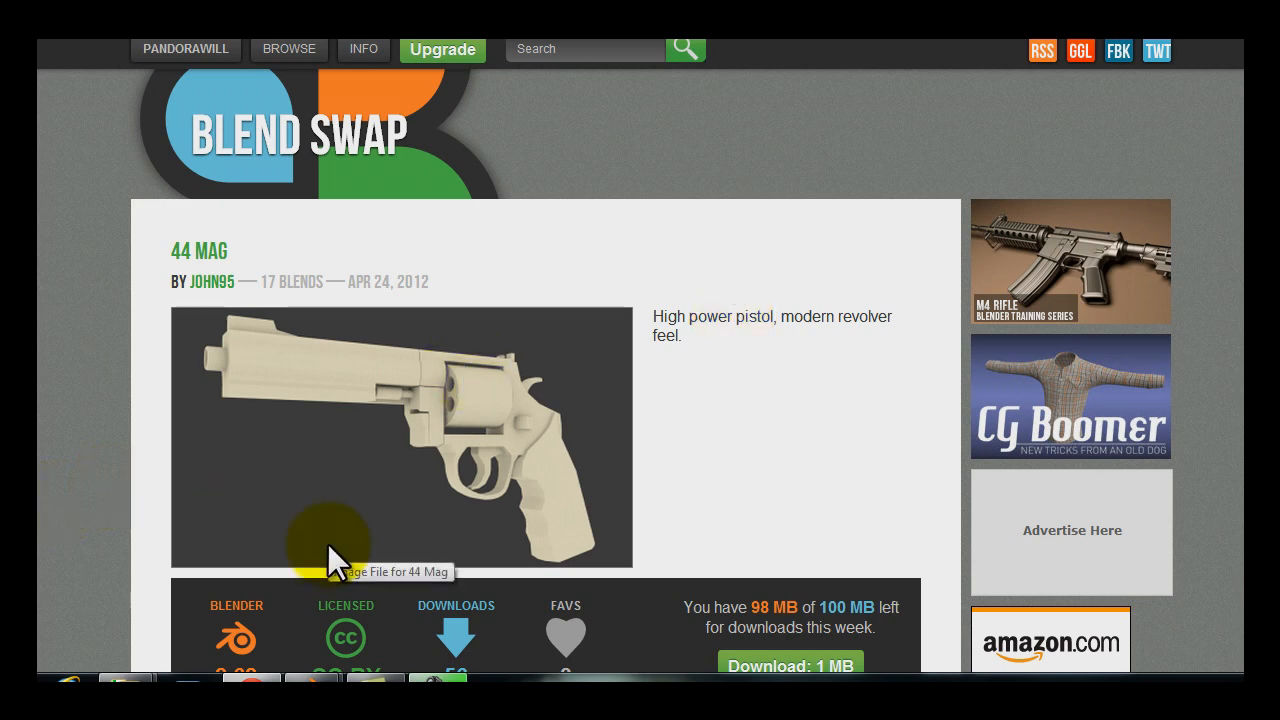
mouse_move(376, 276)
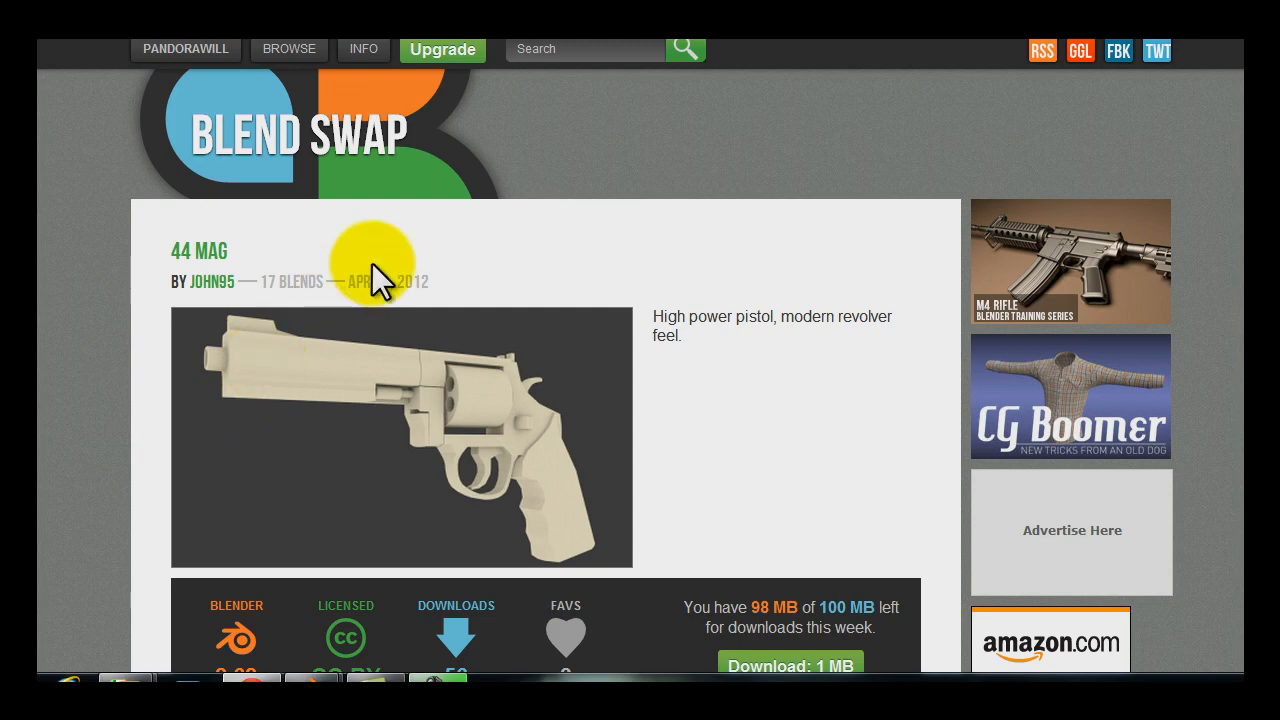
scroll(down, 3)
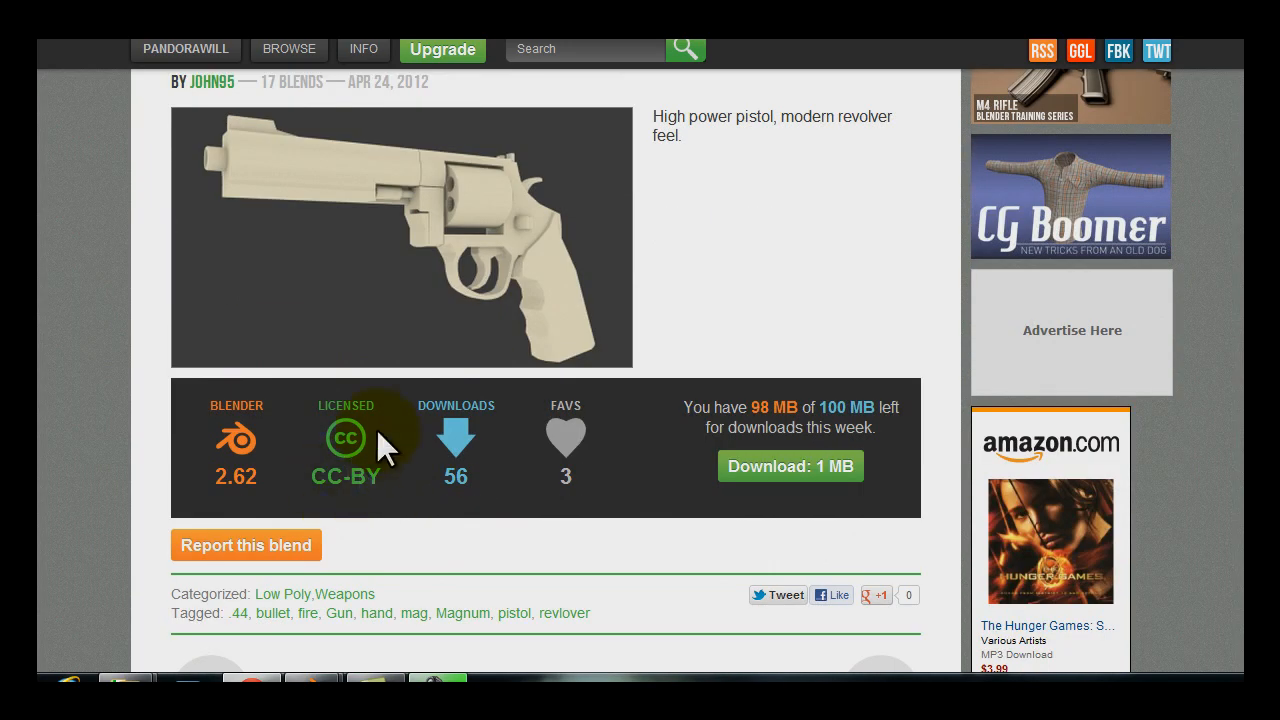
mouse_move(520, 260)
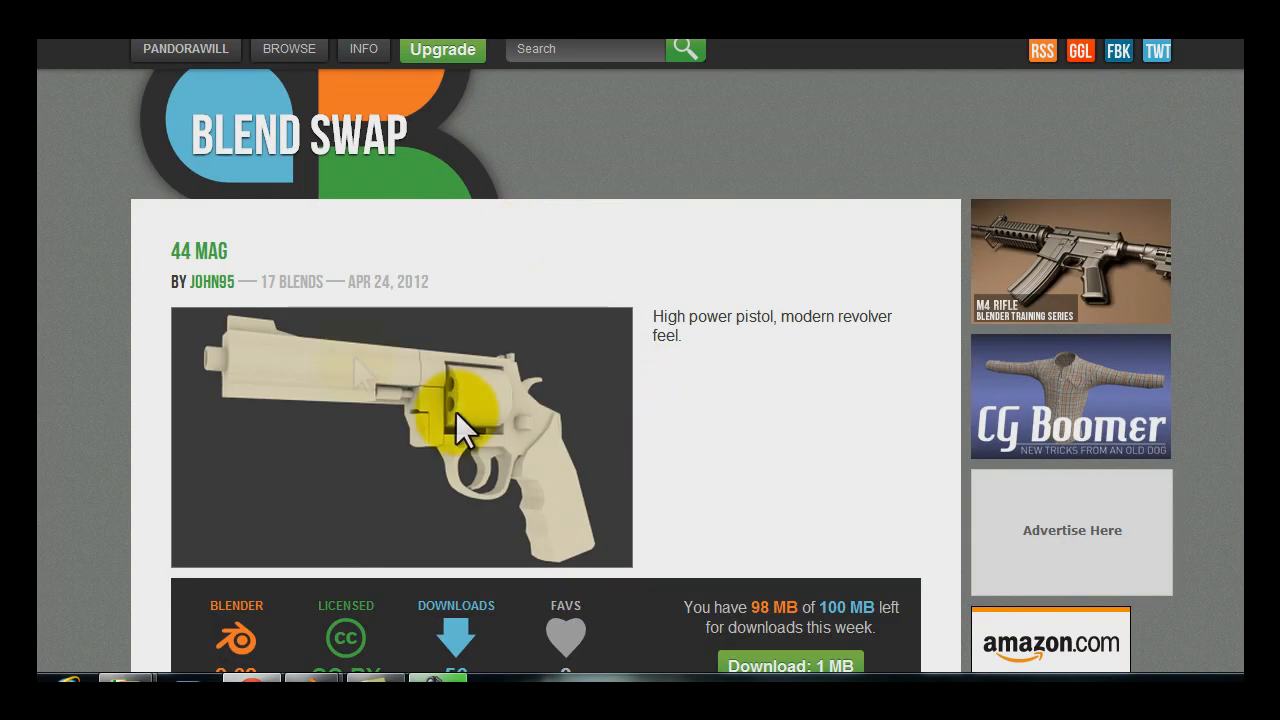
mouse_move(212, 280)
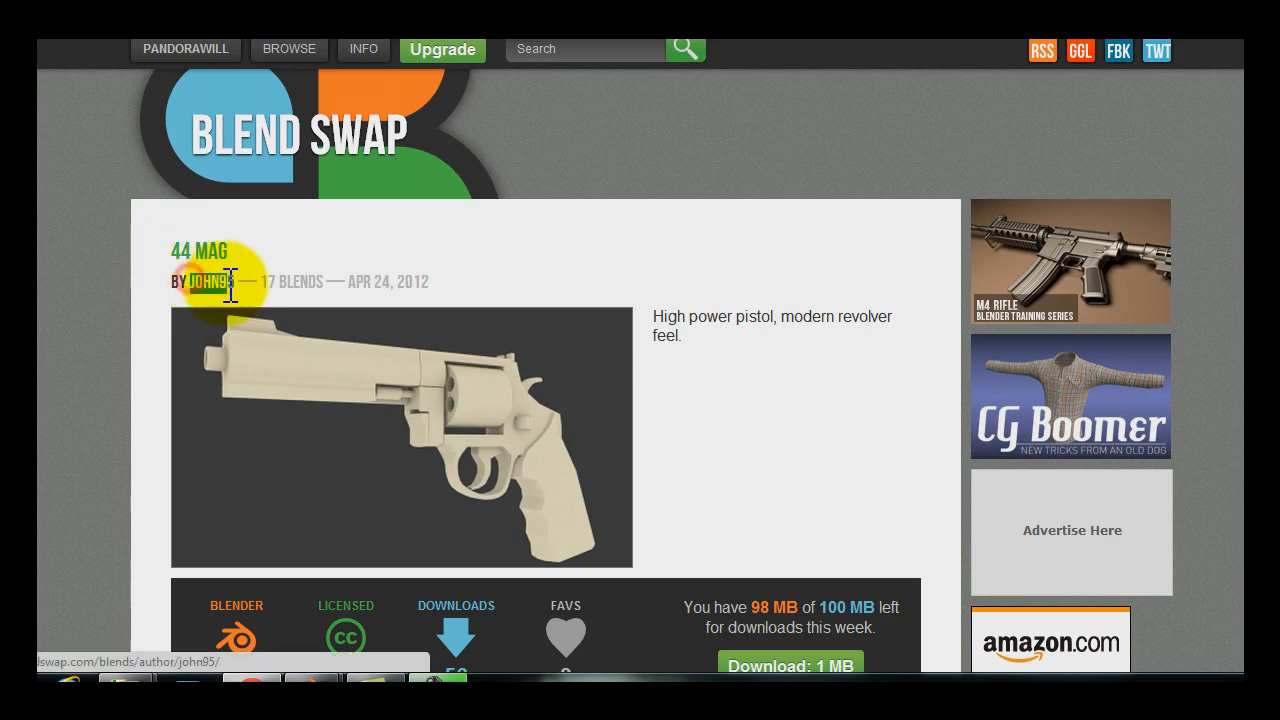
scroll(down, 3)
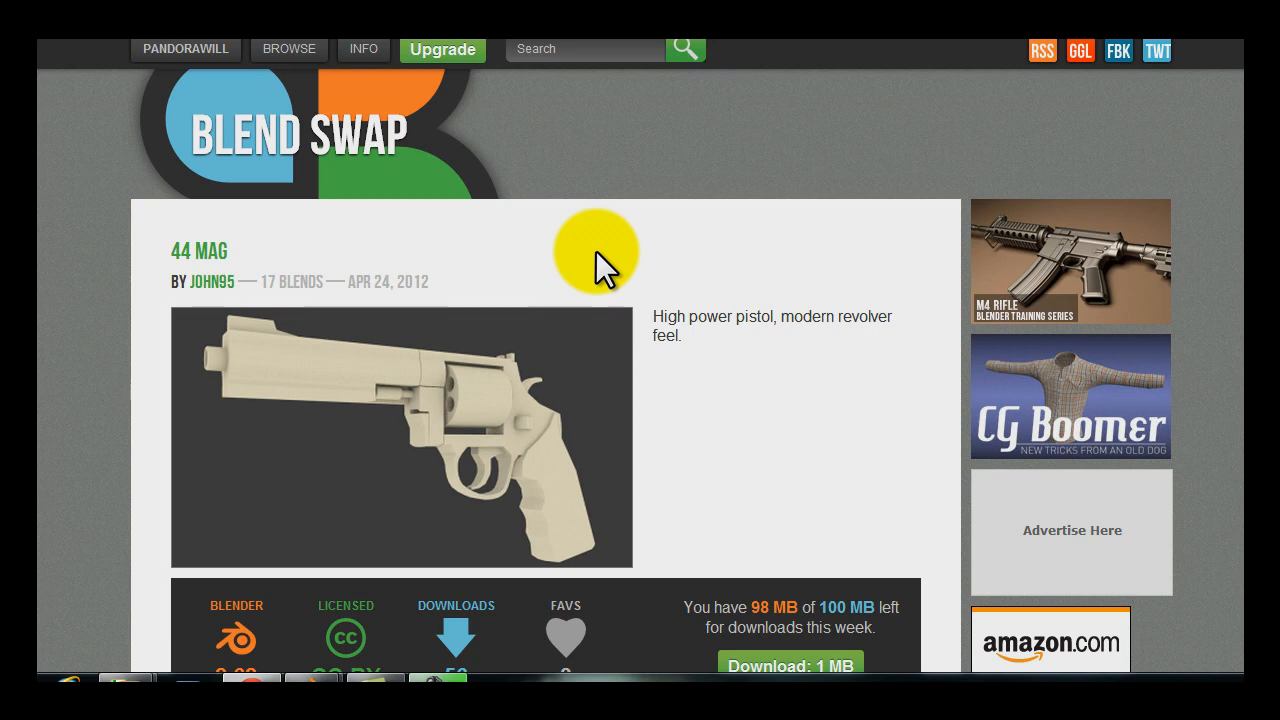
mouse_move(290, 270)
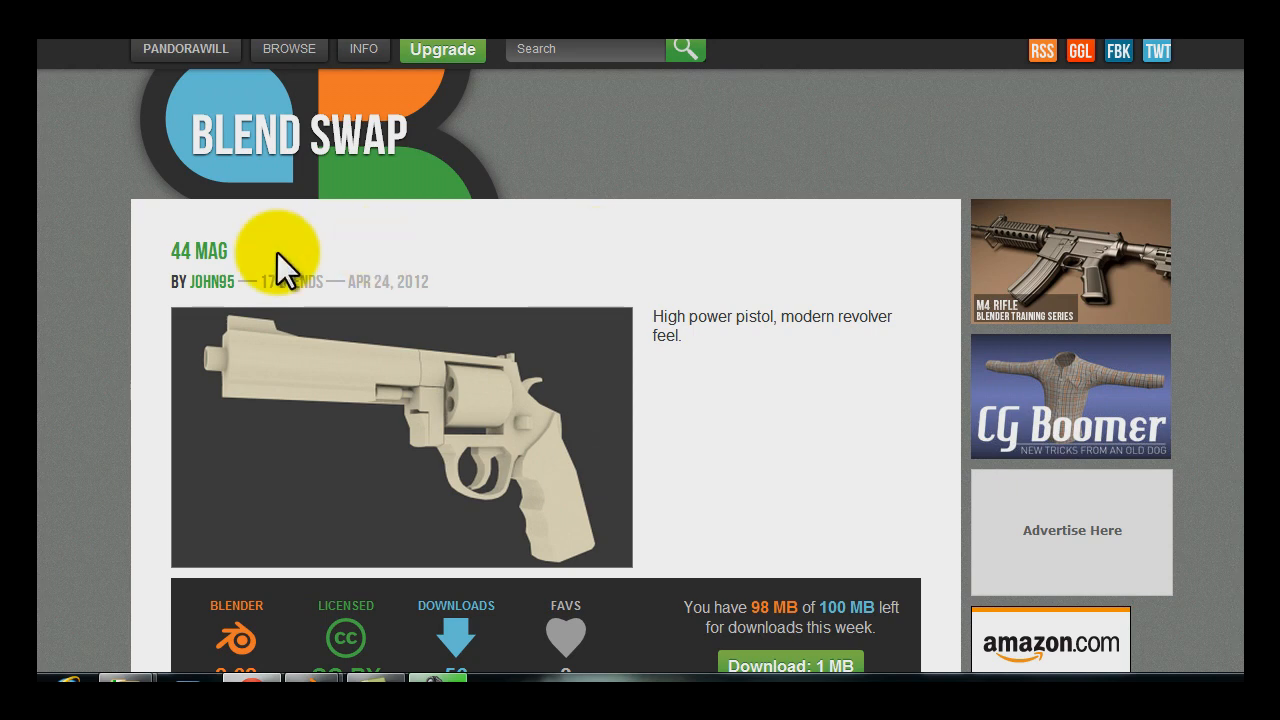